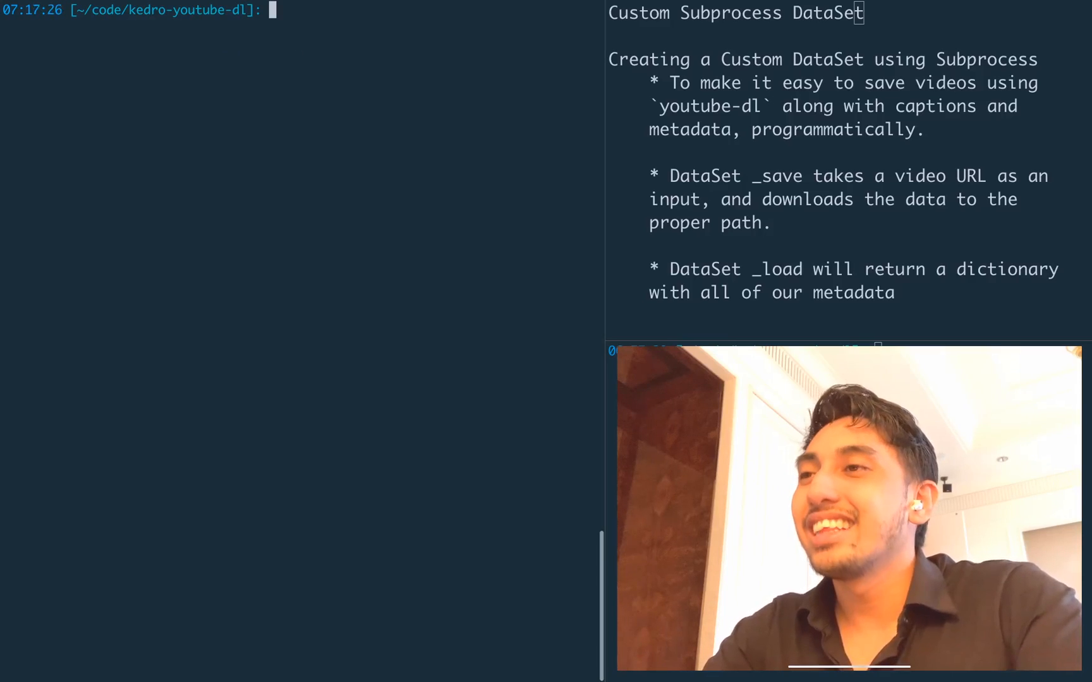
Start an asciinema recording in the shell pane
text(asciinema)
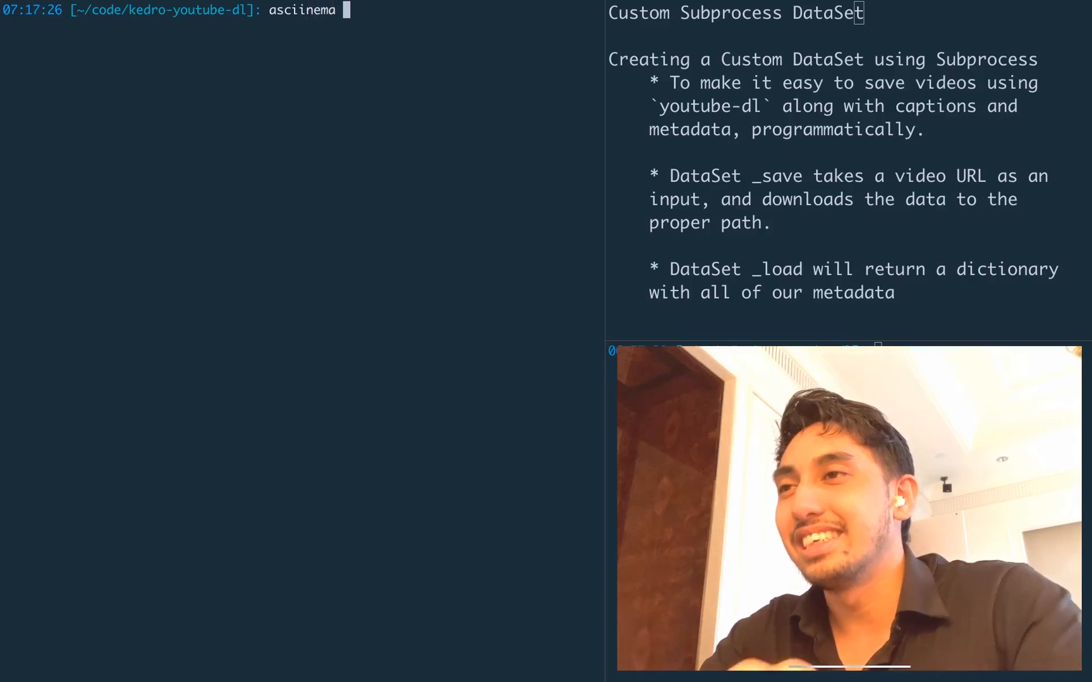
text(rec)
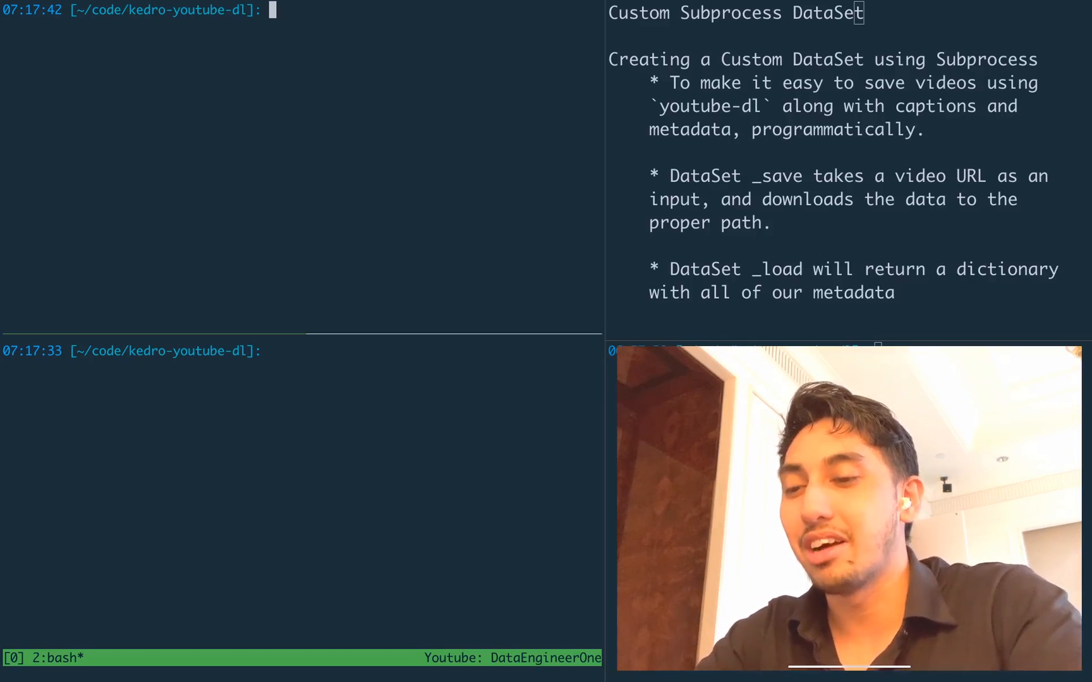
Open src/kedro_youtube_dl/io.py in vim as a new empty file
text(vim src/kedro_youtube_dl/)
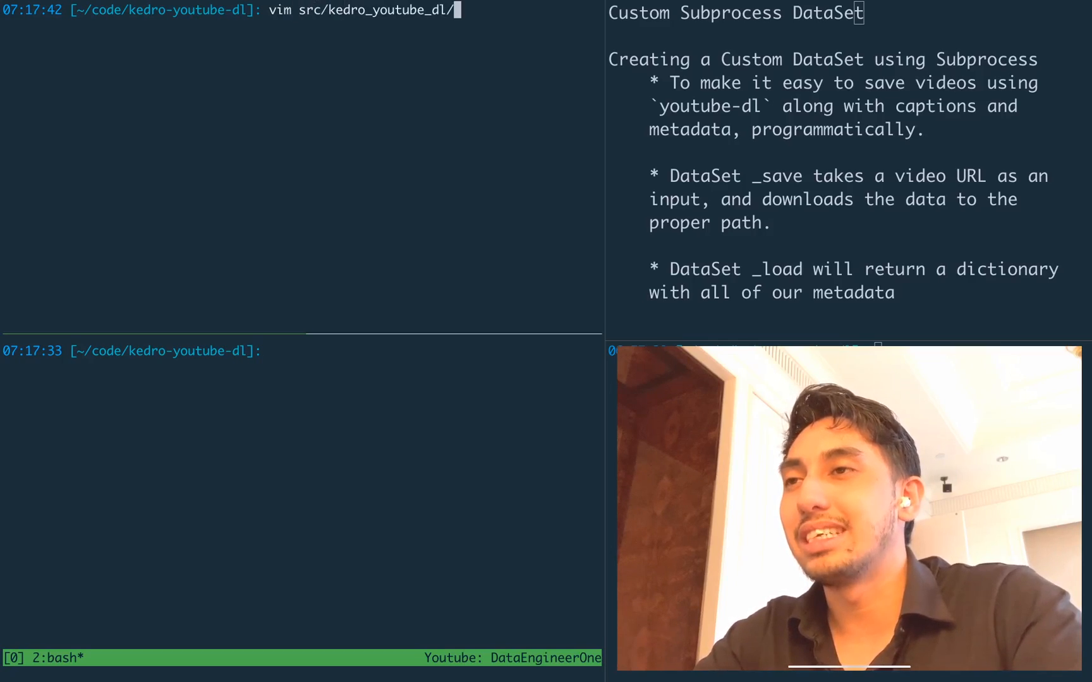
text(io.)
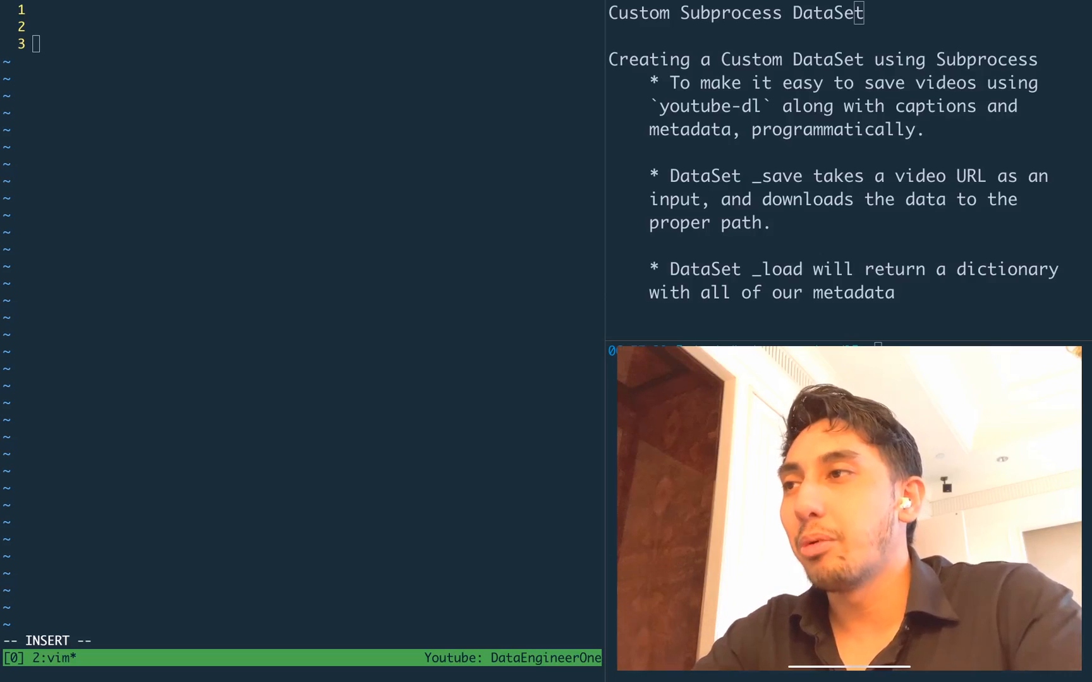
Import AbstractDataSet from kedro.io at the top of the file
text(import k)
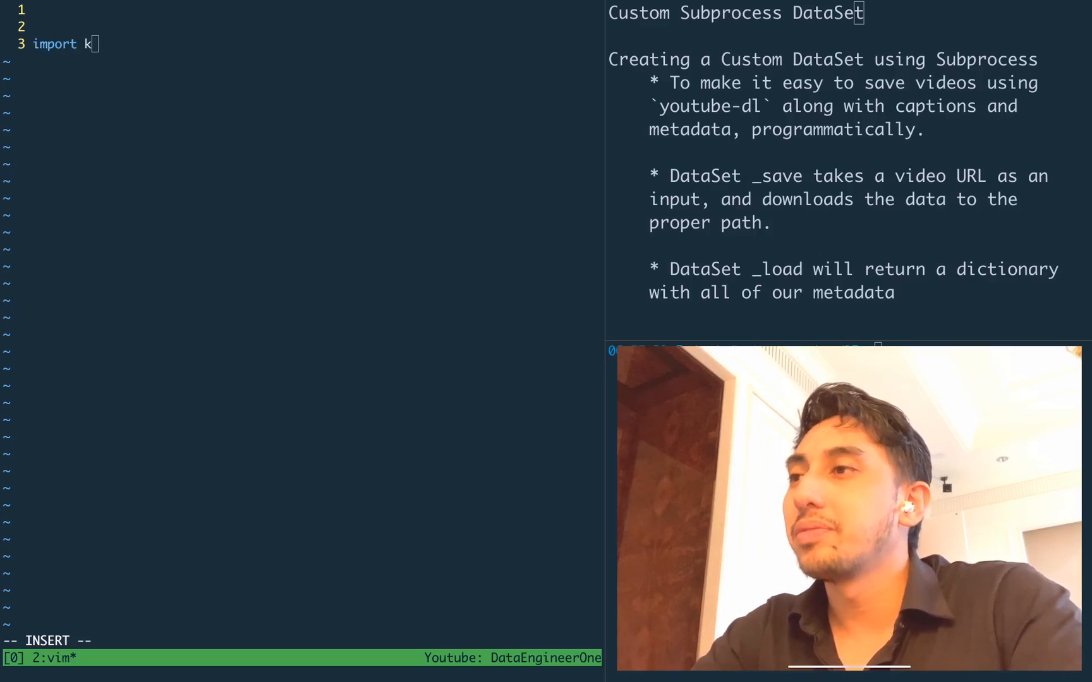
text(ed)
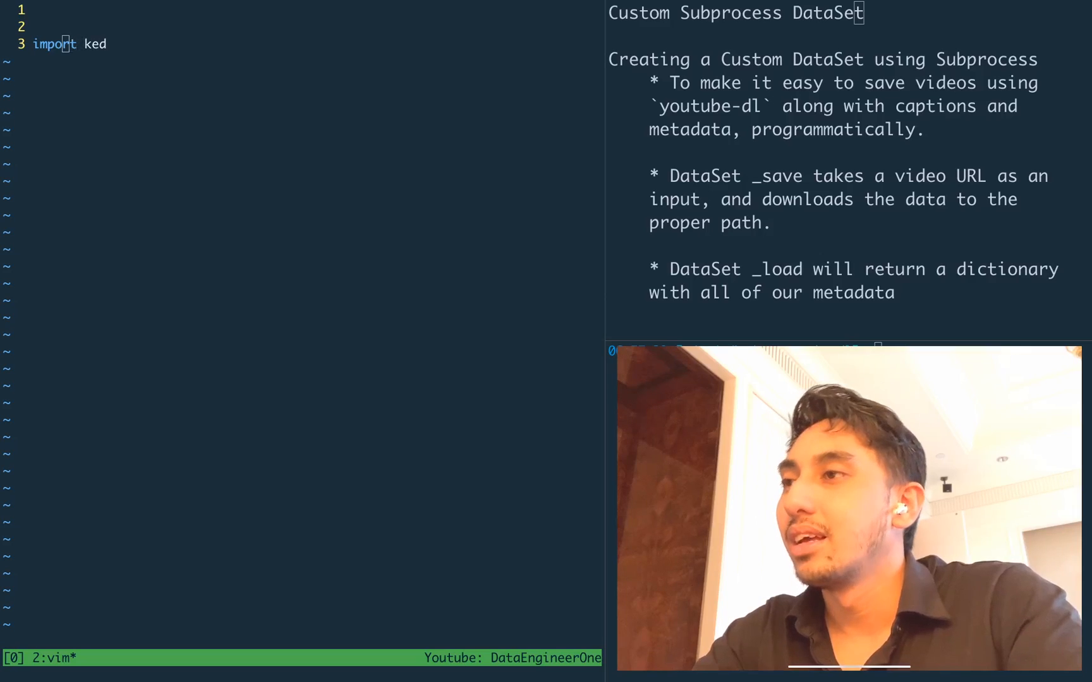
text(from kedro.io)
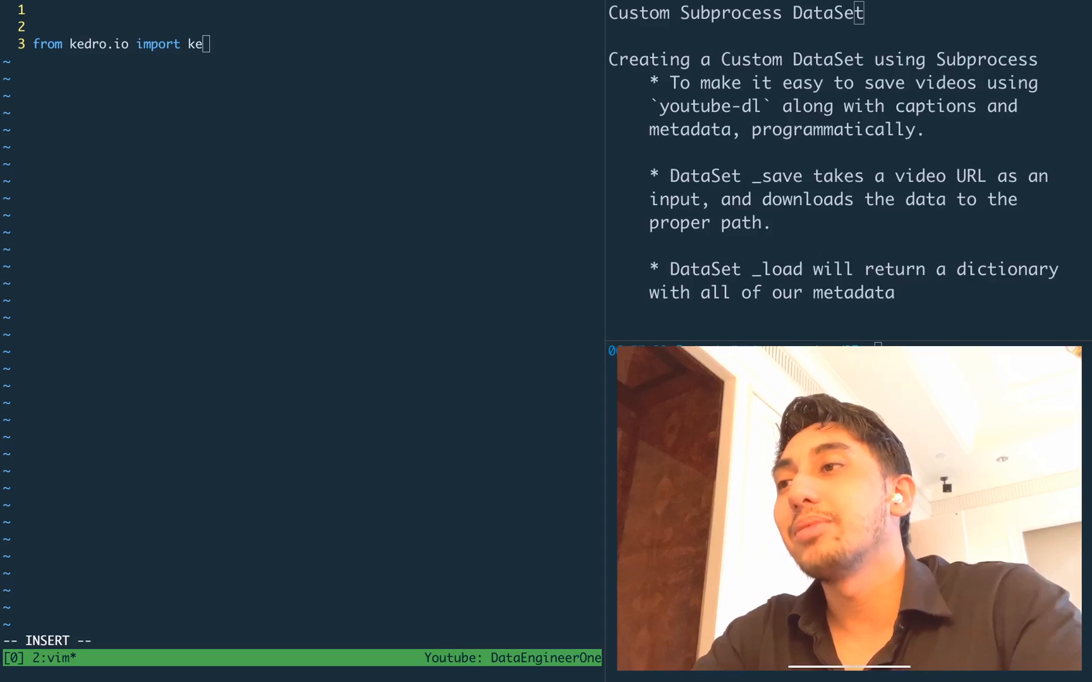
text(Abstract)
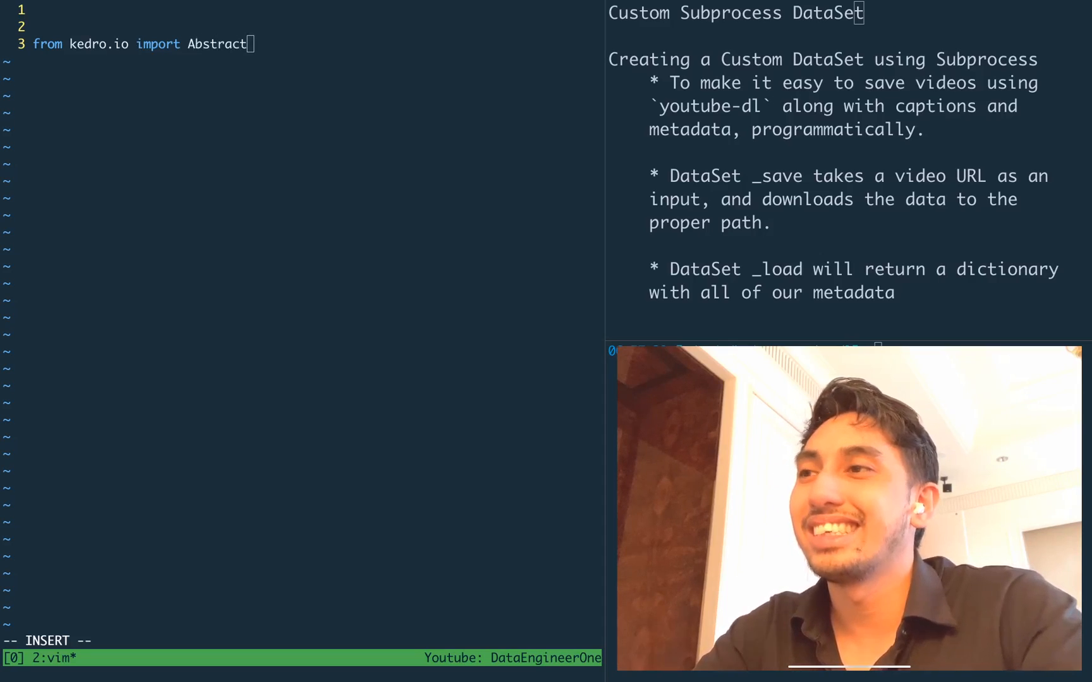
text(DataS)
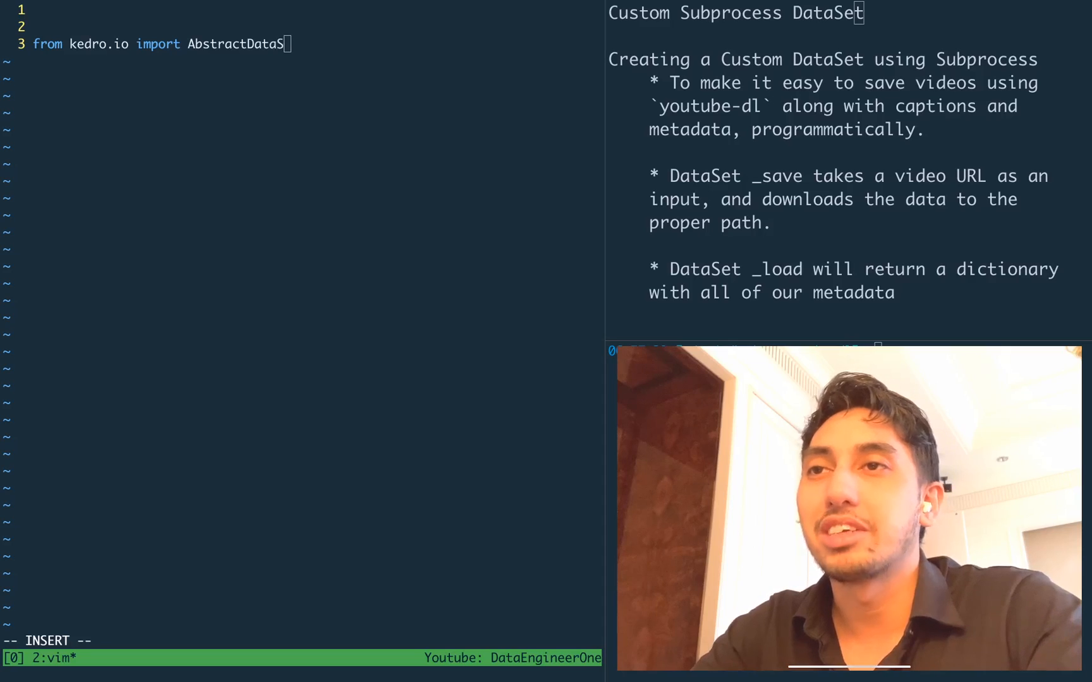
text(et)
text(class Yo)
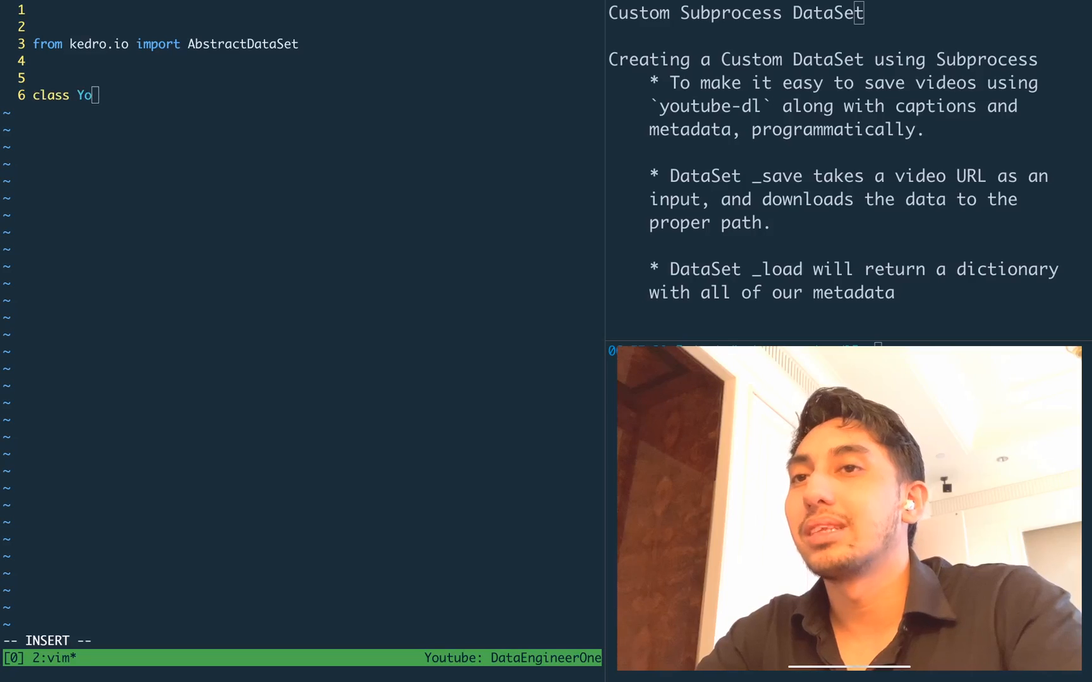
Declare class YouTubeDataSet(AbstractDataSet) and add os, subprocess, yaml and typing imports
text(uTubeData)
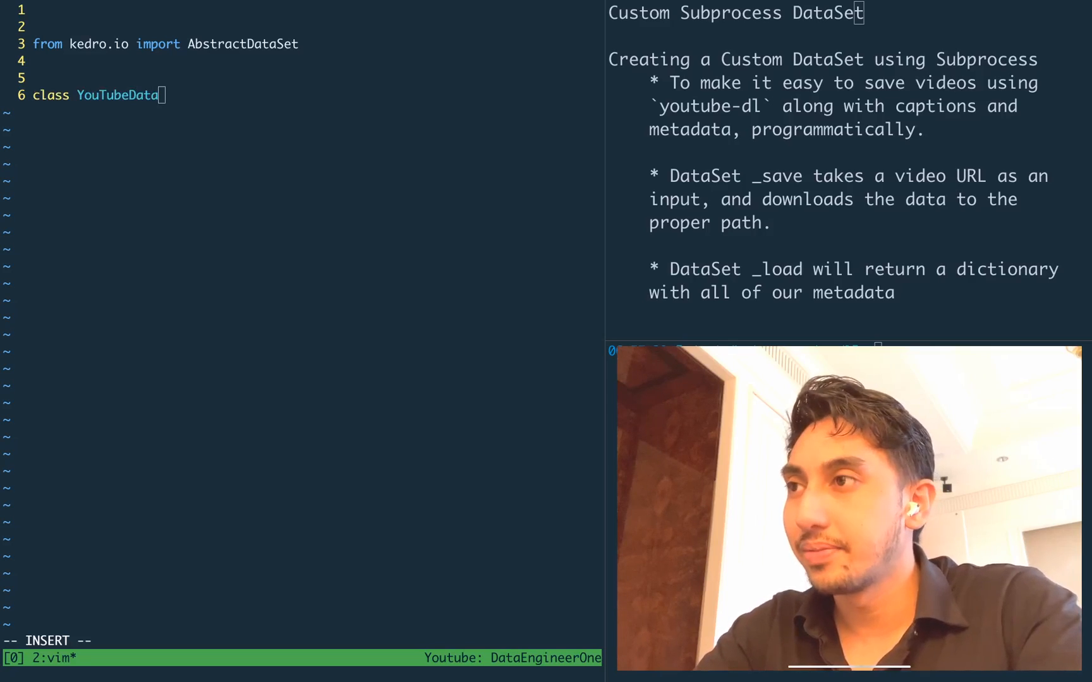
text(Set()
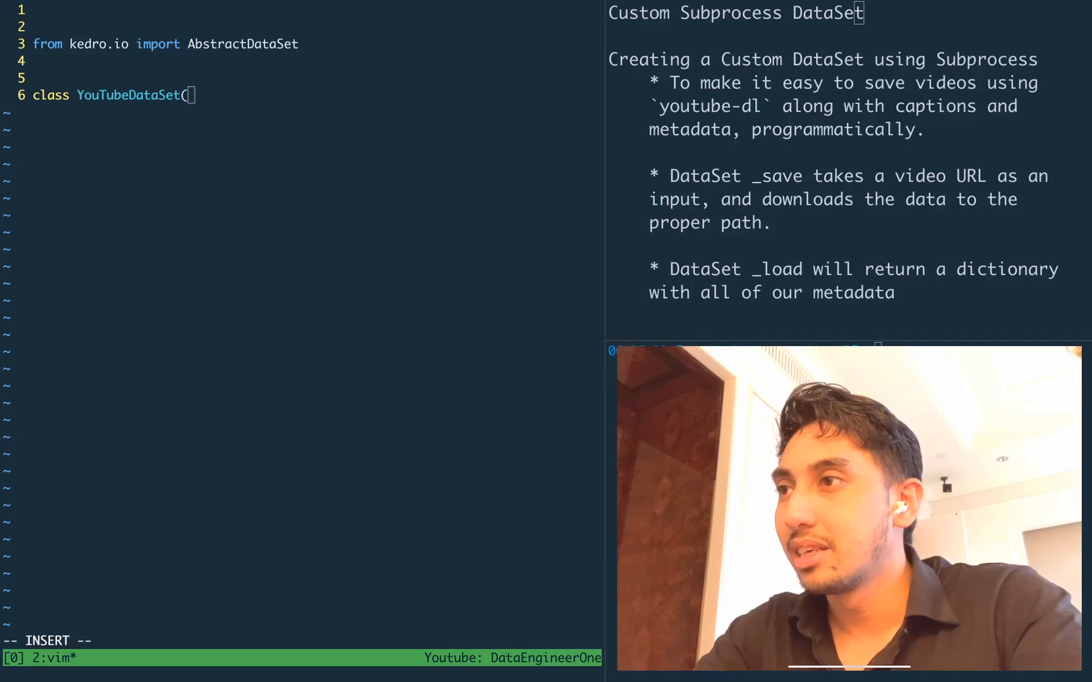
text(AbstractDt)
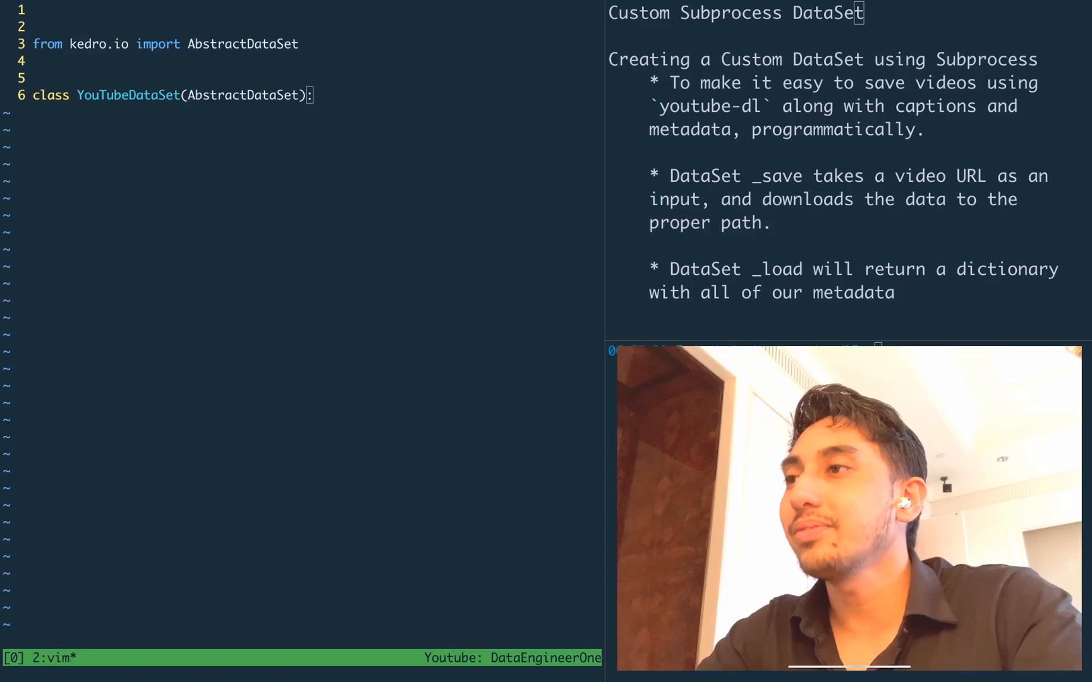
text(g)
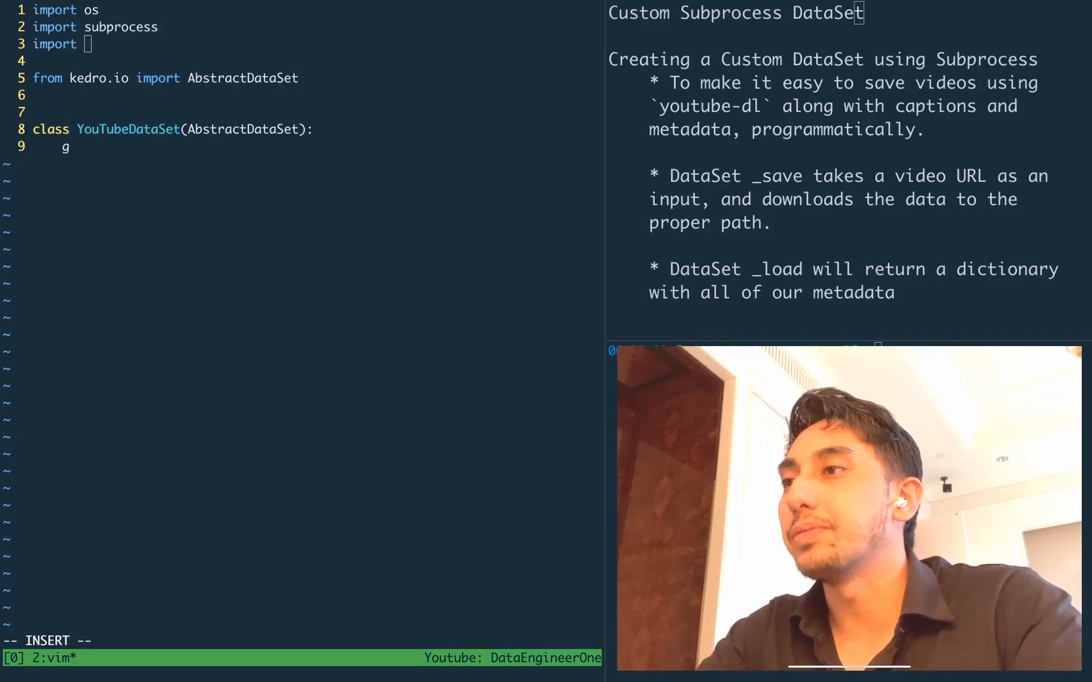
text(yaml)
text(from typing import Any)
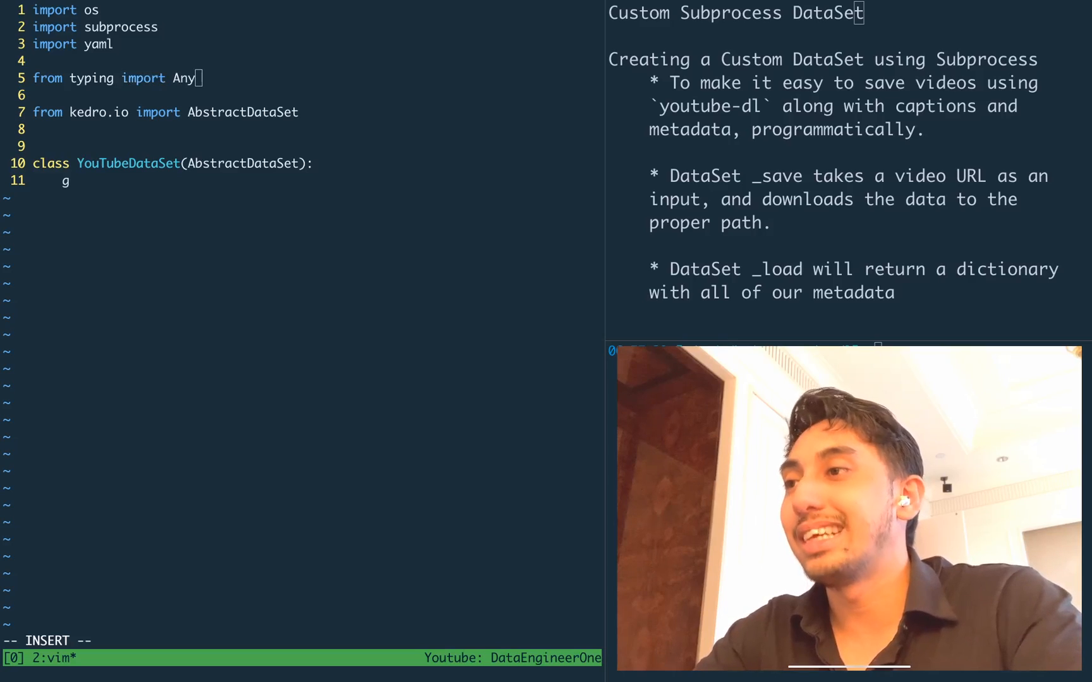
Add __init__(self, filepath) that stores self._filepath
key(Escape)
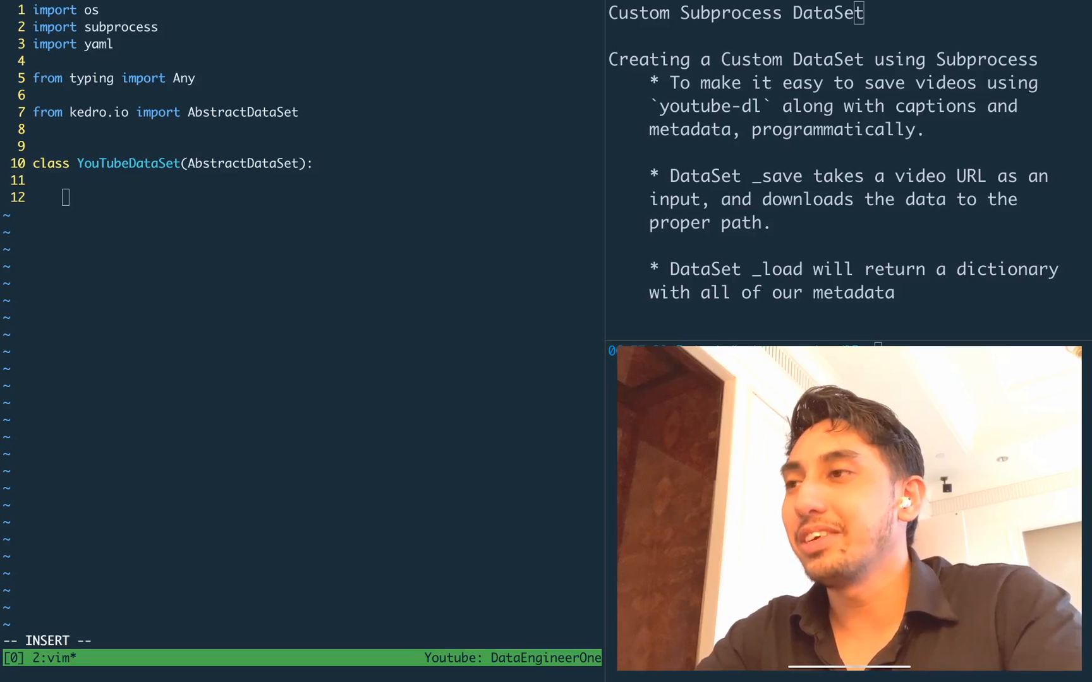
text(def __init__)
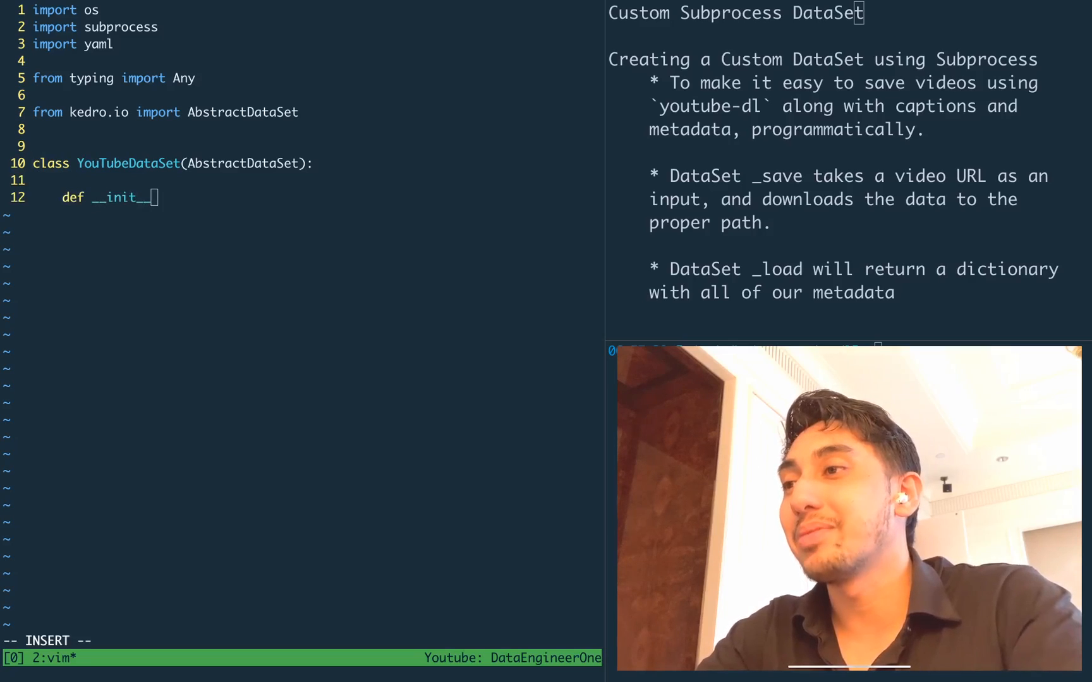
text((self.)
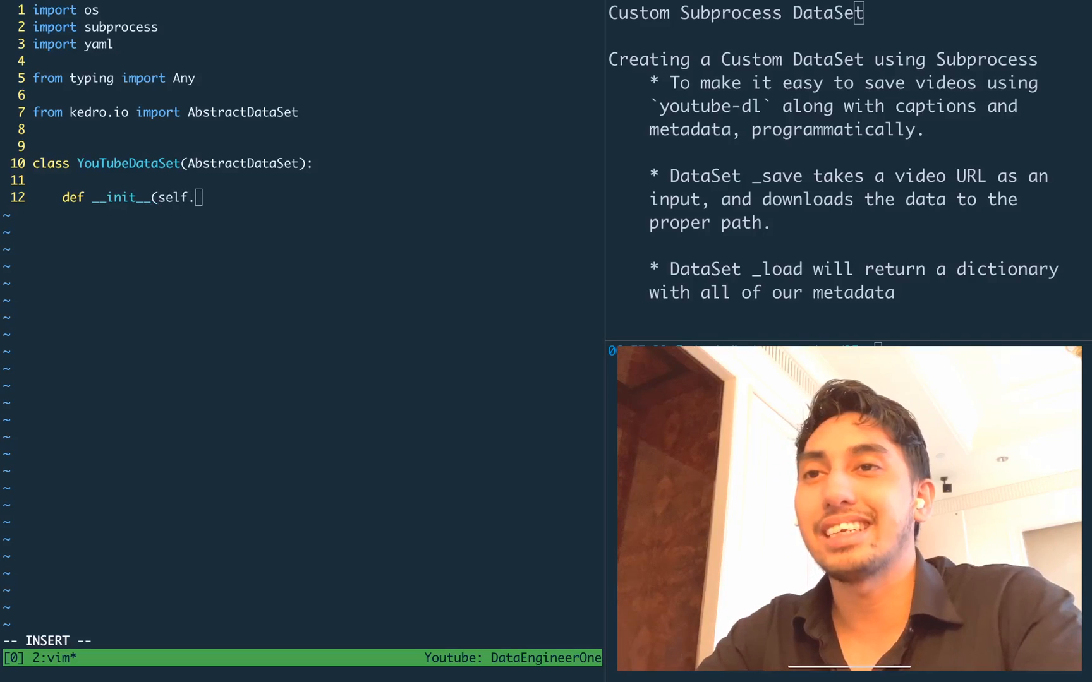
text(, filepath)
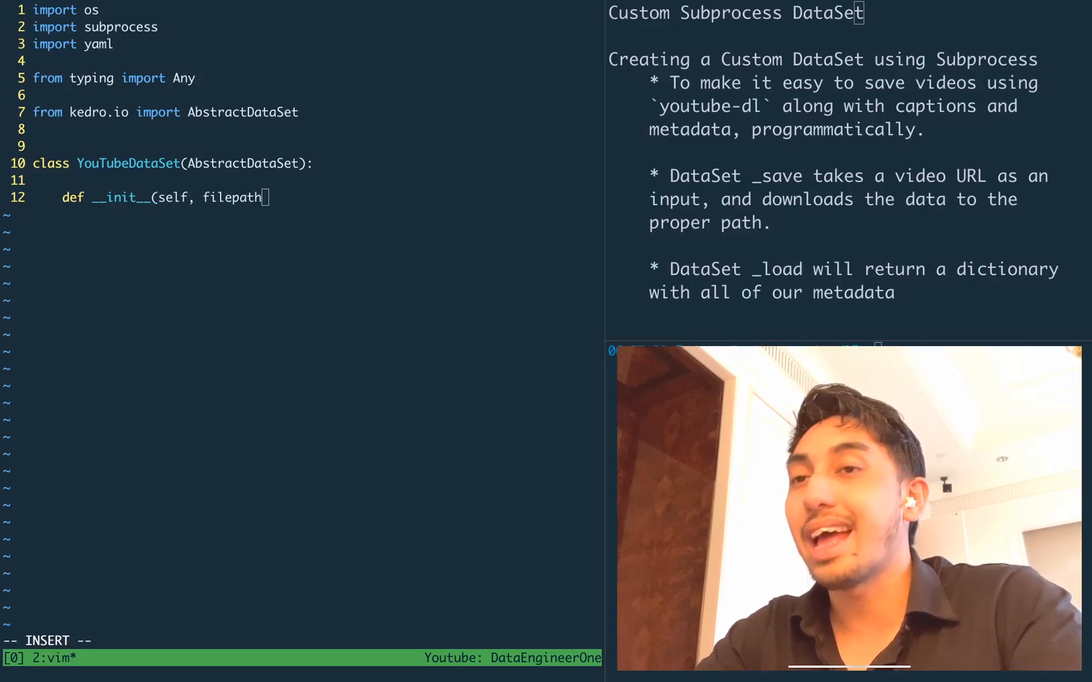
text(self._filepath = filepath)
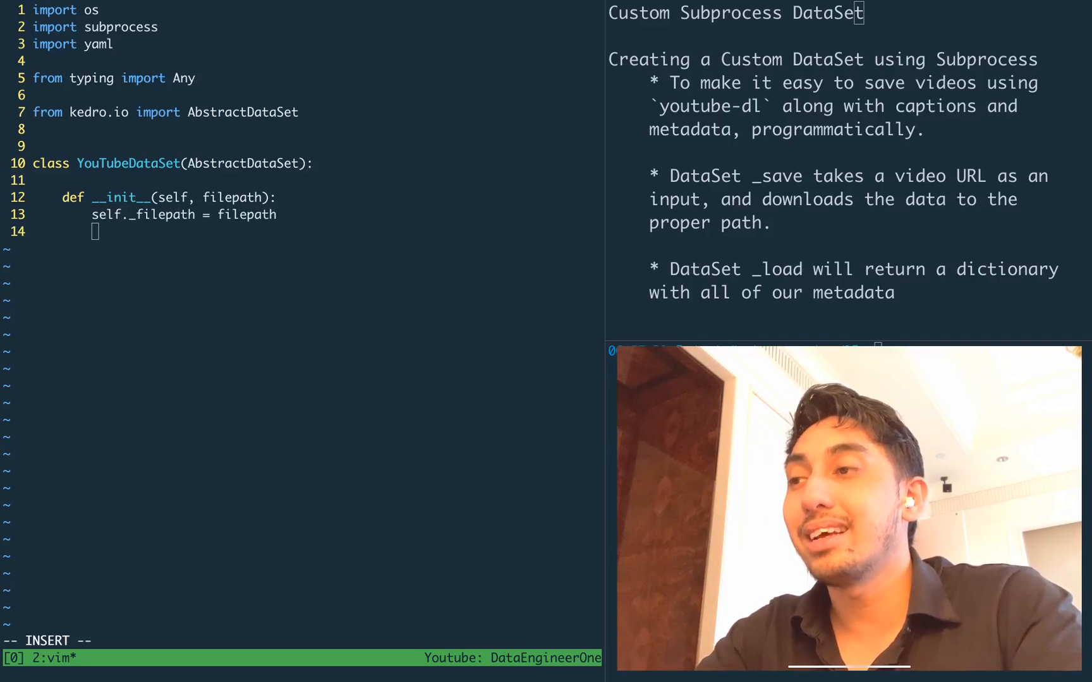
Set self._data_dir = filepath + "_data" in the constructor
text(self._)
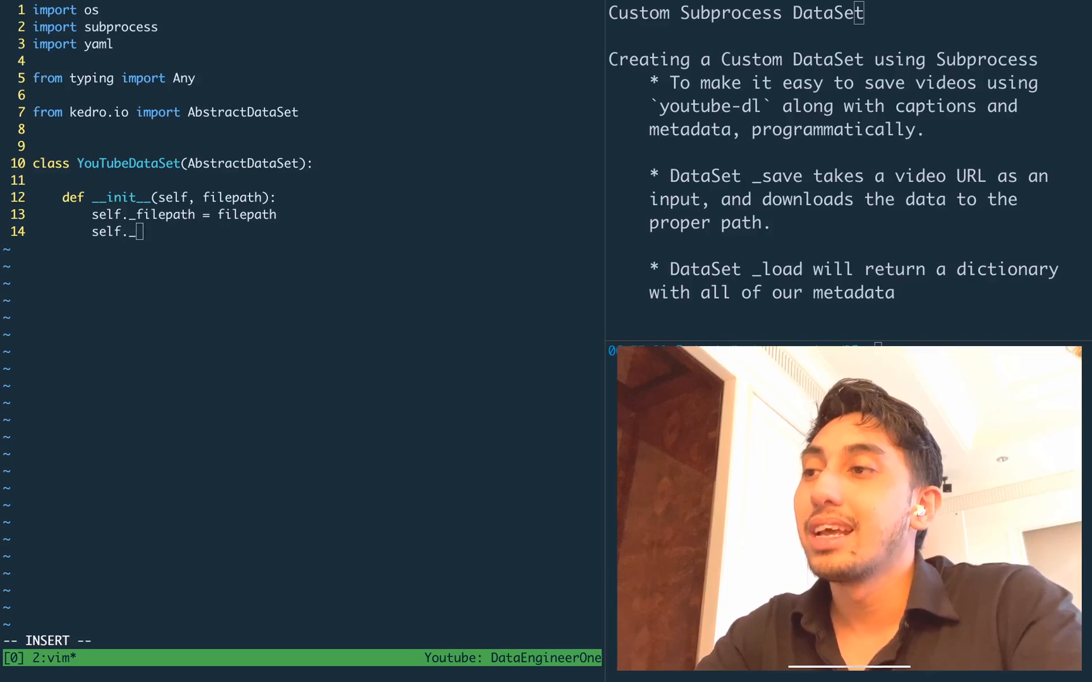
text(_data_dir = d)
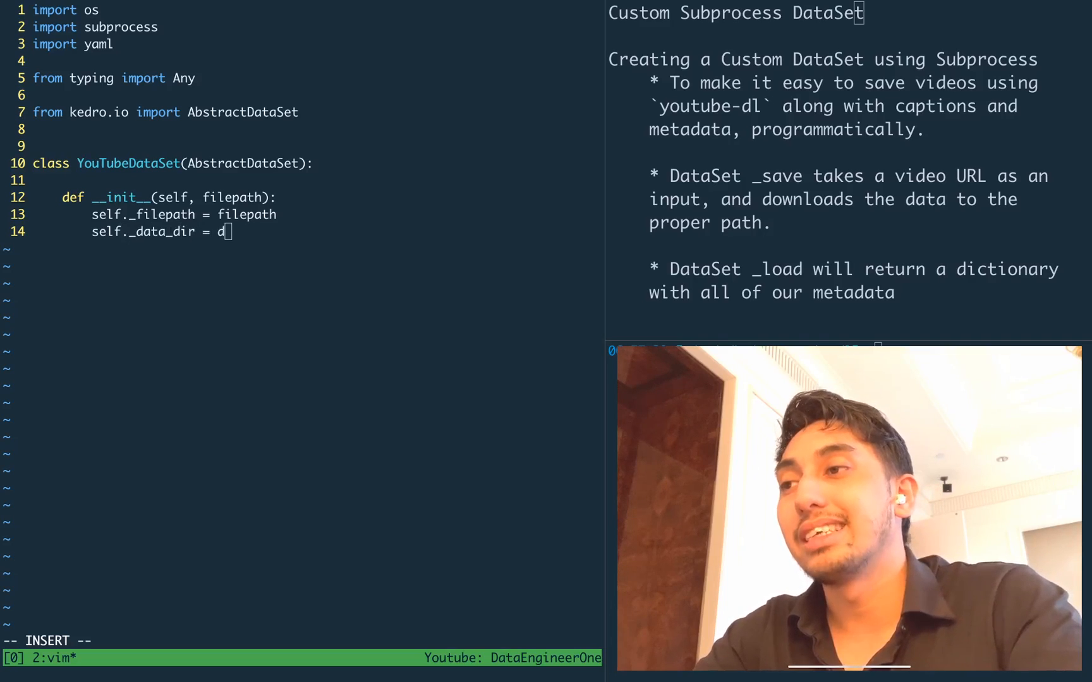
text(ilep)
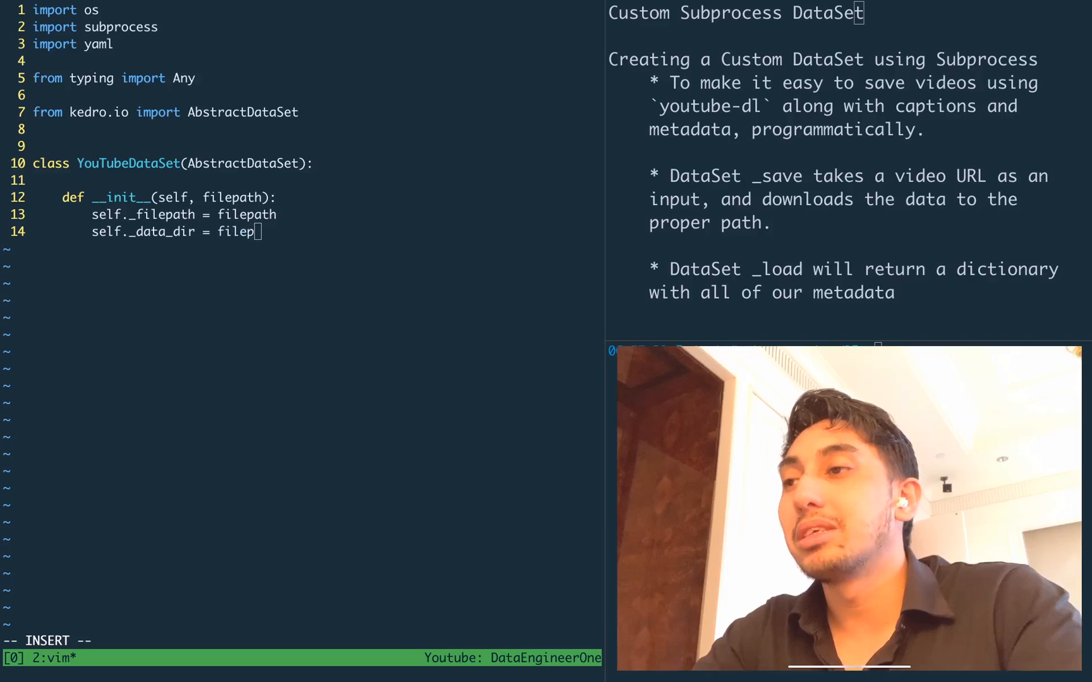
text(+ "_)
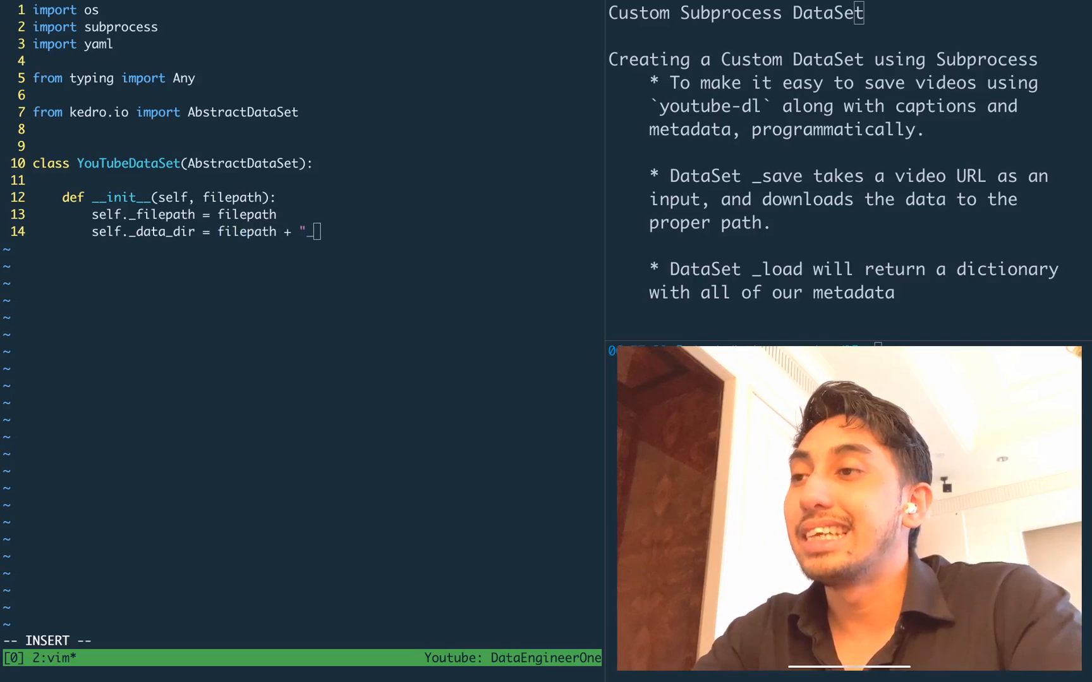
text(data)
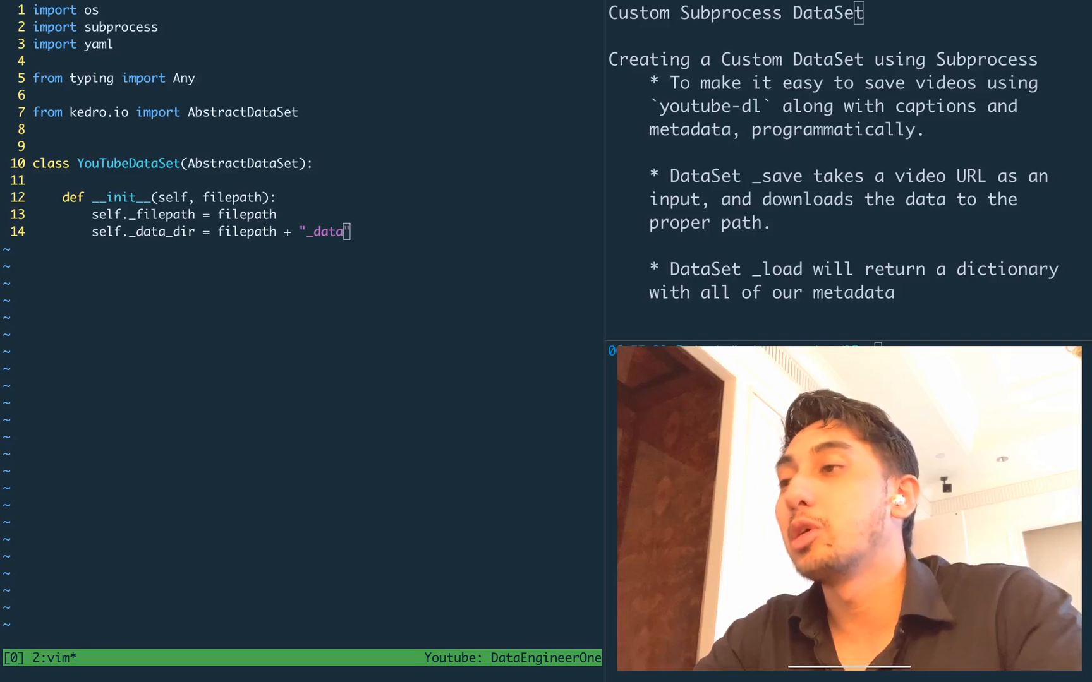
key(o)
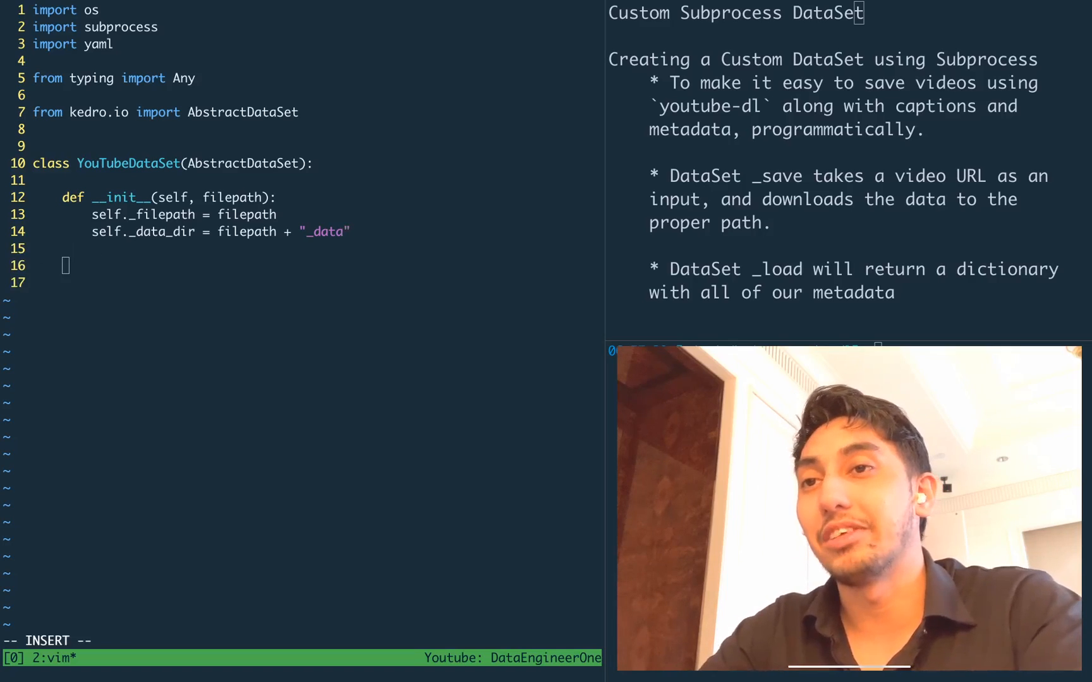
Define _save(self, url: str) -> None starting with os.makedirs(self._data_dir)
text(def _save)
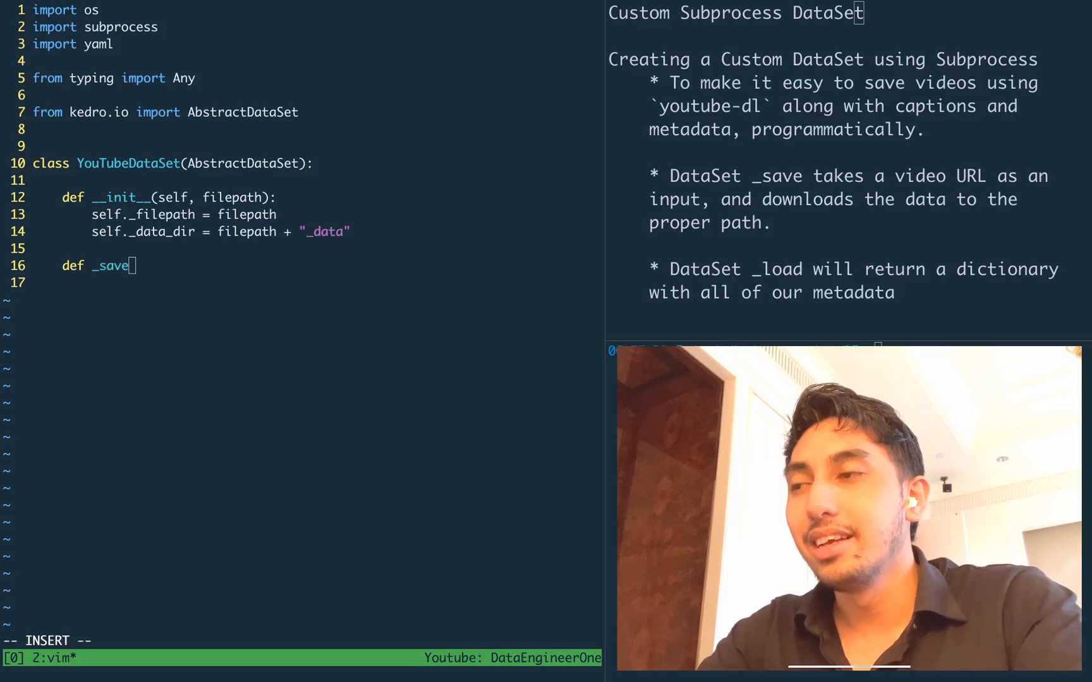
text((self, url:)
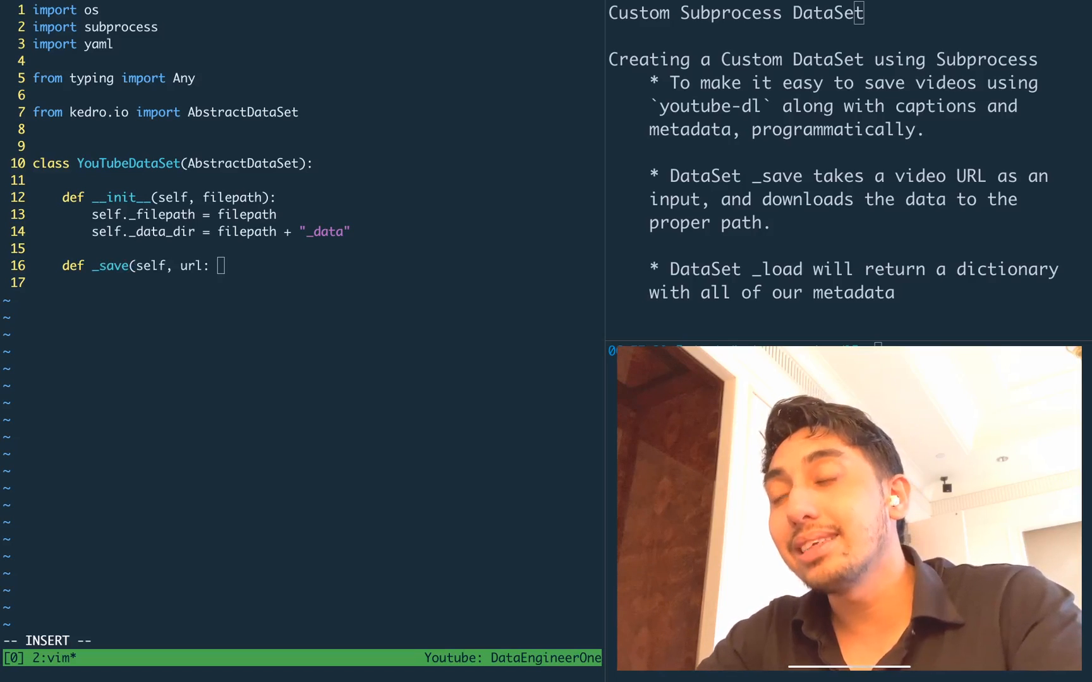
text(str) -> None:)
click(317, 282)
text(d)
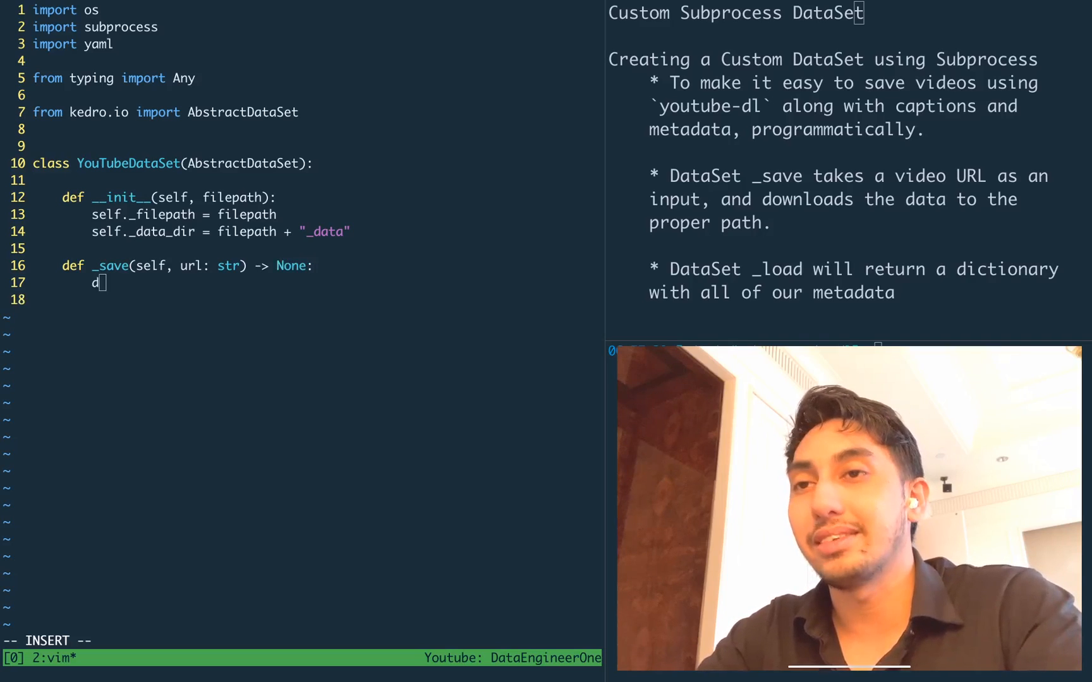
text(os.mak)
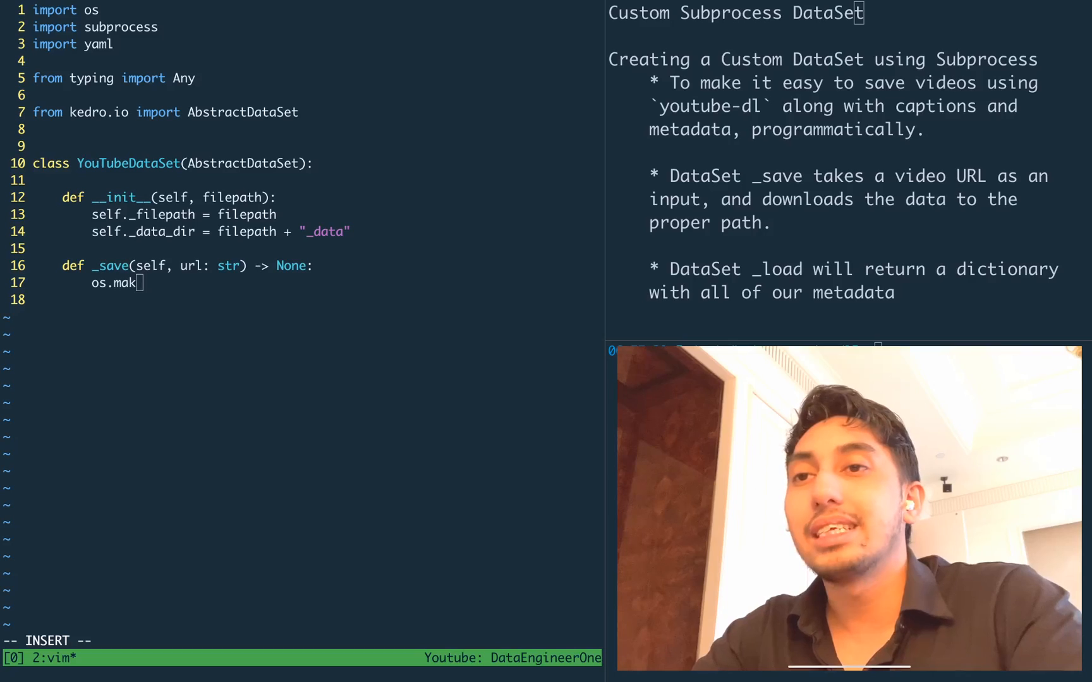
text(esdirs(self.)
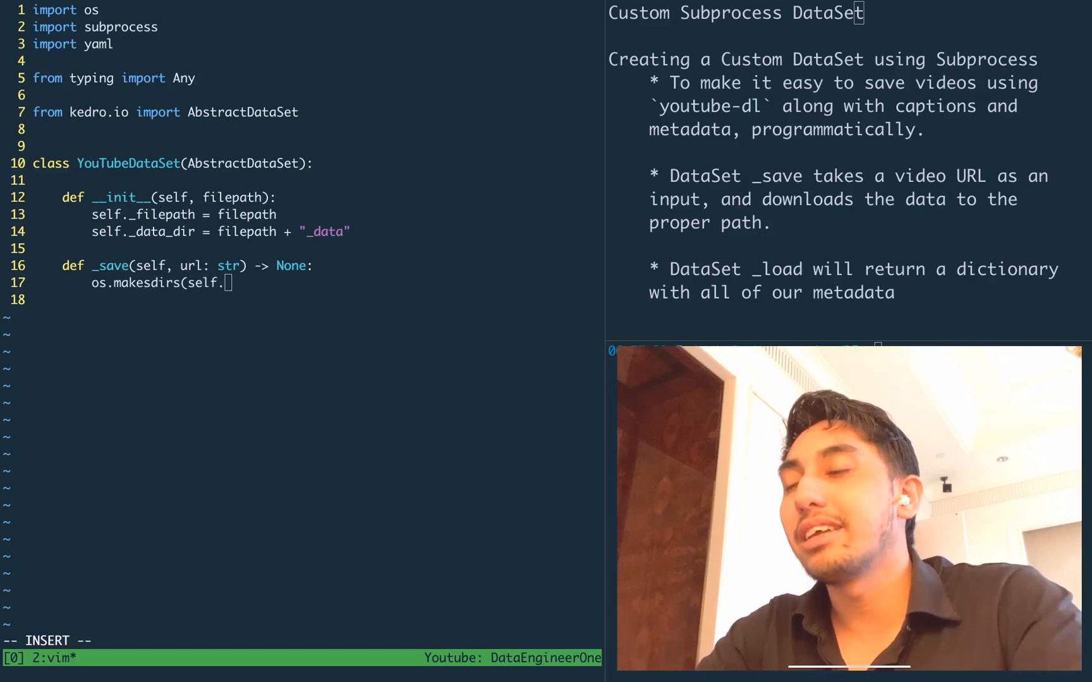
text(_data_dir, exist_o)
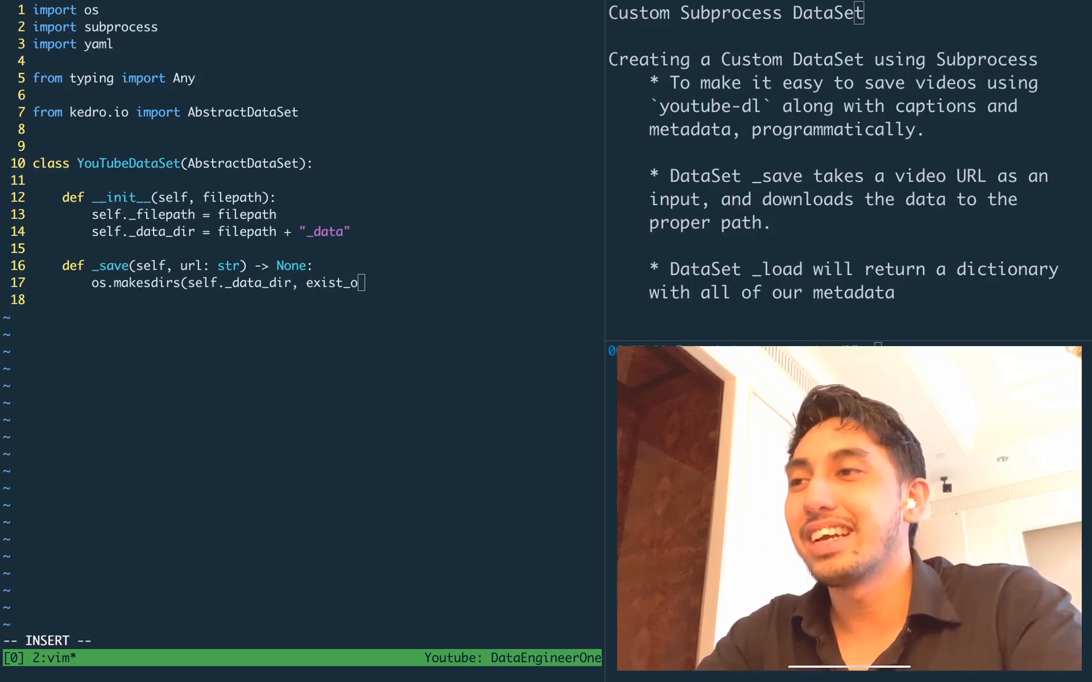
Finish exist_ok=True and start nested ydl(*args) returning subprocess.check_output(["youtube-dl"])
text(k=True))
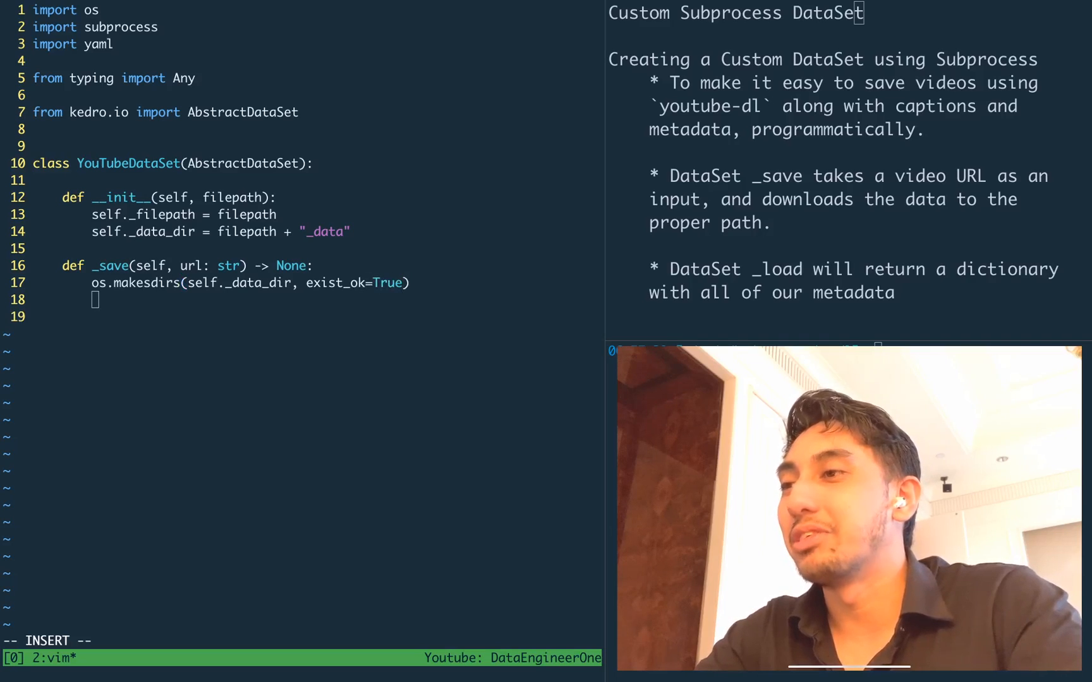
text(d)
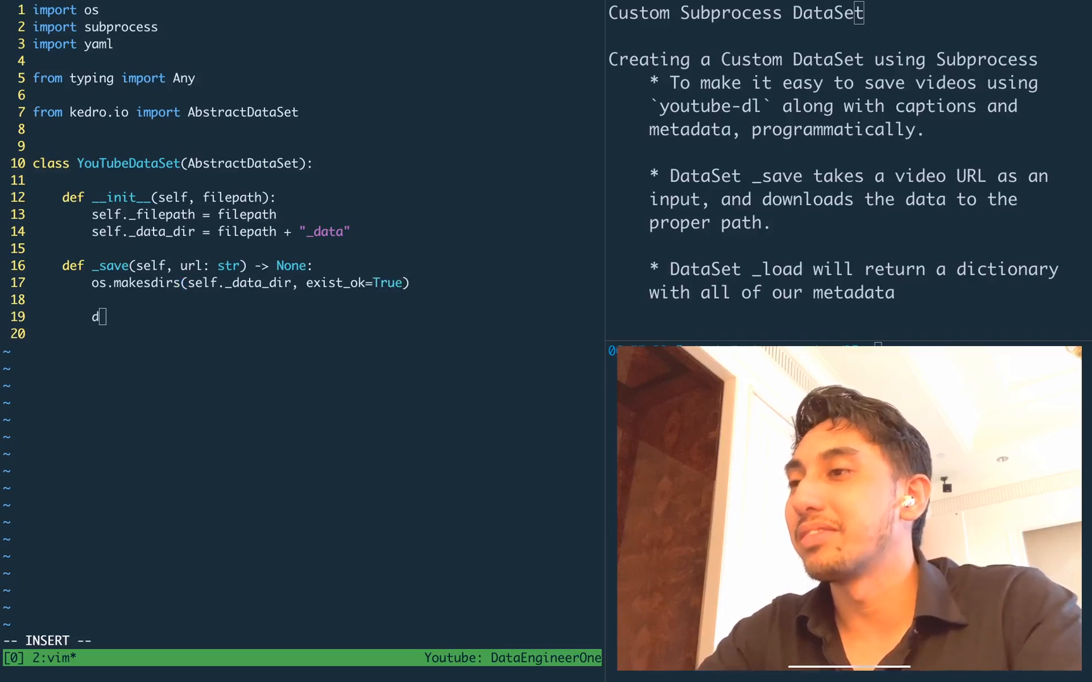
text(ef ydl()
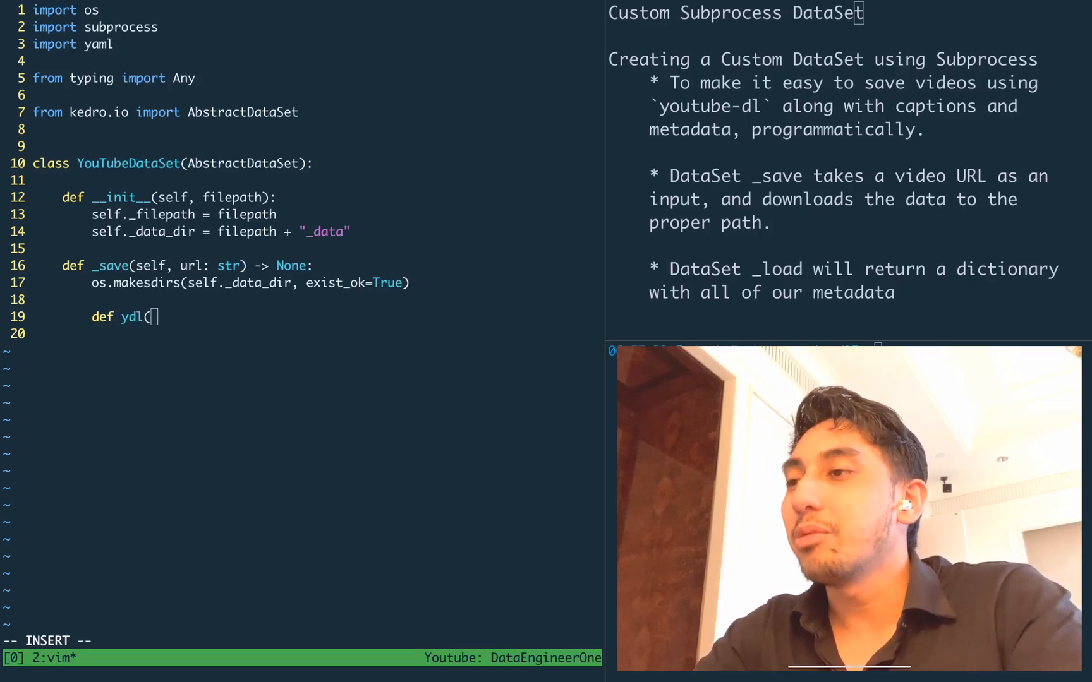
text(*args):)
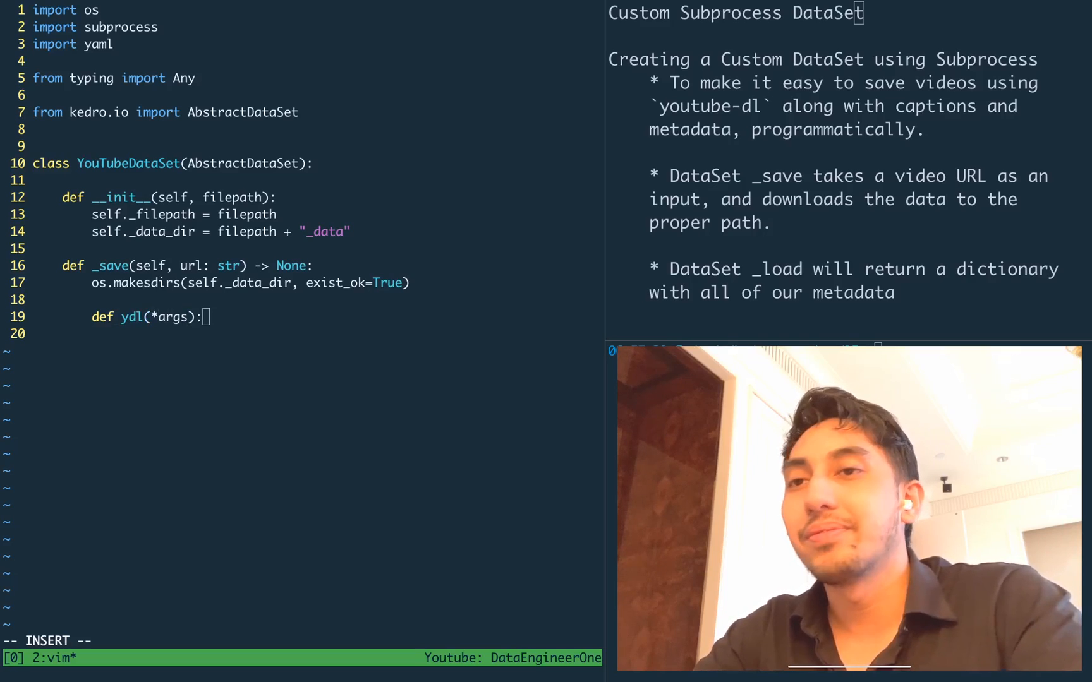
text(filep)
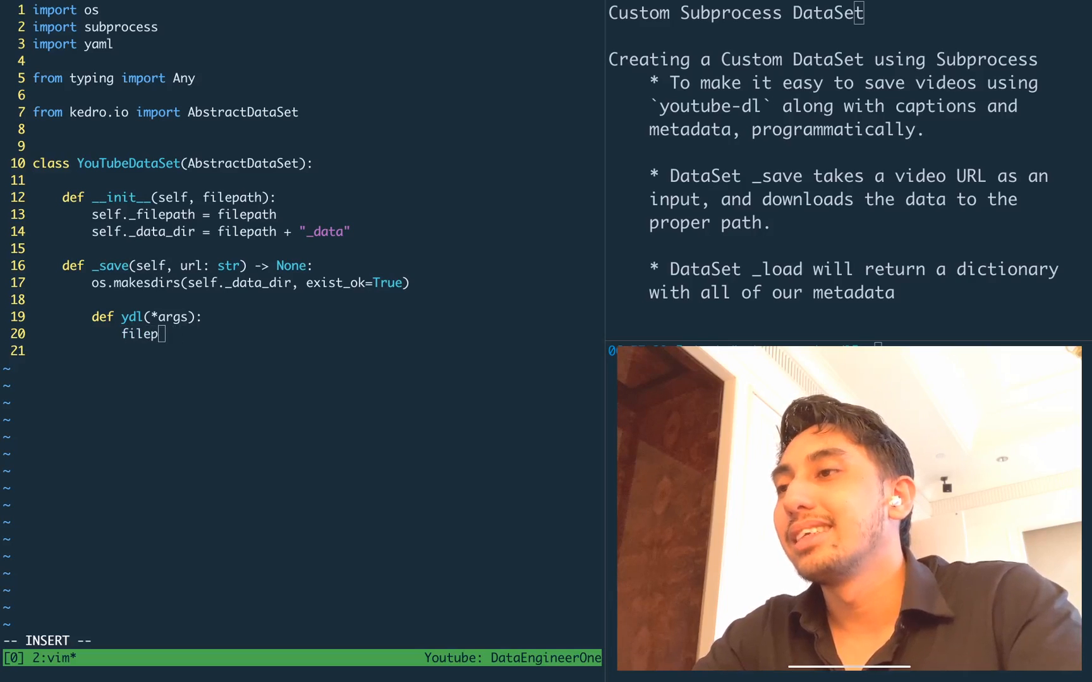
text(return)
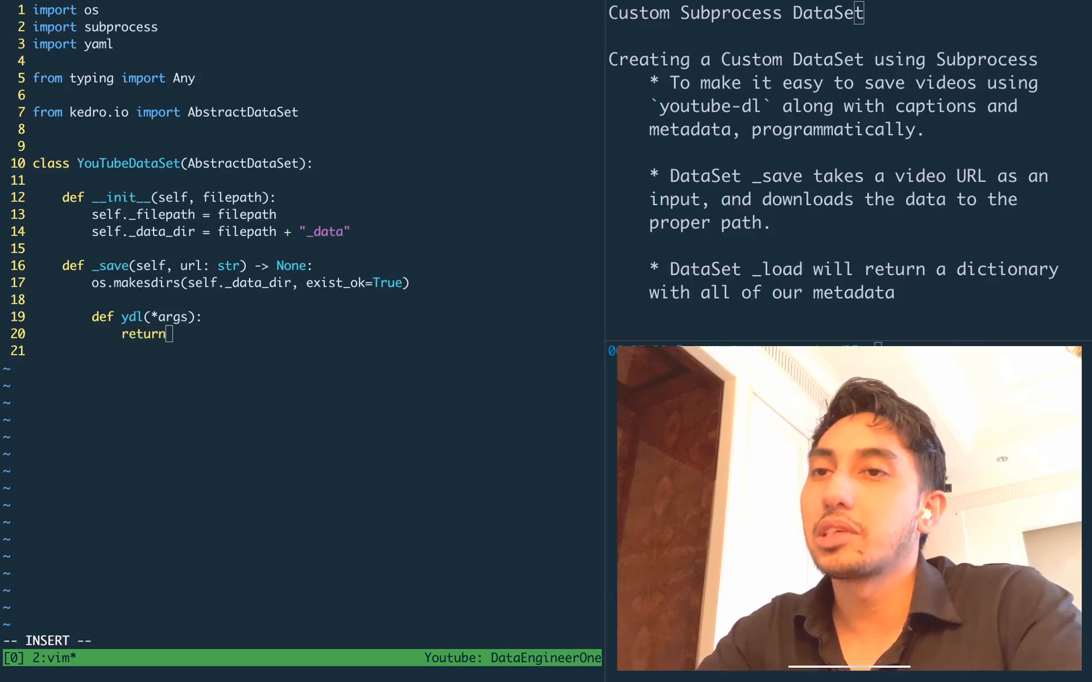
text(subprocess.check)
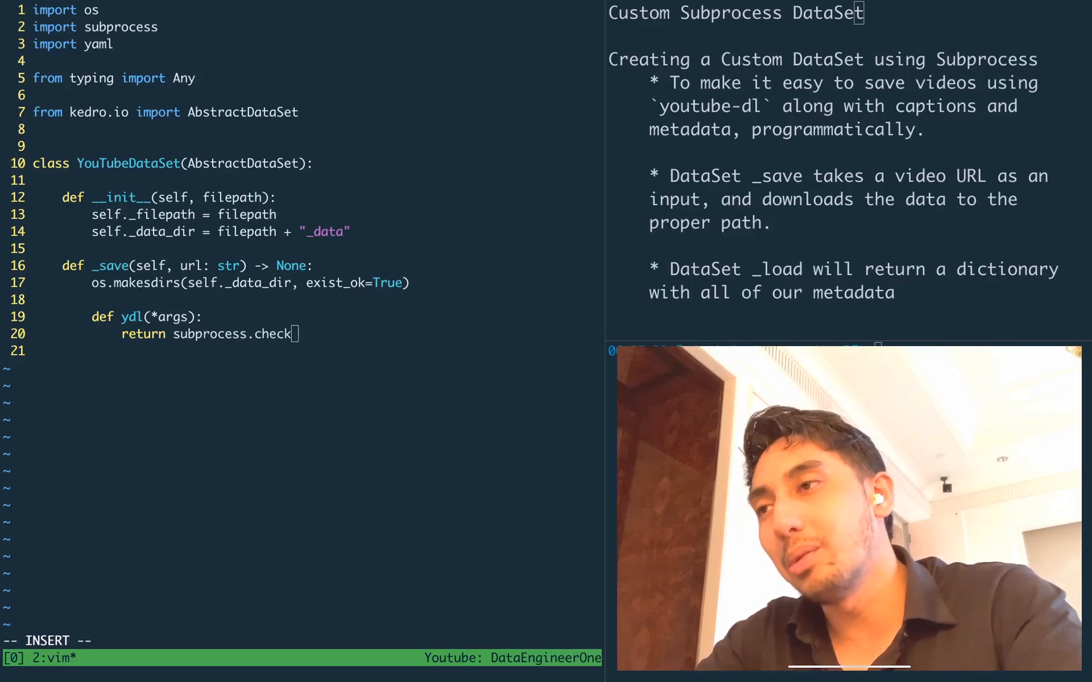
text(_output()
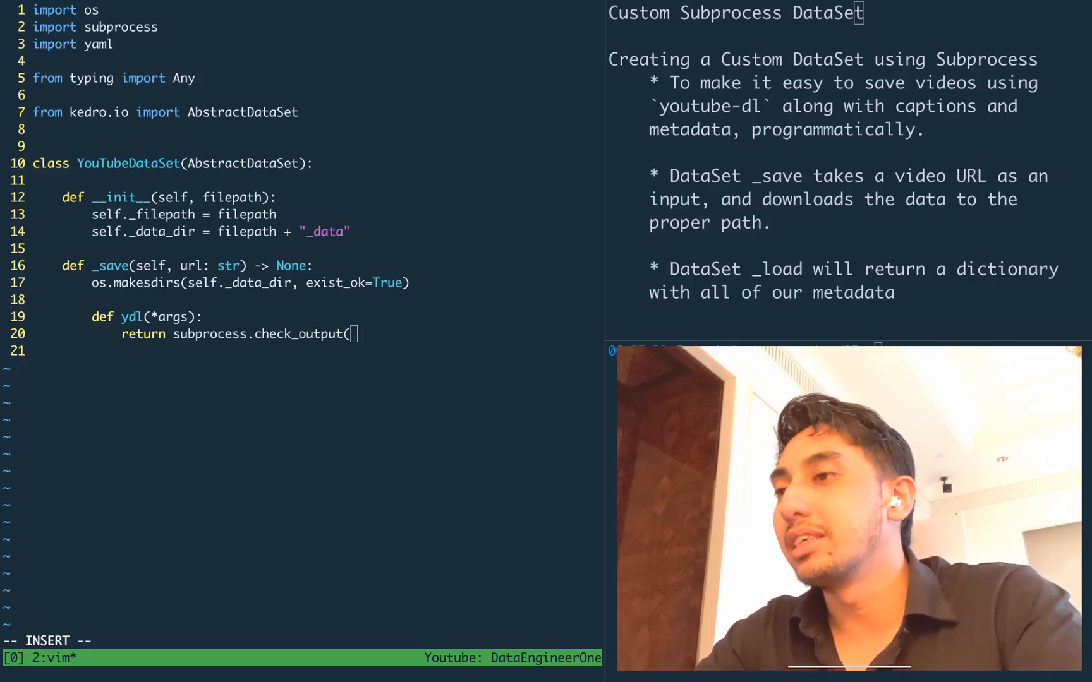
text(["y)
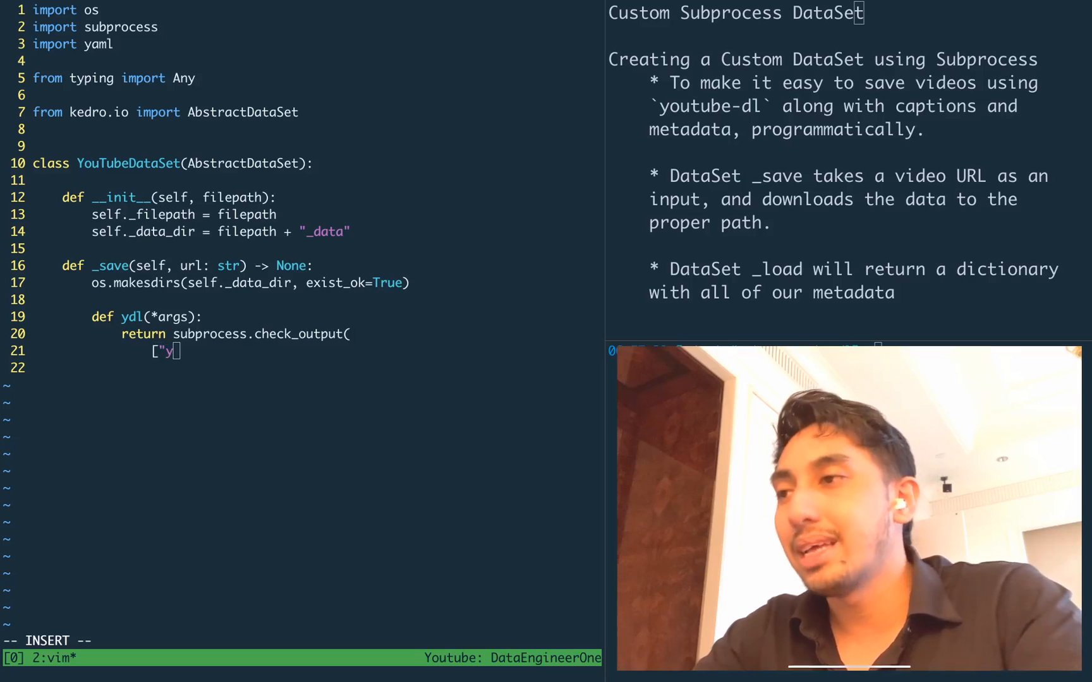
text(outube-dl)
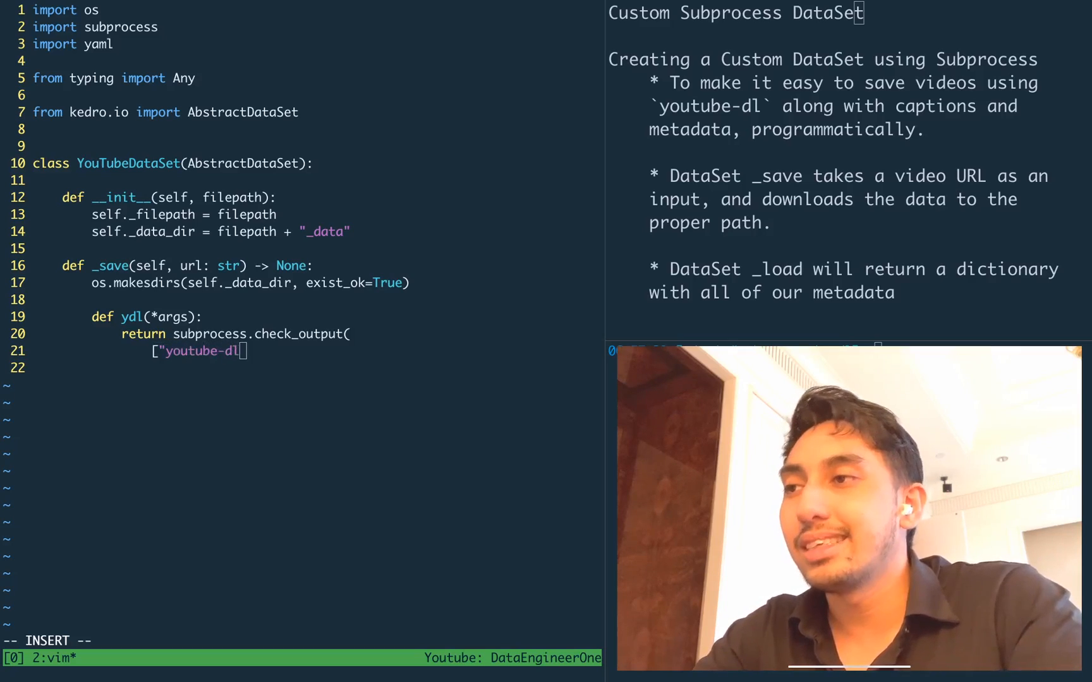
text("])
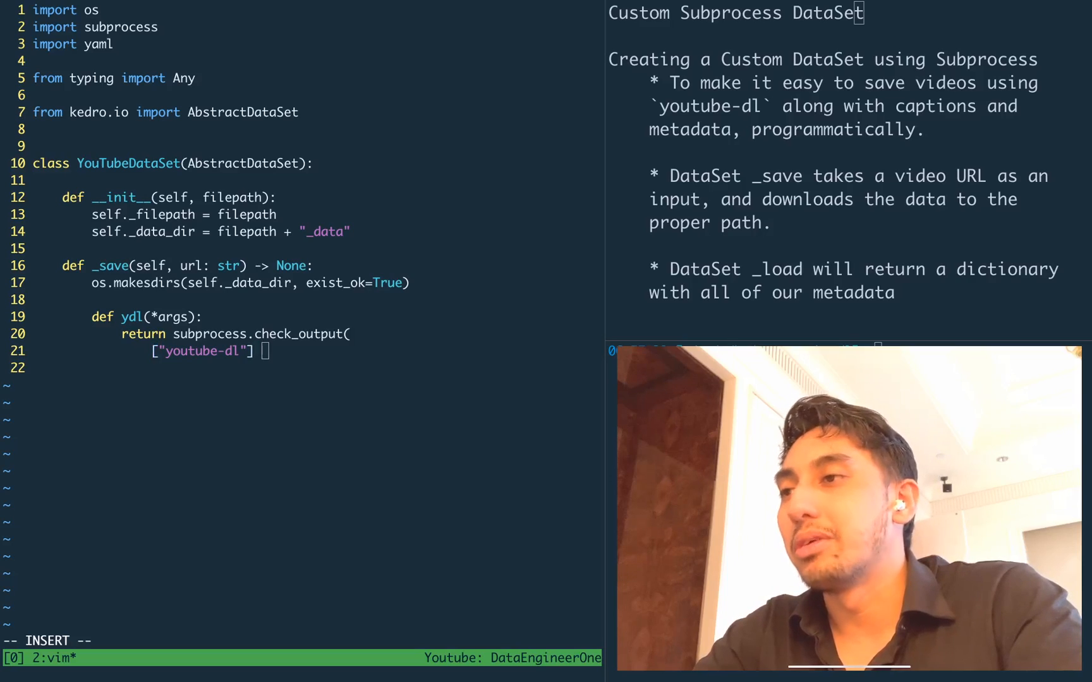
Append list(args) + ["-o", filename_format, url], cwd=self._data_dir, then .decode("utf8").strip()
text(+ [")
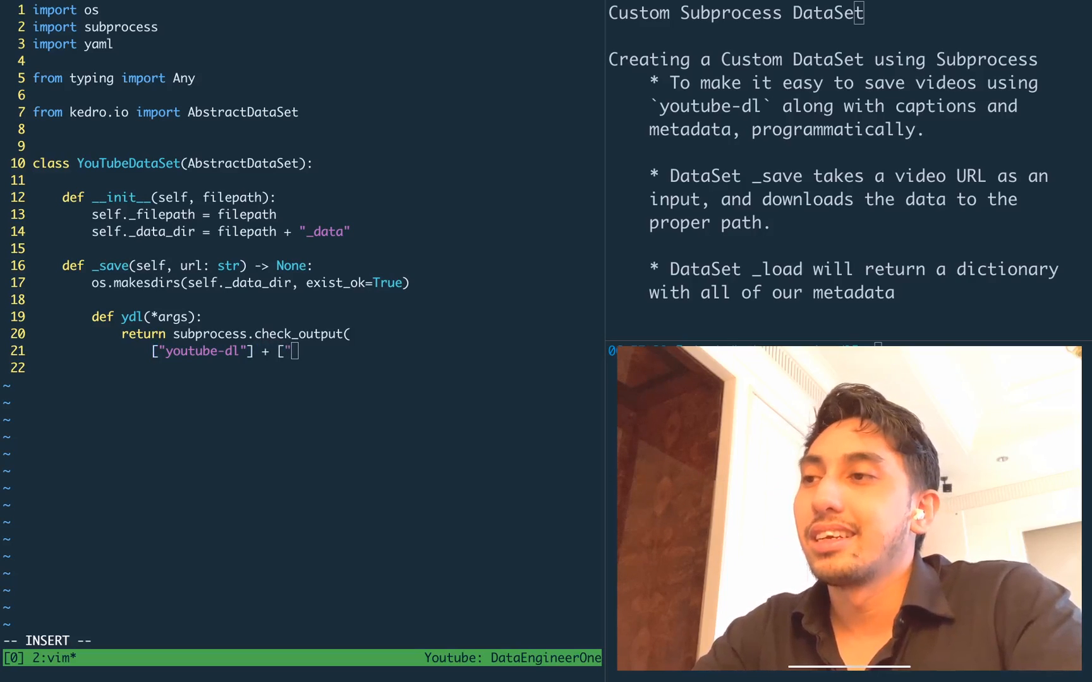
text(-)
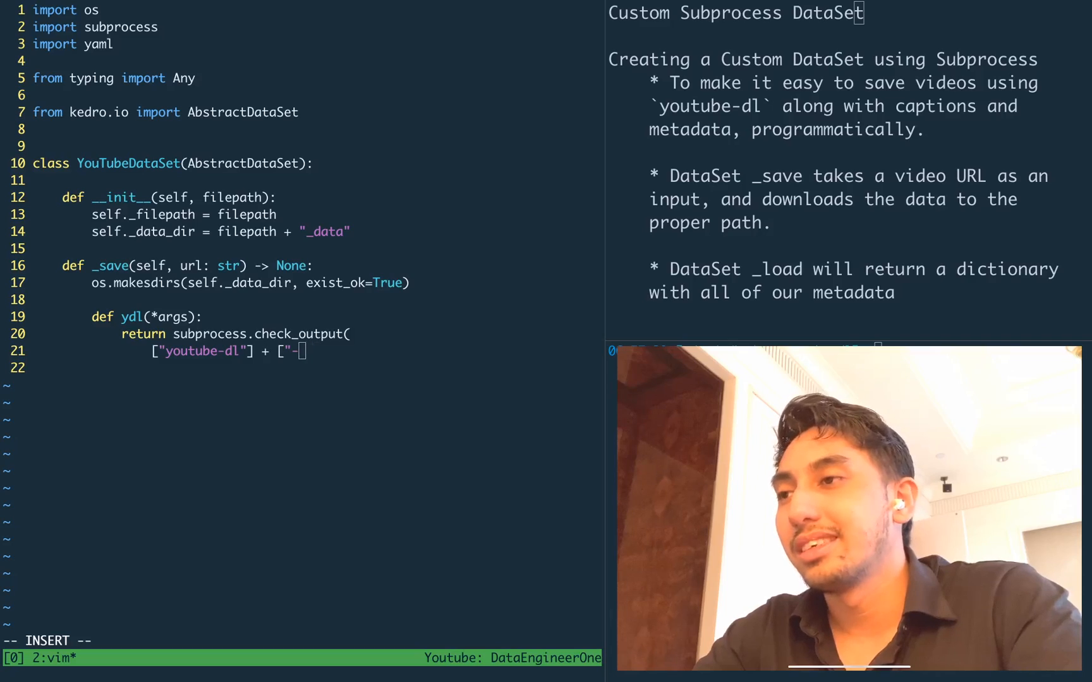
text(-o",)
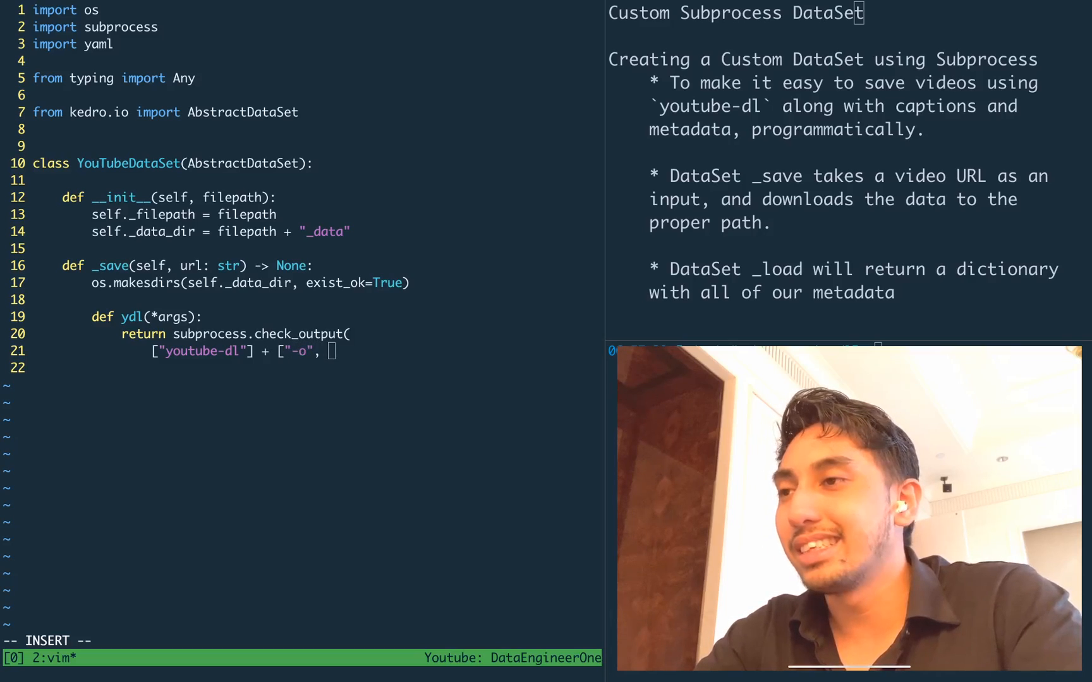
text(filename_)
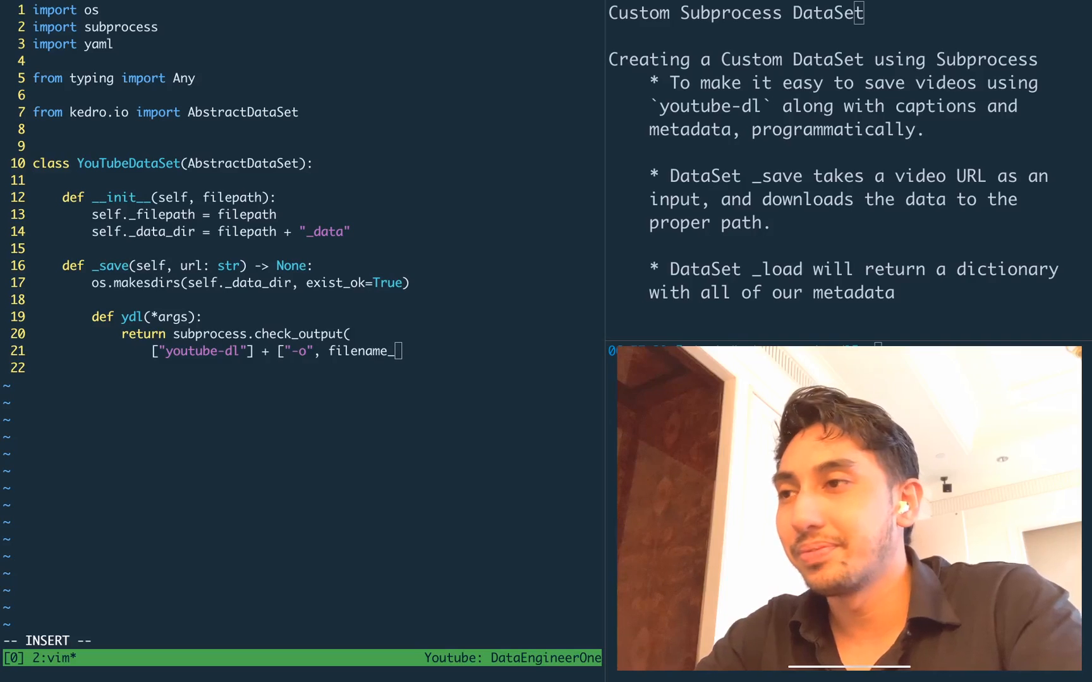
text(format, url],)
click(317, 367)
text(cwd)
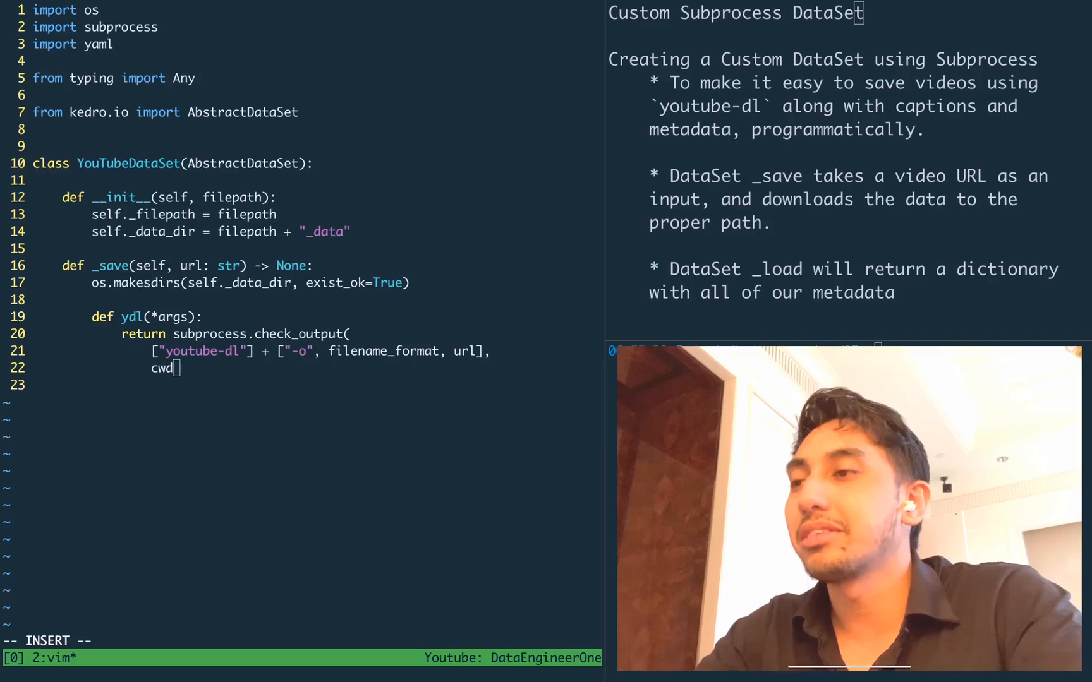
text(=self._data_dir,)
click(317, 384)
text())
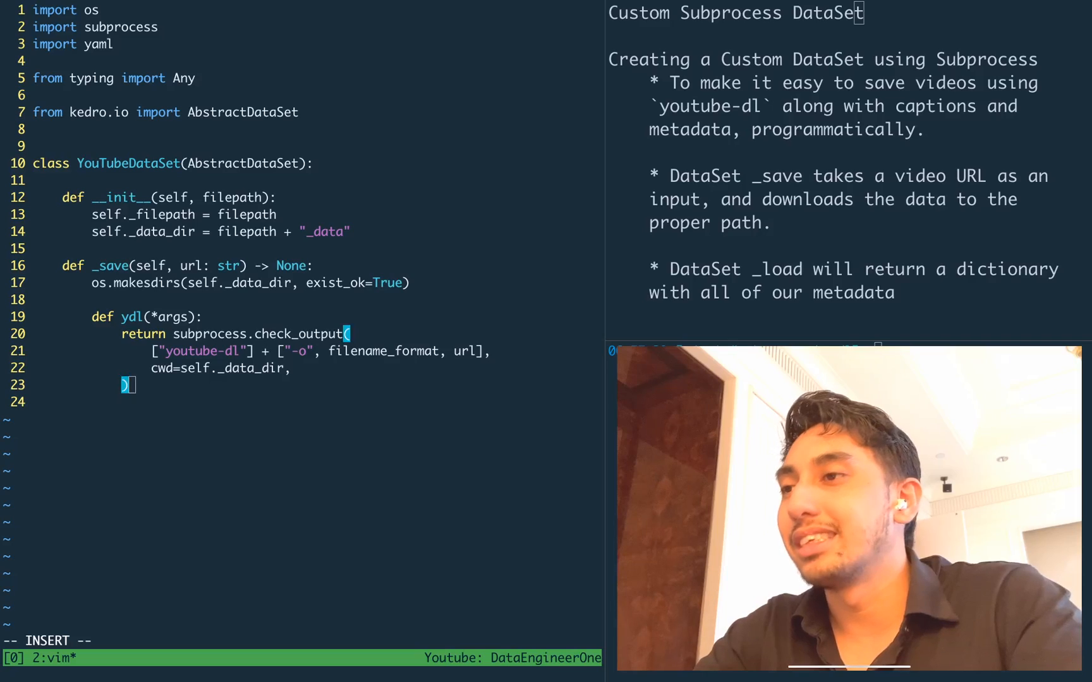
text(.de)
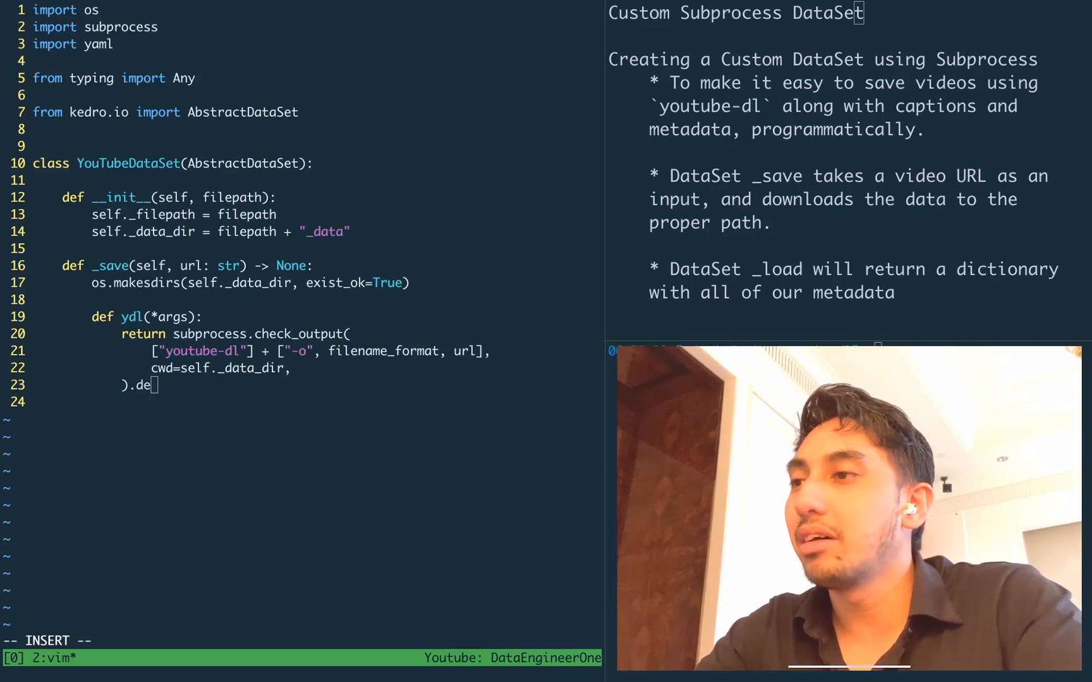
text(code()
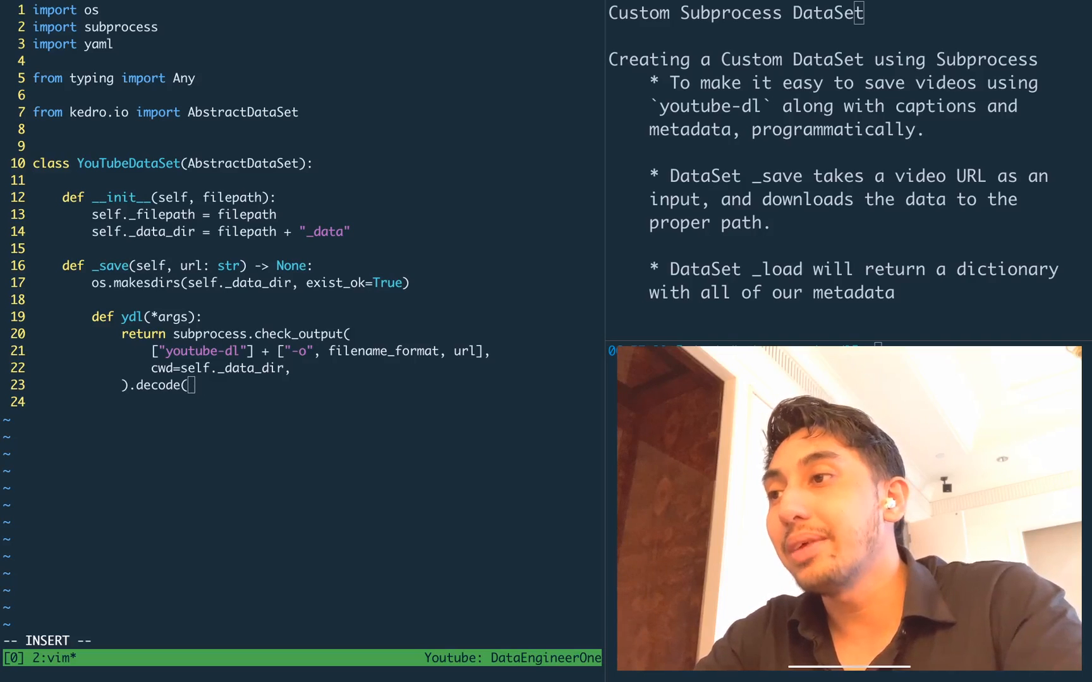
text("utf*)
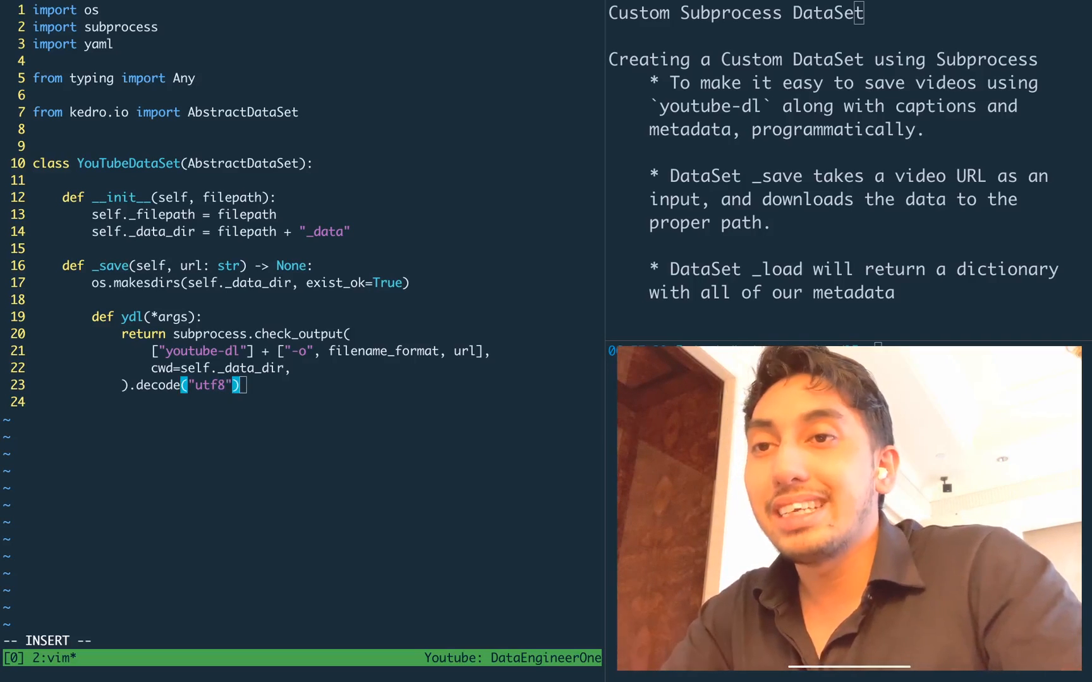
text(.strip())
click(315, 350)
text( + [)
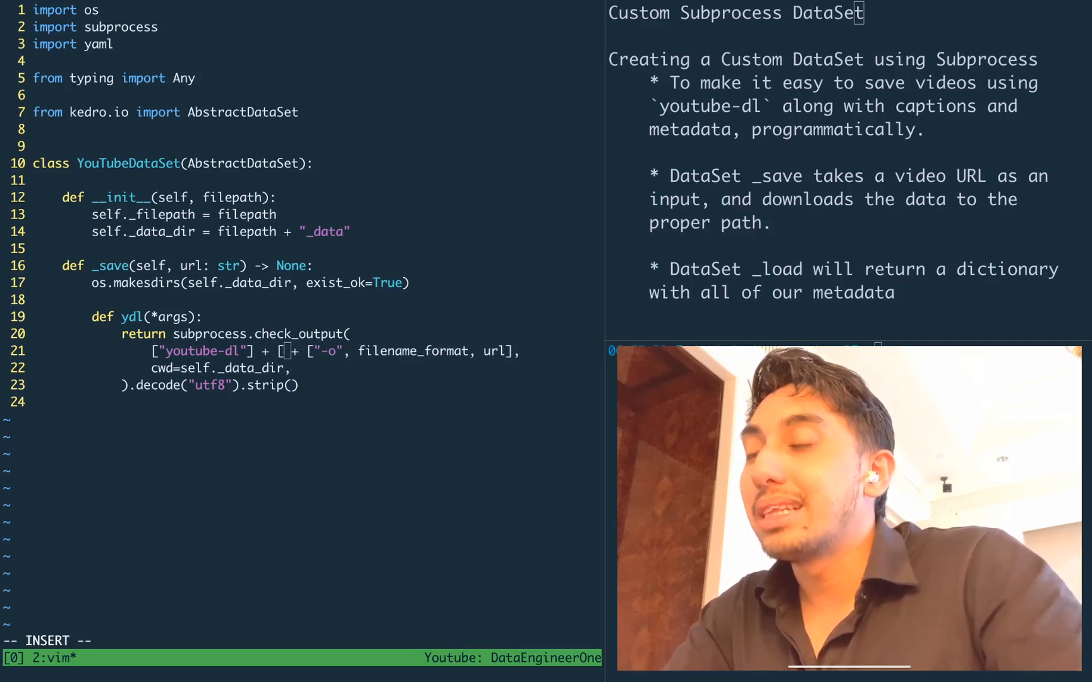
text(list(args)
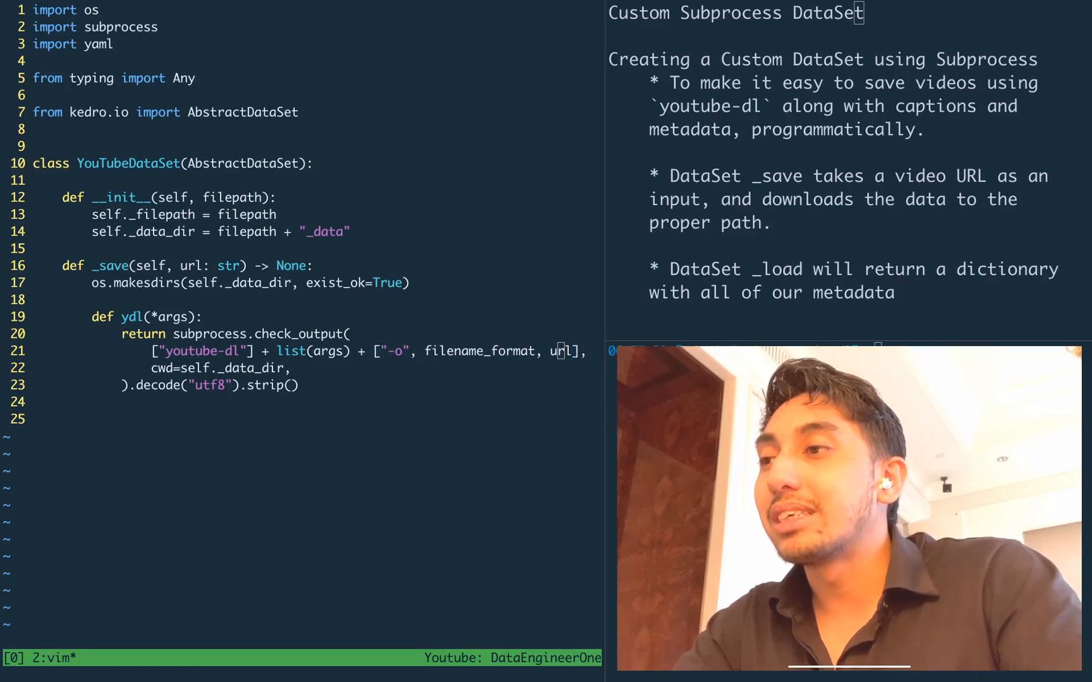
Add subs_list = ydl("--list-subs") inside _save
text(/\<url\>)
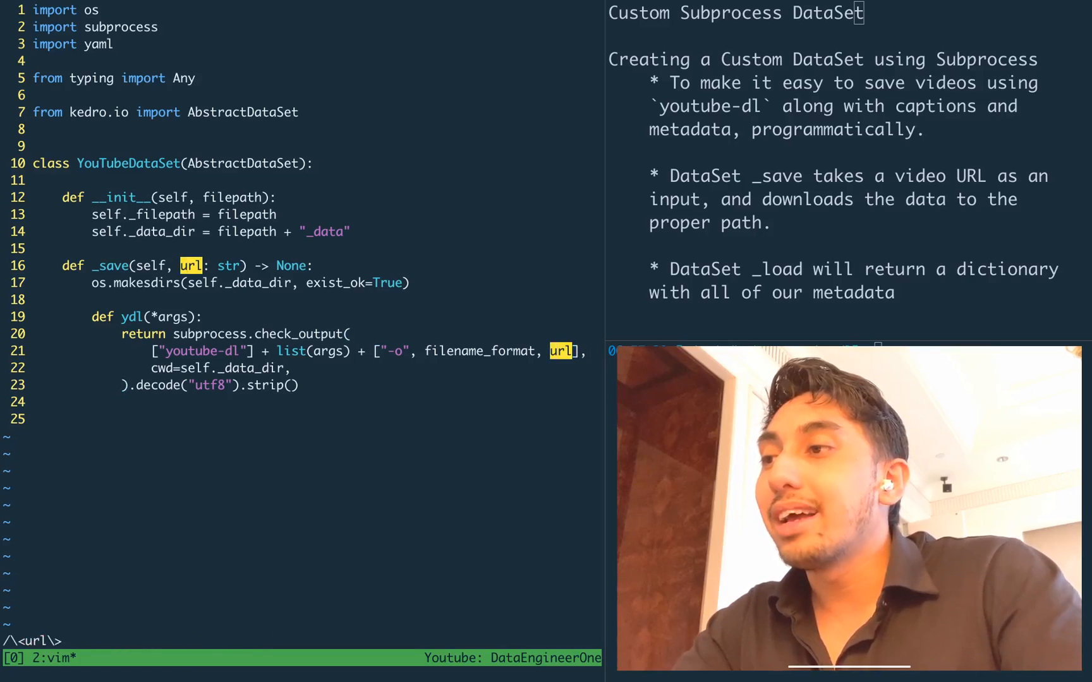
text(s)
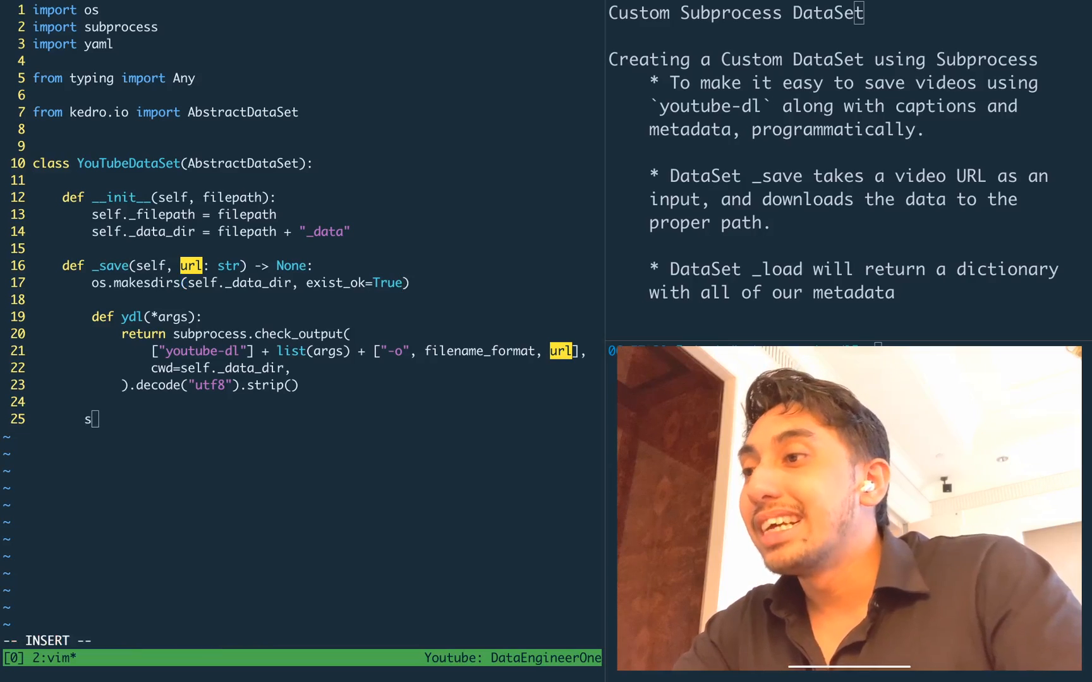
key(BackSpace)
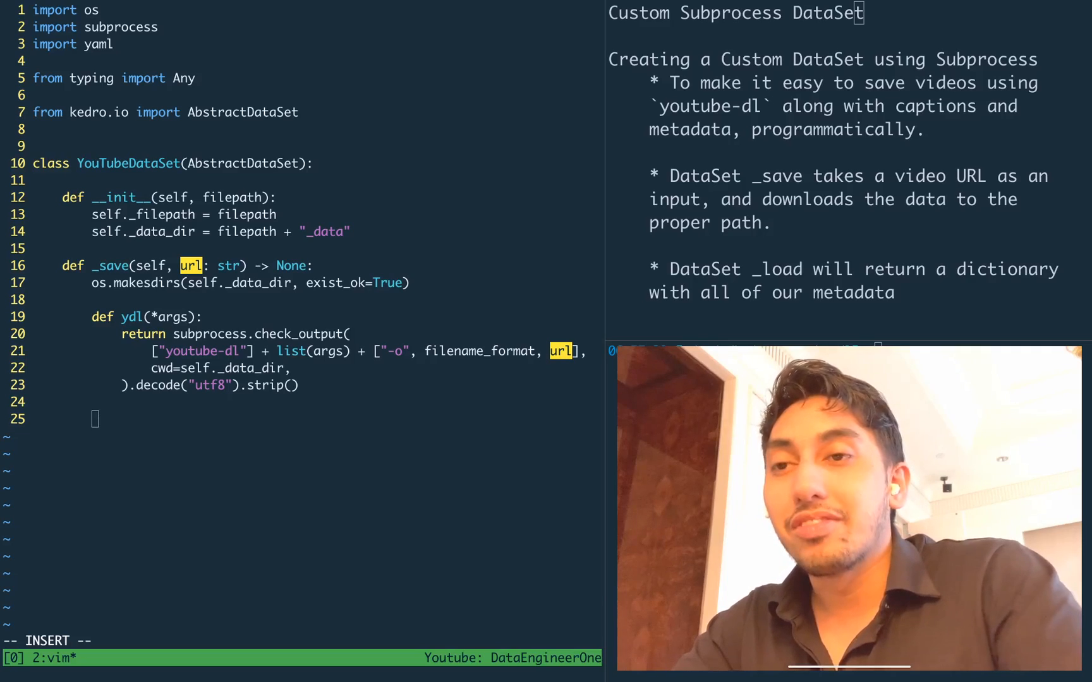
text(s)
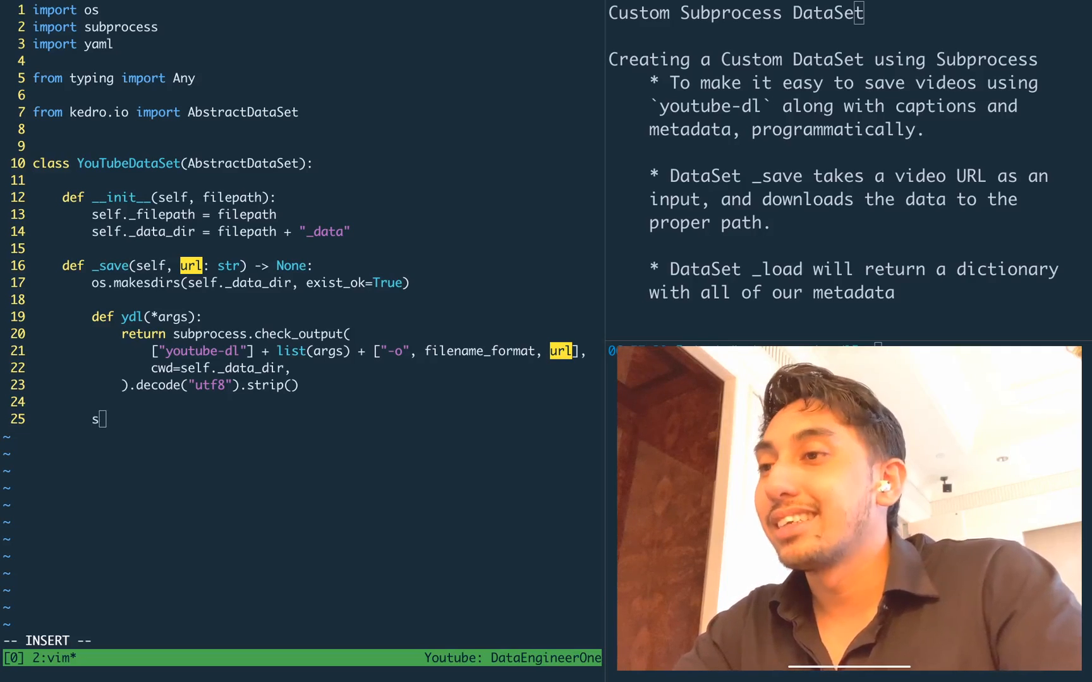
text(ubs_list = ydf)
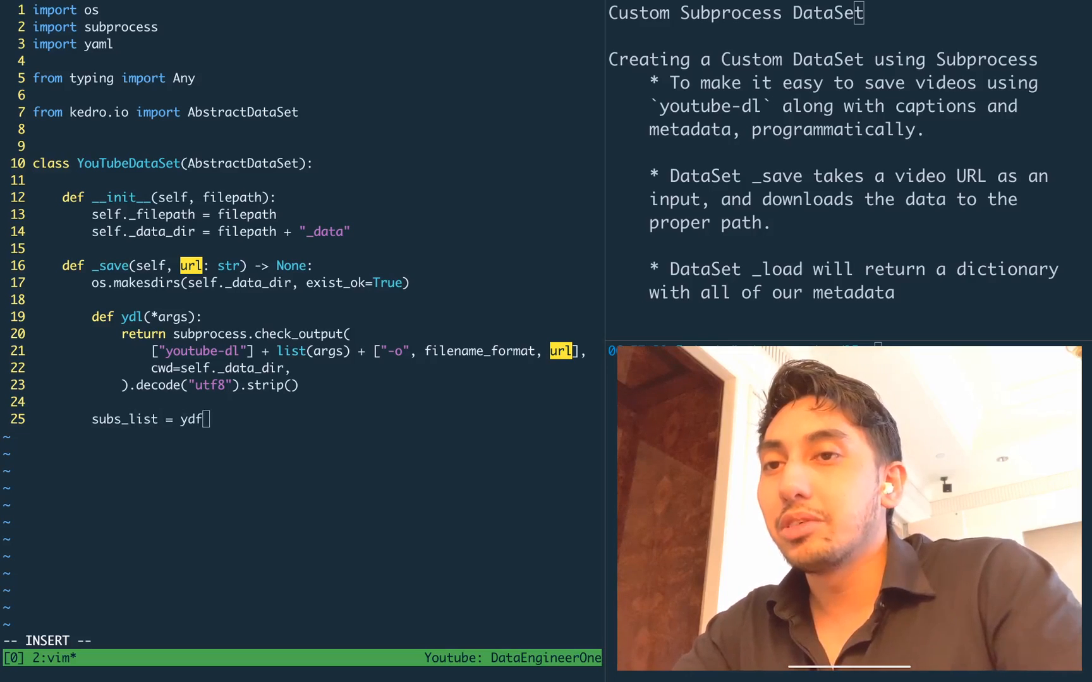
text(("--list-)
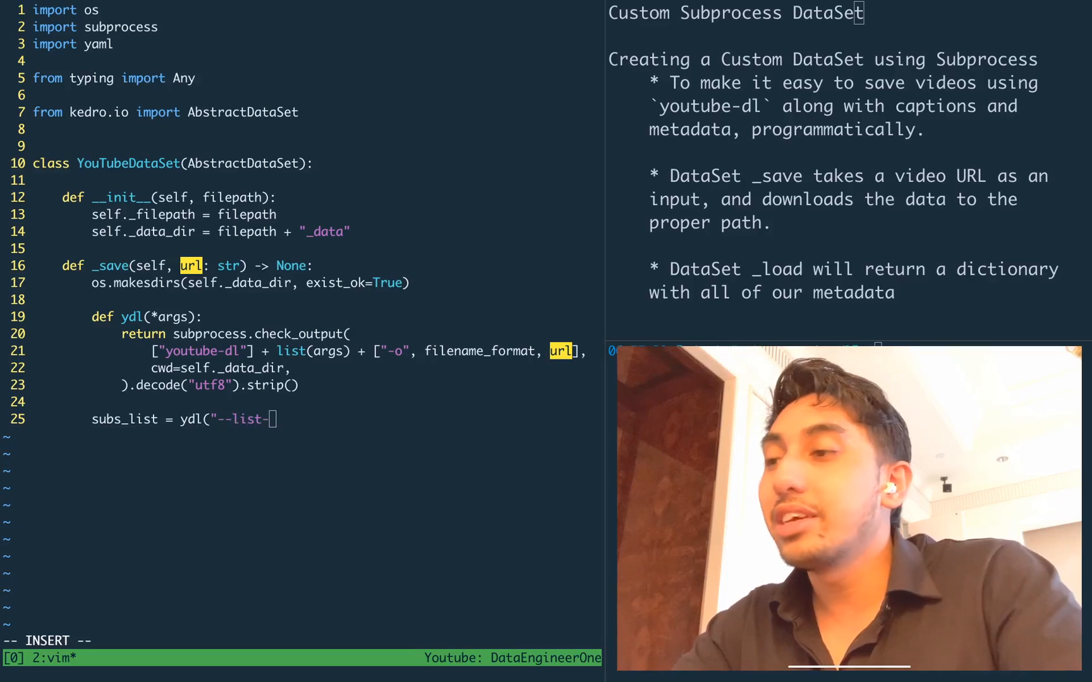
text(subs"))
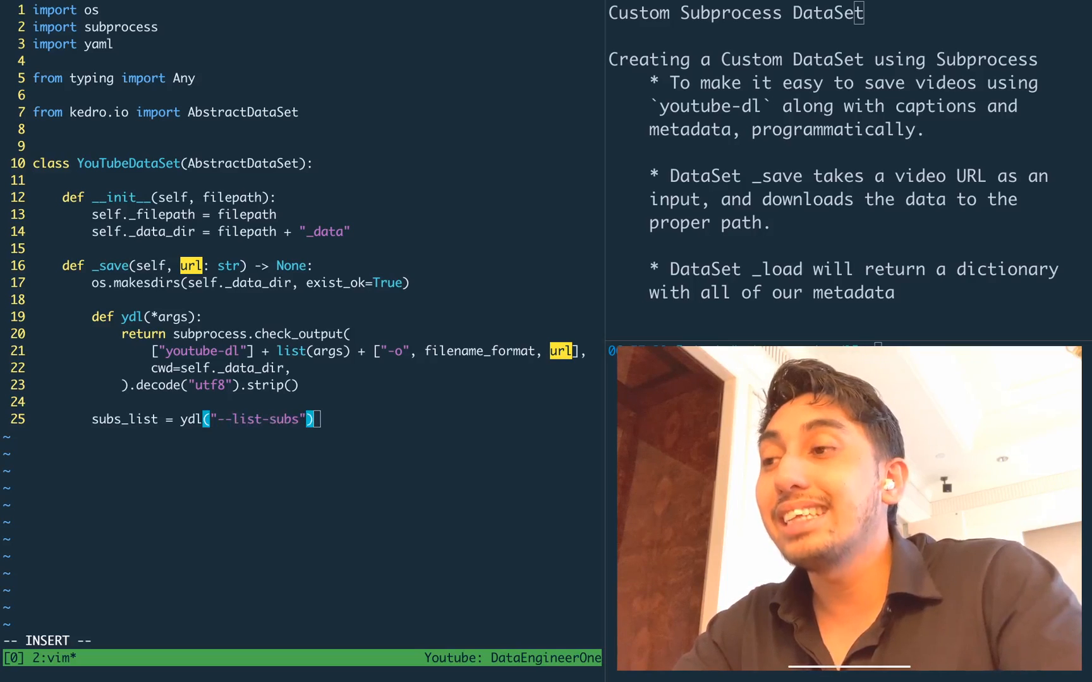
Set has_subs = "has no subtitles" not in subs_list
text(has_suds)
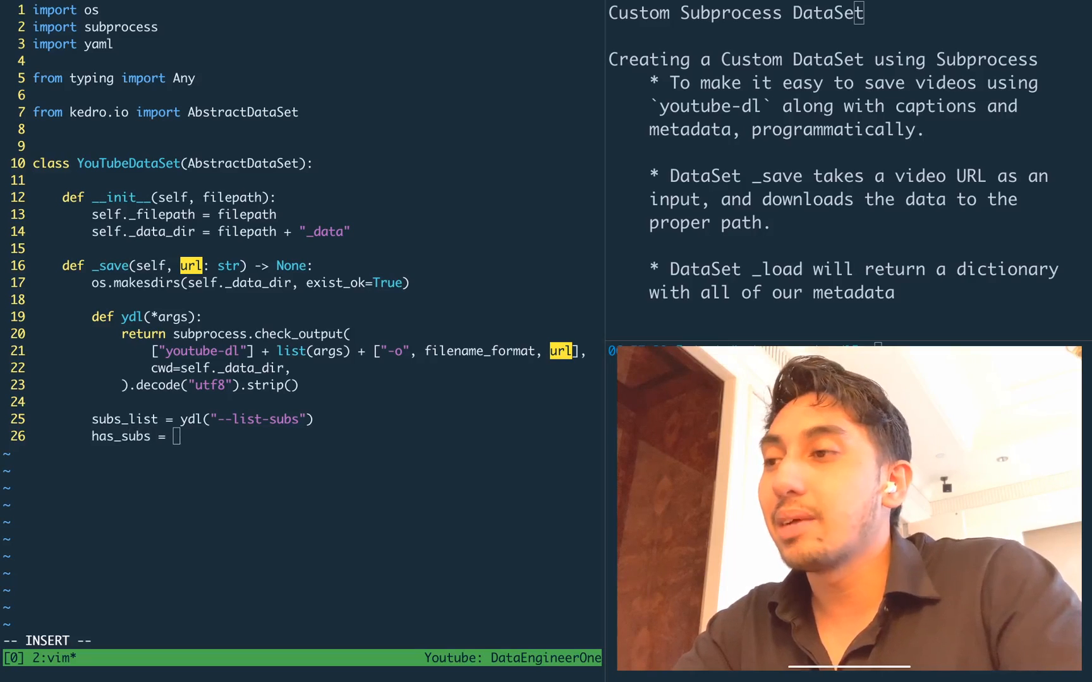
text("l)
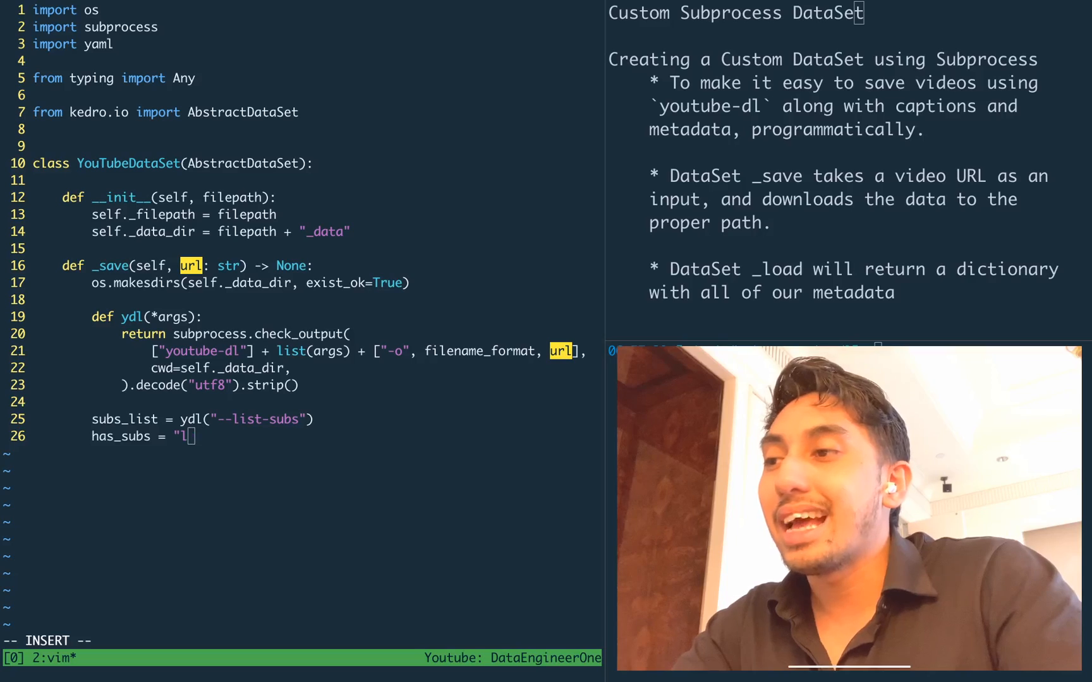
text(as no)
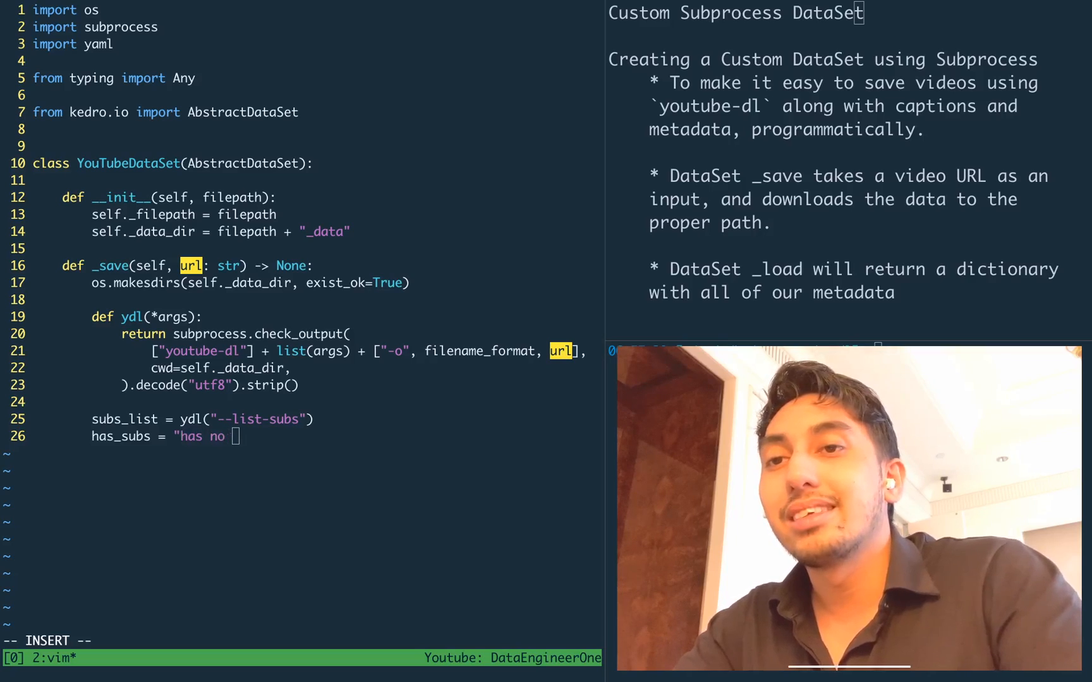
text(subtitles" no in)
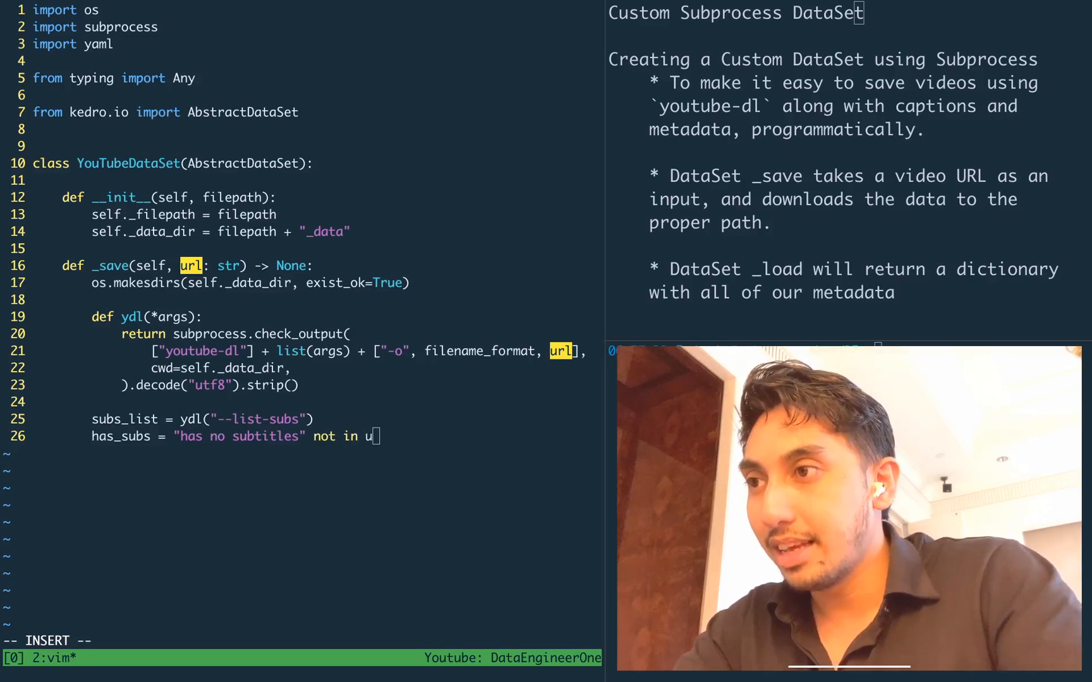
Fetch title, filename and vid via ydl("--get-title"), "--get-filename" and "--get-id"
text(ubs_list)
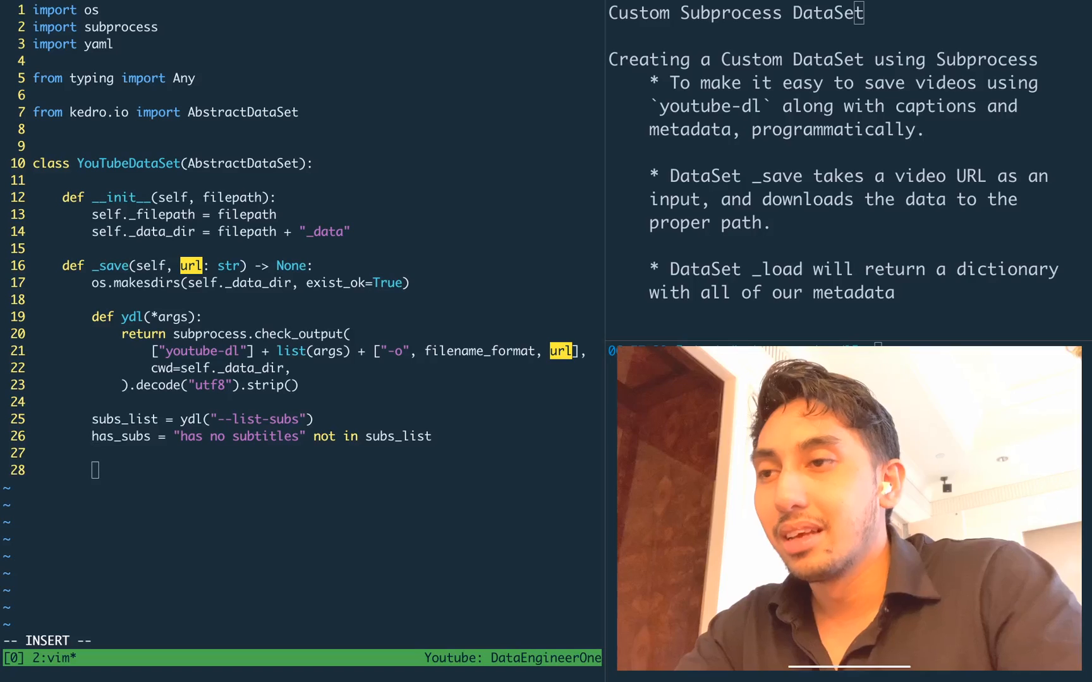
text(title =)
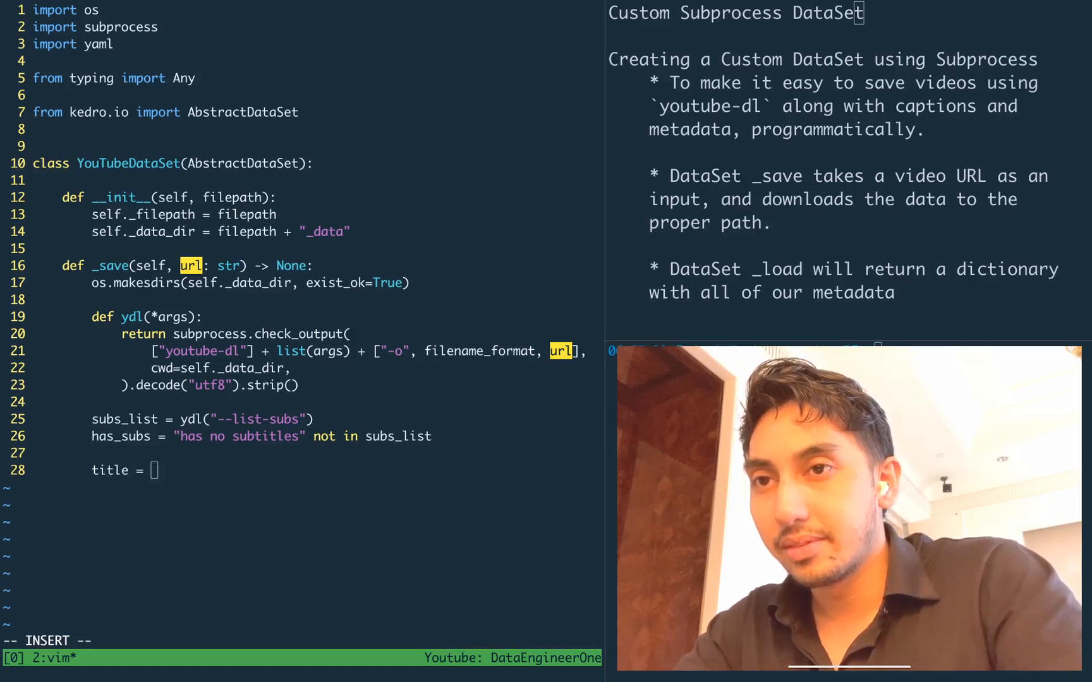
text(ydl("--get-title)
text(filen)
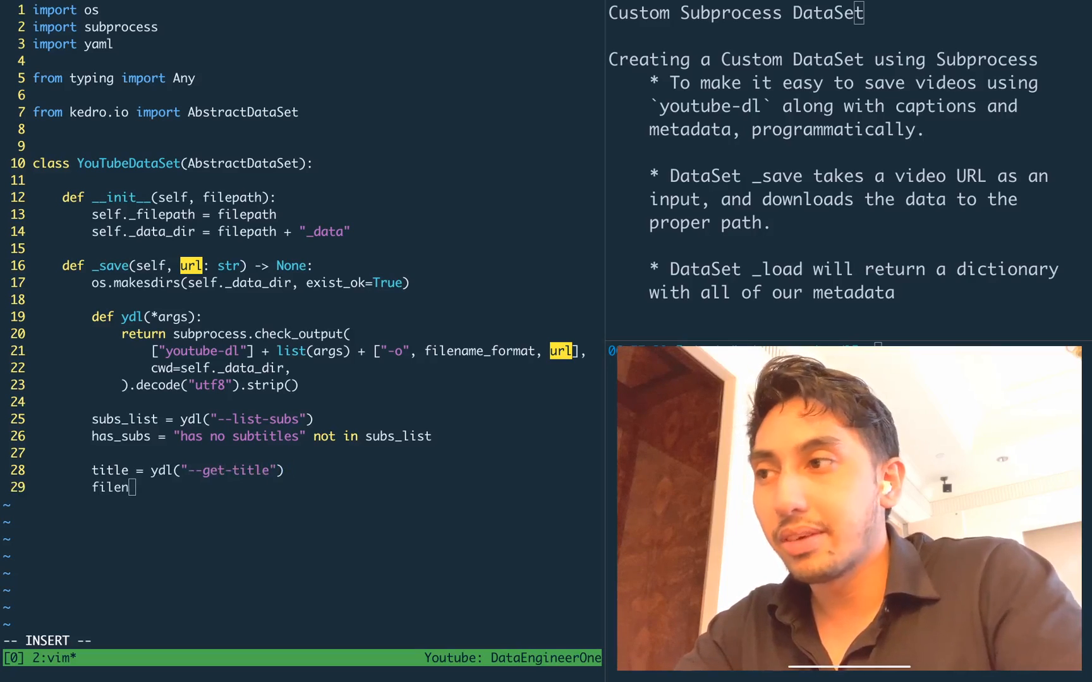
text(ame = ydl(")
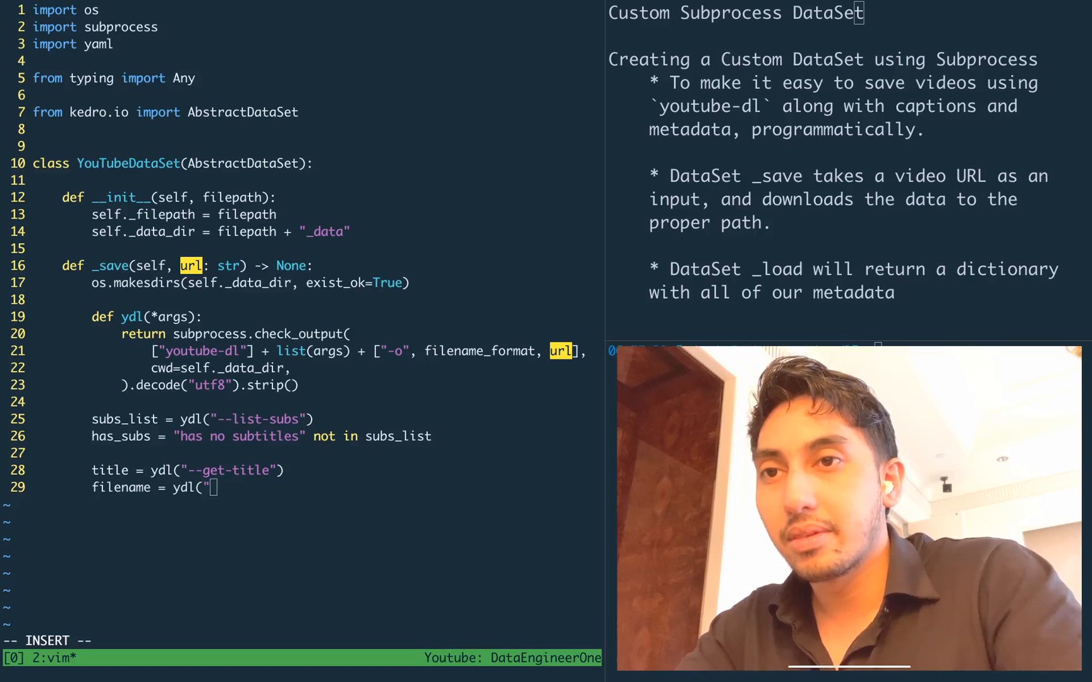
text(--get-filename")
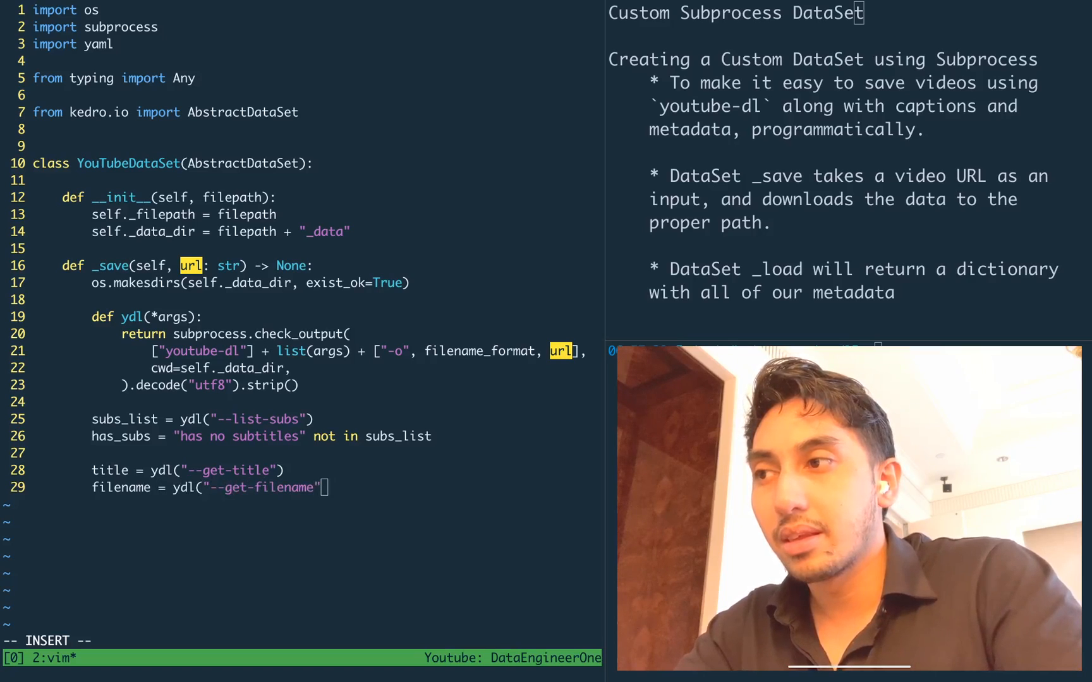
text(vid = v)
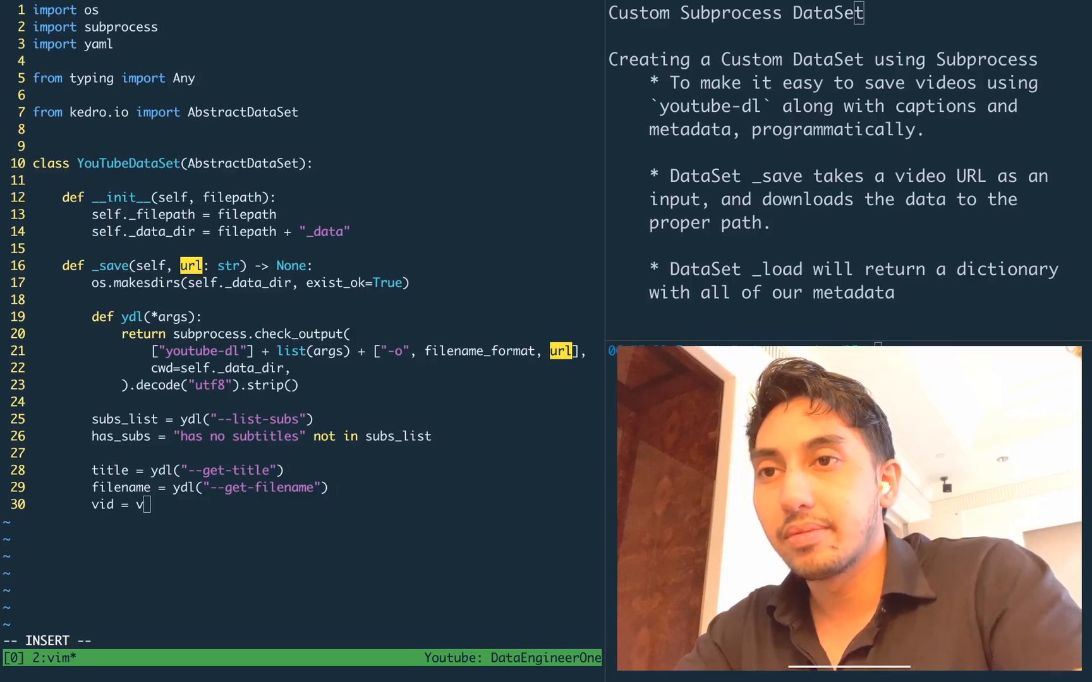
text(dl("--)
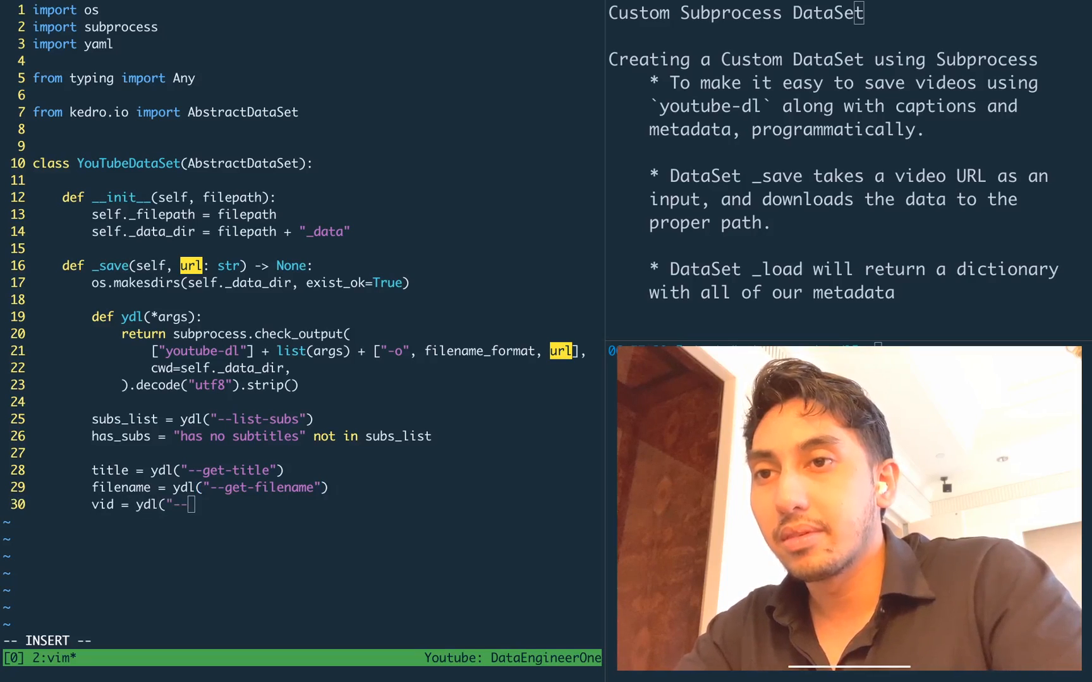
text(get-id"))
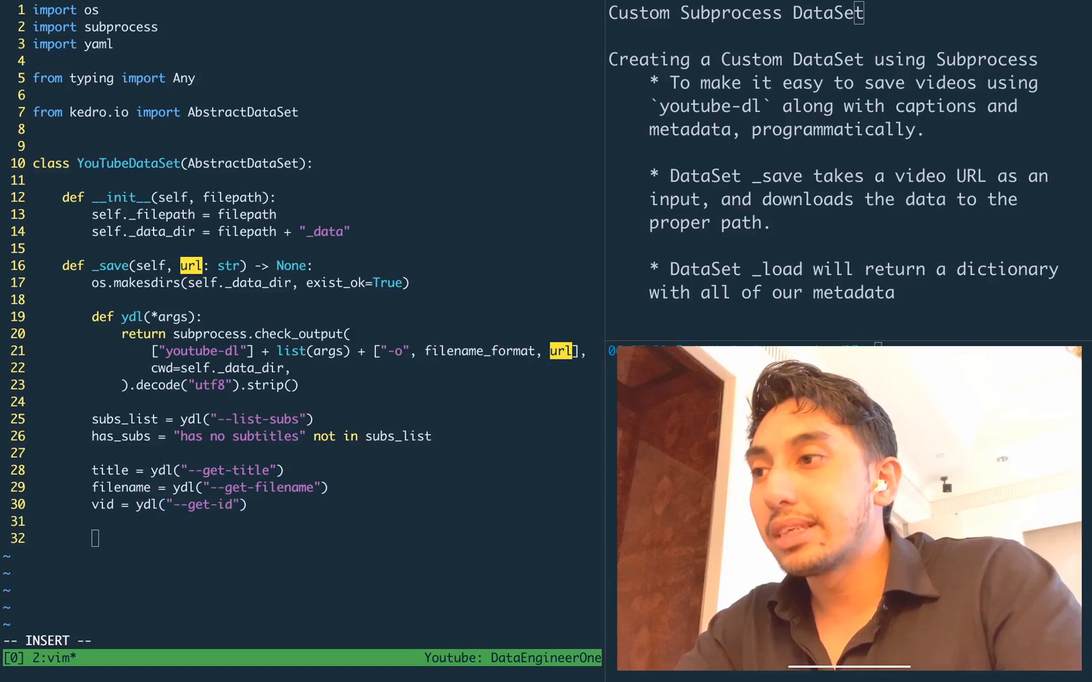
Build description_path = os.path.join(self._data_dir, f"{vid}.description")
text(description)
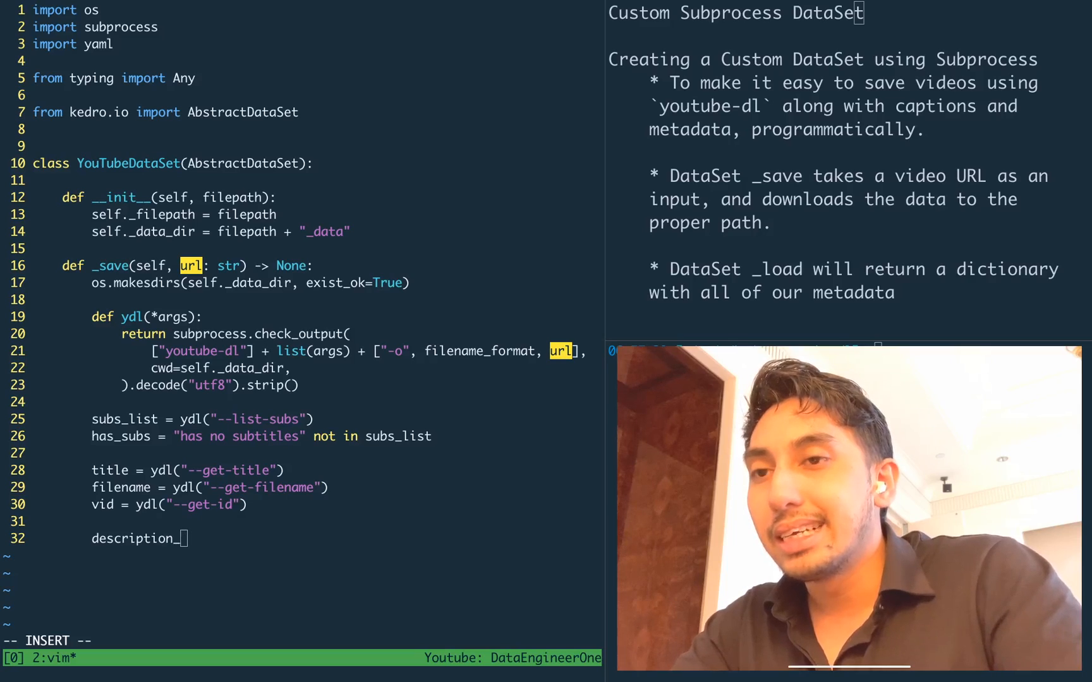
text(_path = os.paths)
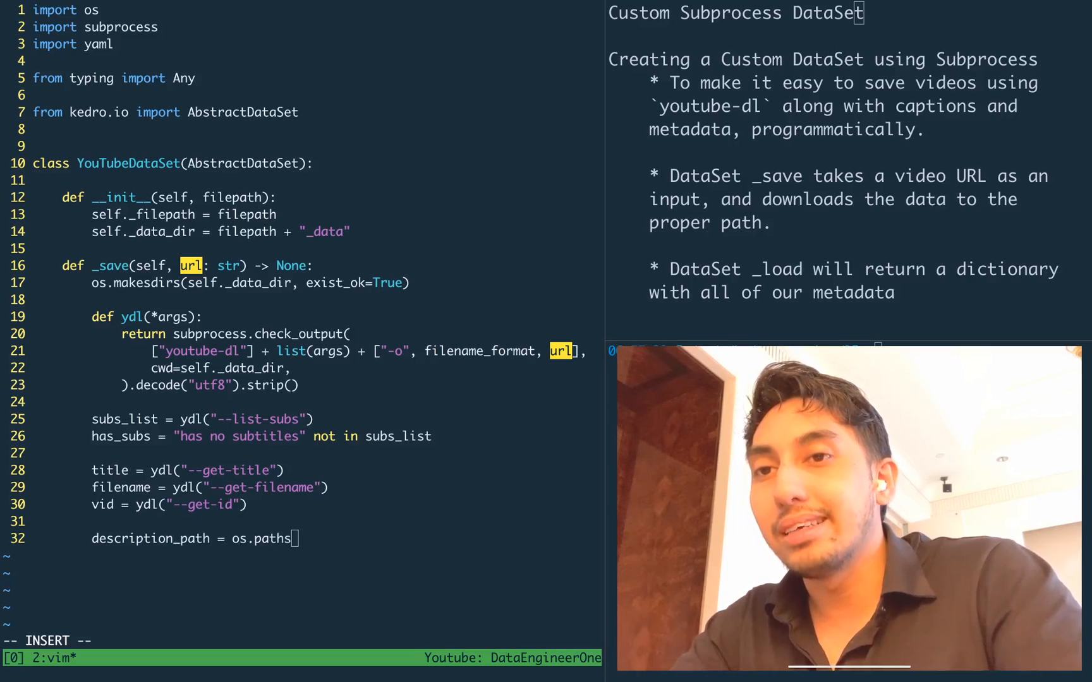
text(.join(self.)
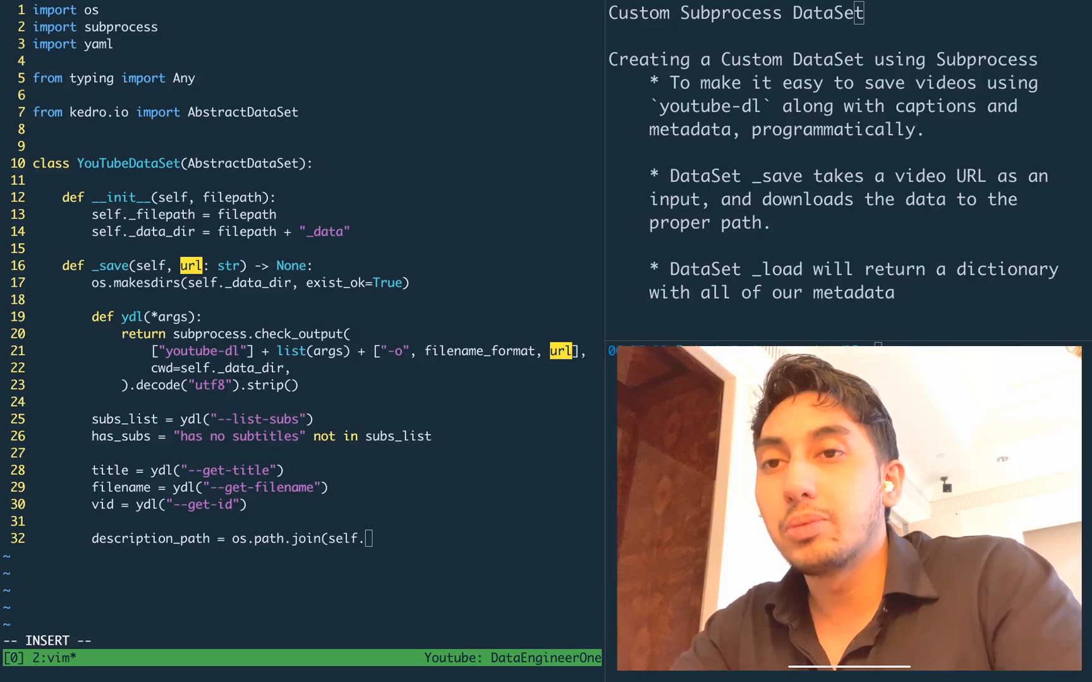
text(_data_dir)
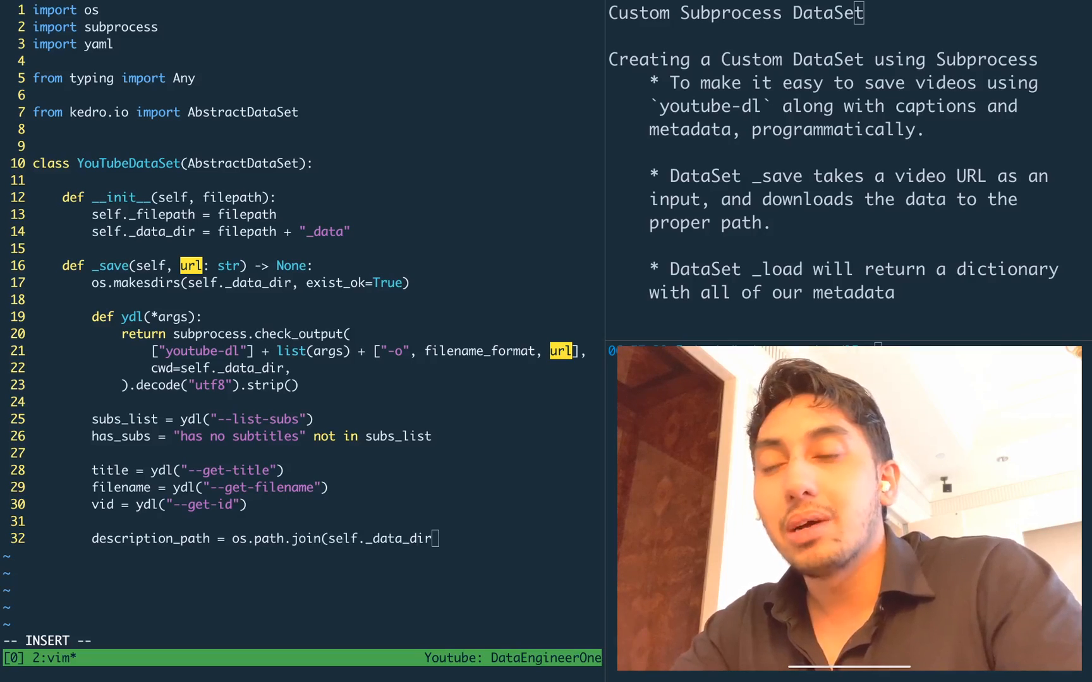
text(, f")
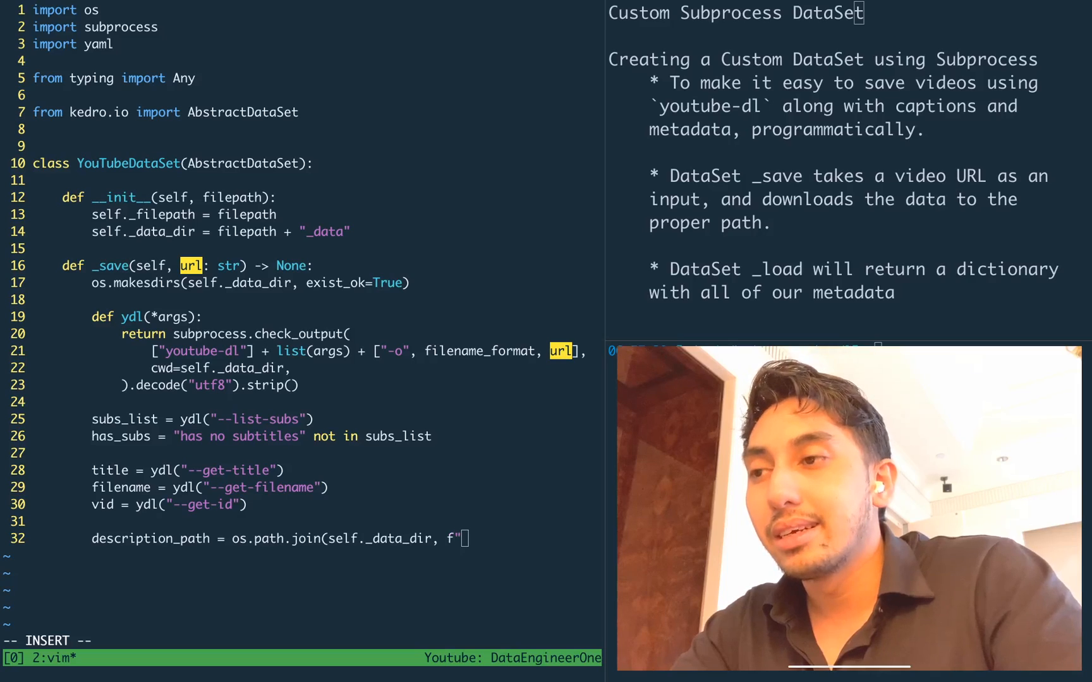
text({vid}.)
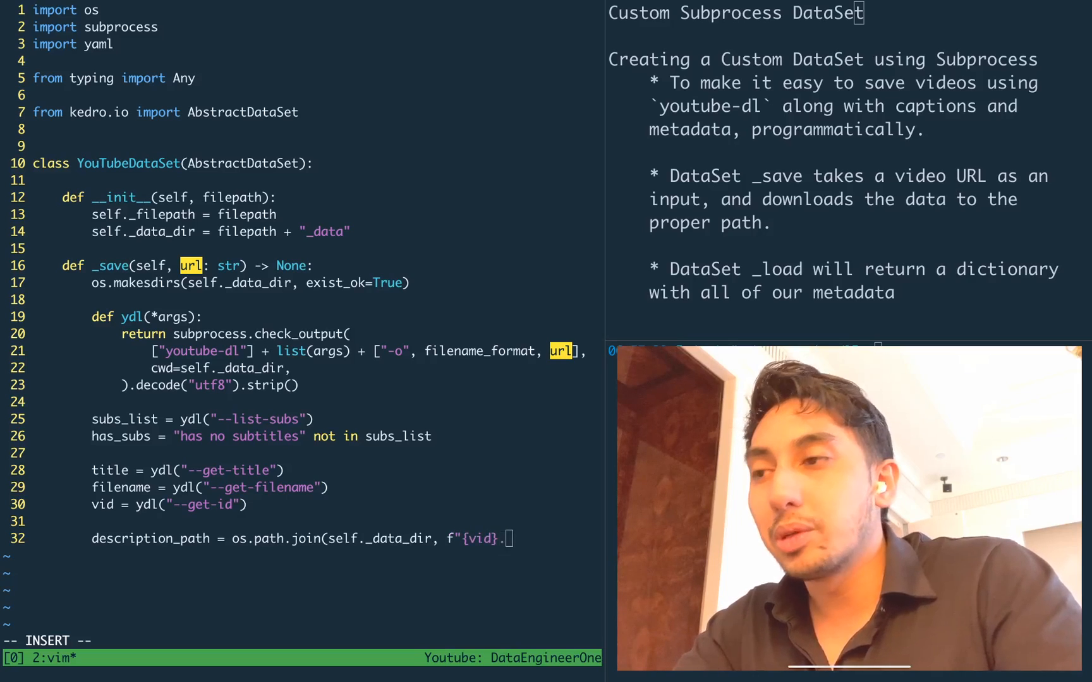
text(description")
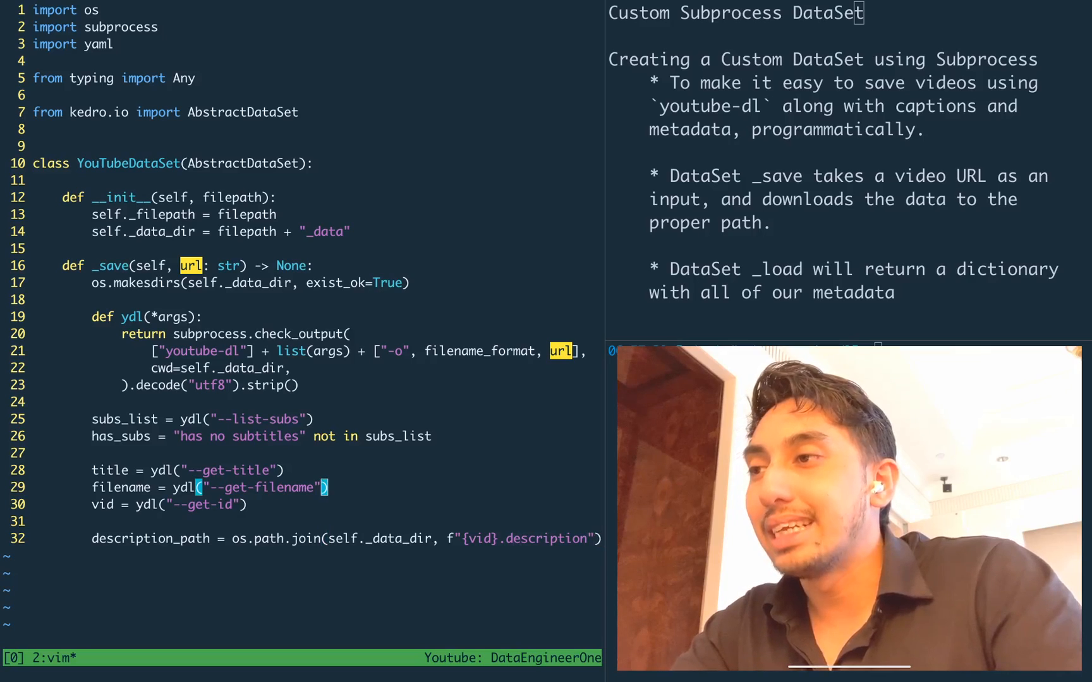
Define filename_format as "%(id)s.%(ext)s" for the youtube-dl output template
text(file)
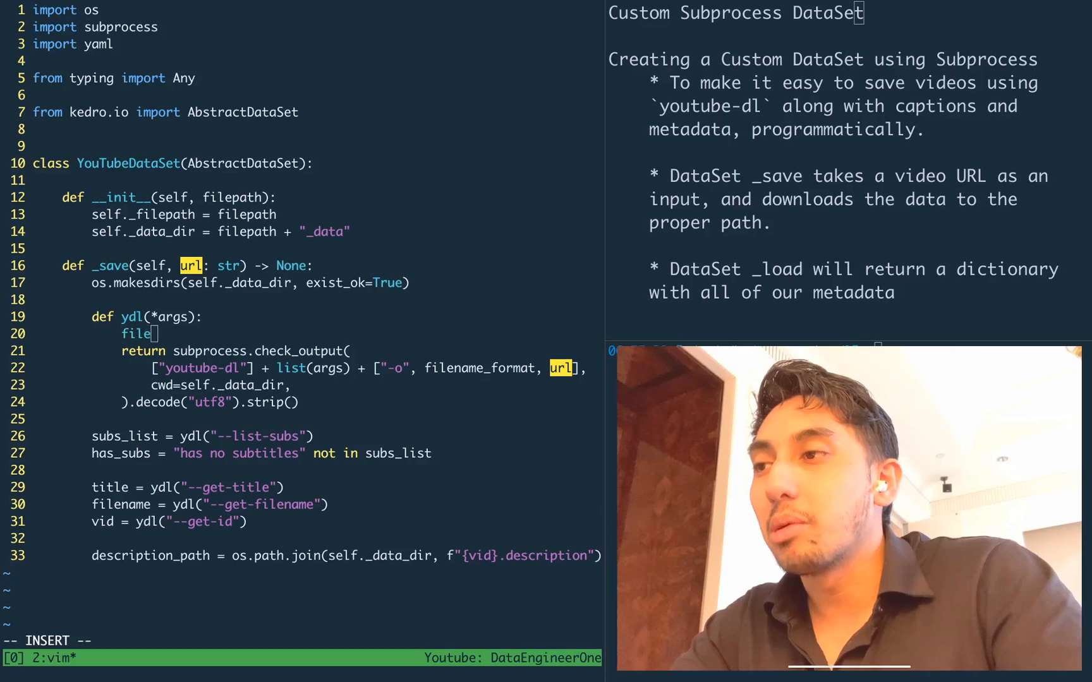
text(name_format = ")
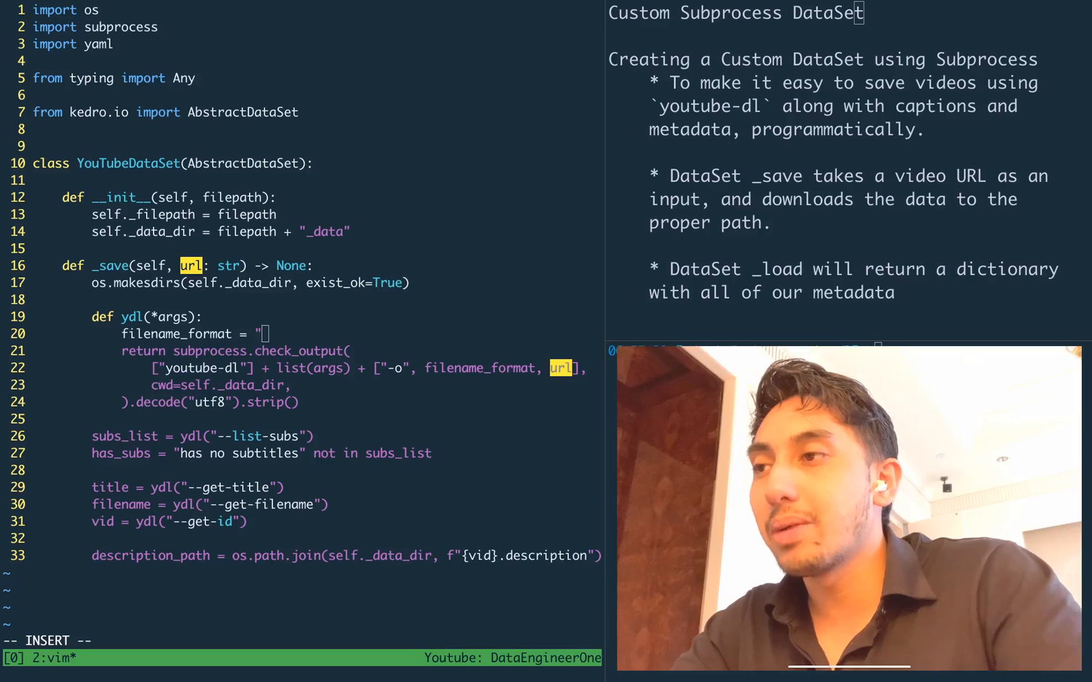
text(%(id)s)
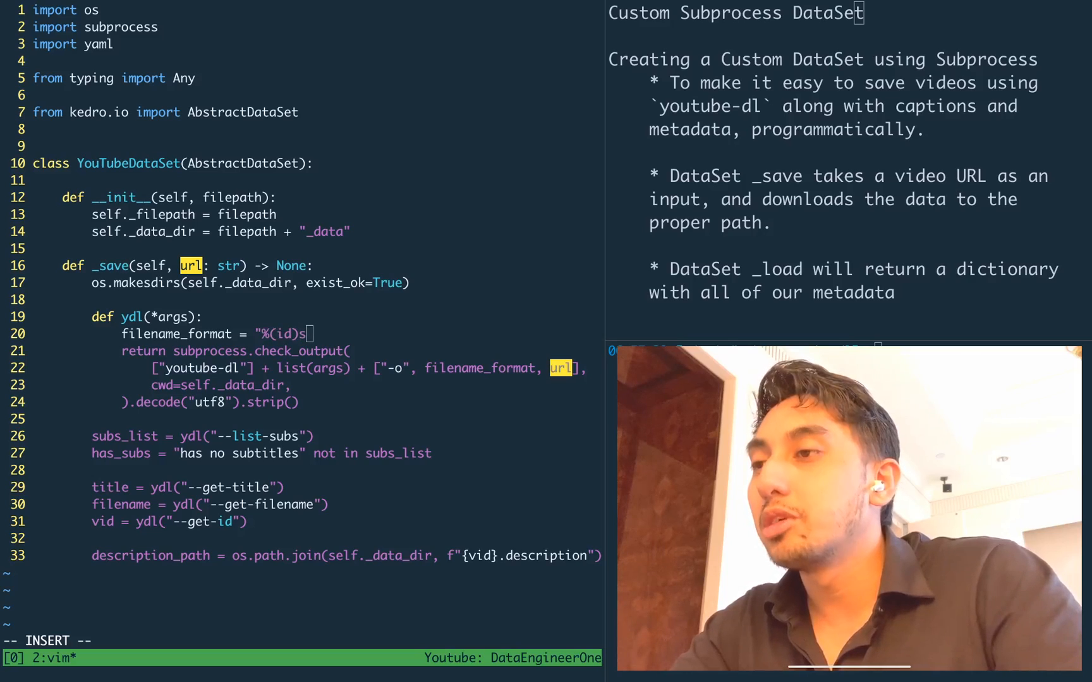
text(.%()
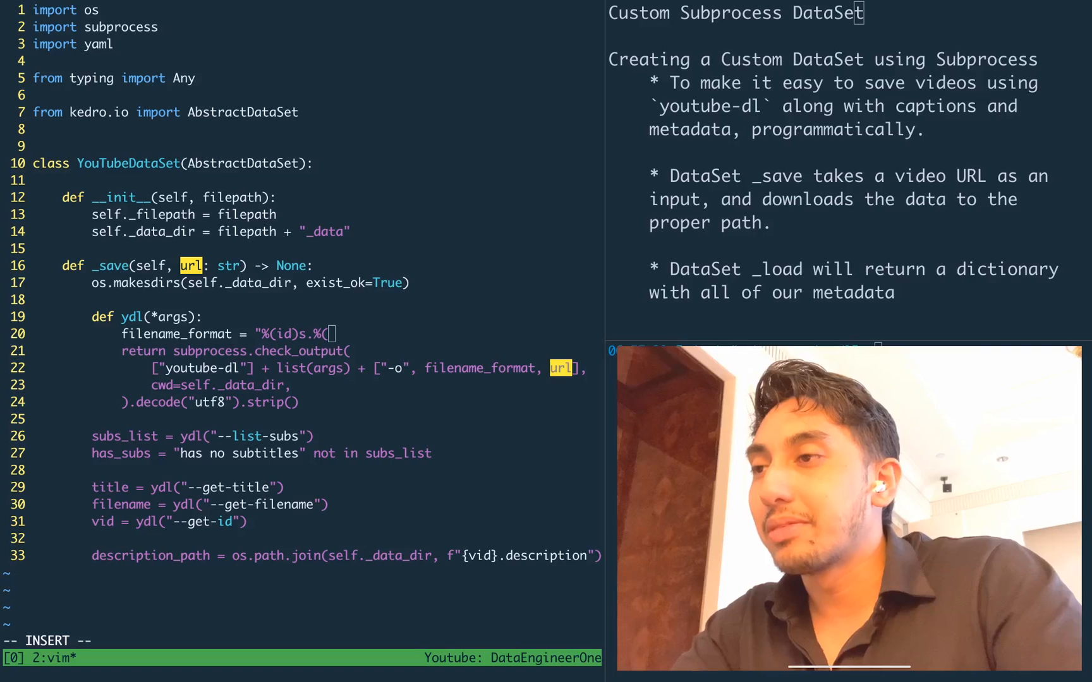
text(ext)s")
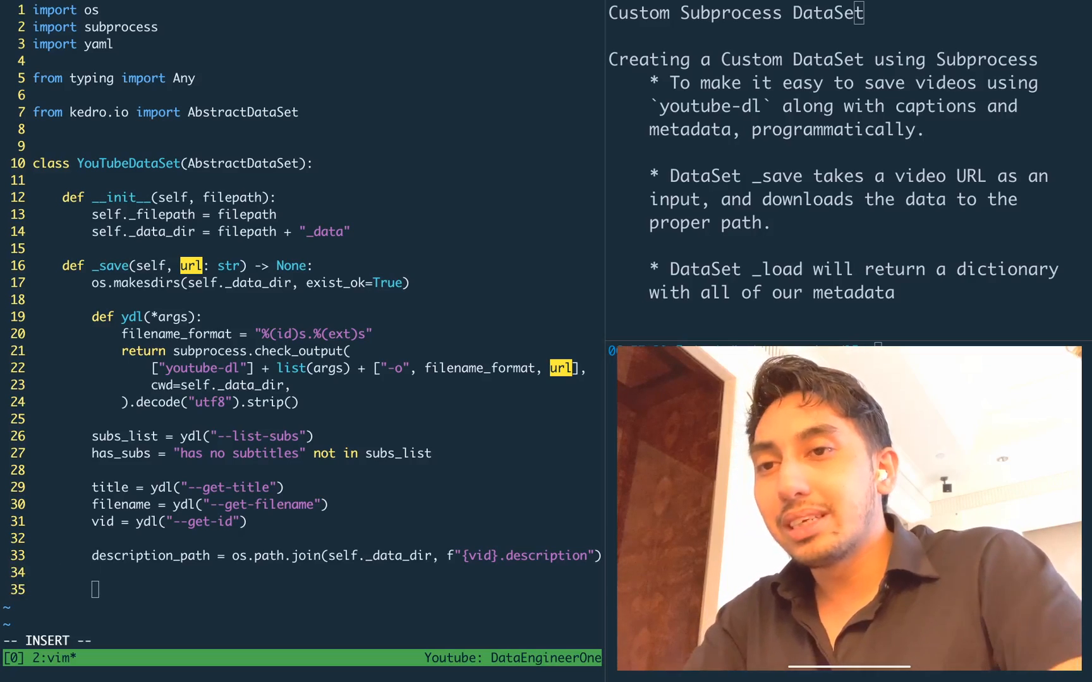
Remove description_path if os.path.exists(description_path) before downloading
text(i)
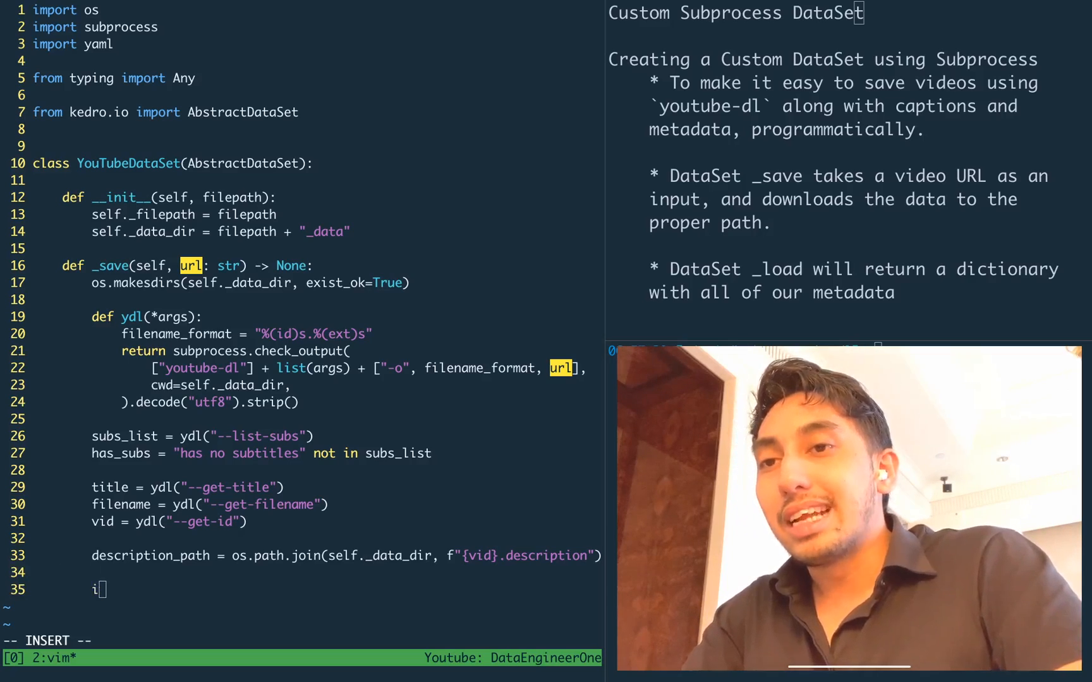
text(f os.path.e)
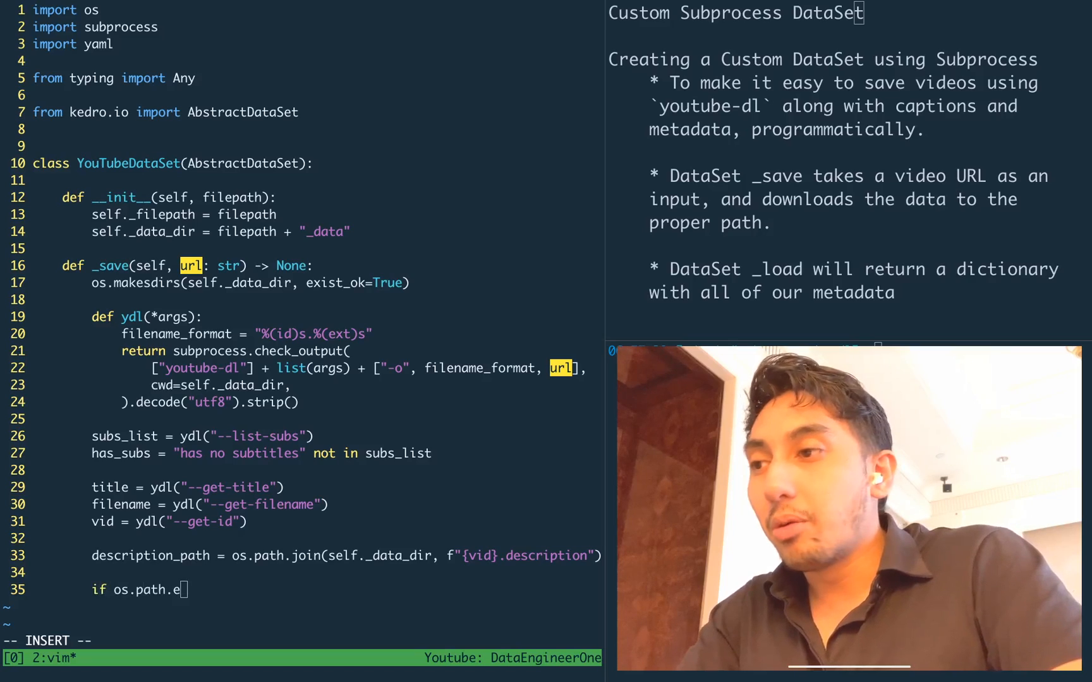
text(xists()
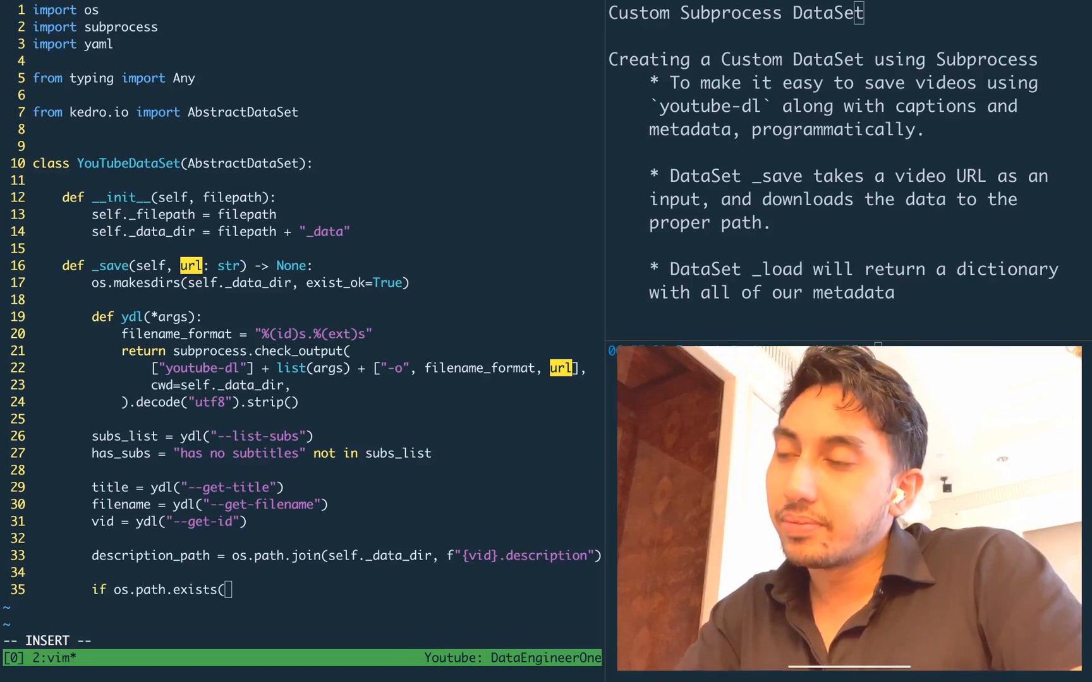
text(description_path):)
text(os.remo)
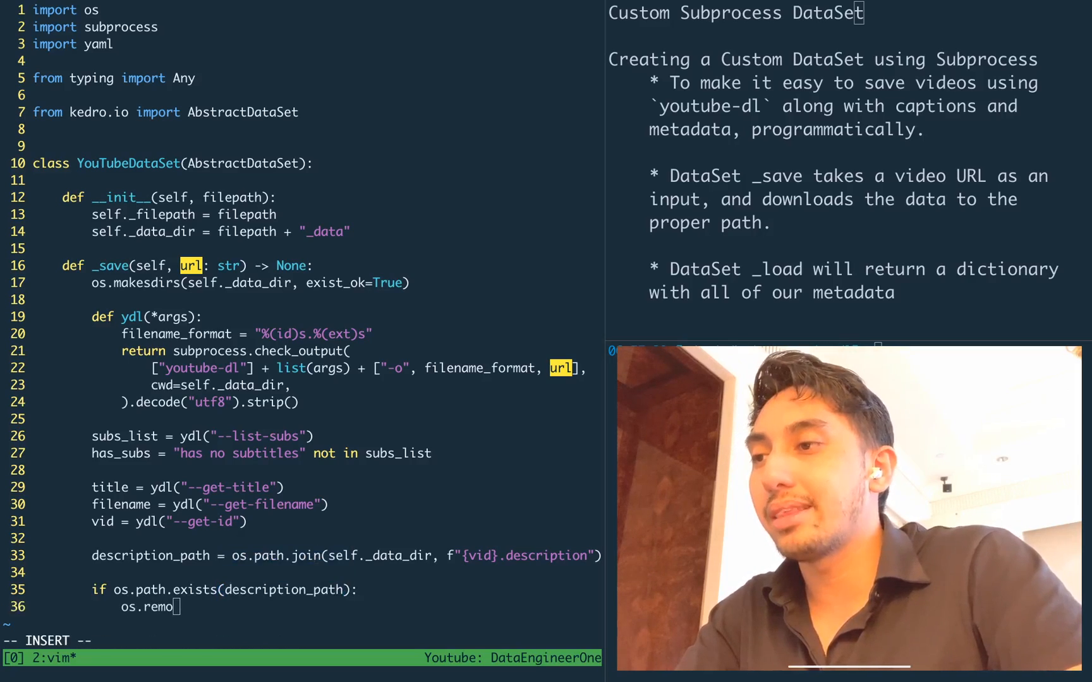
text(description_path)
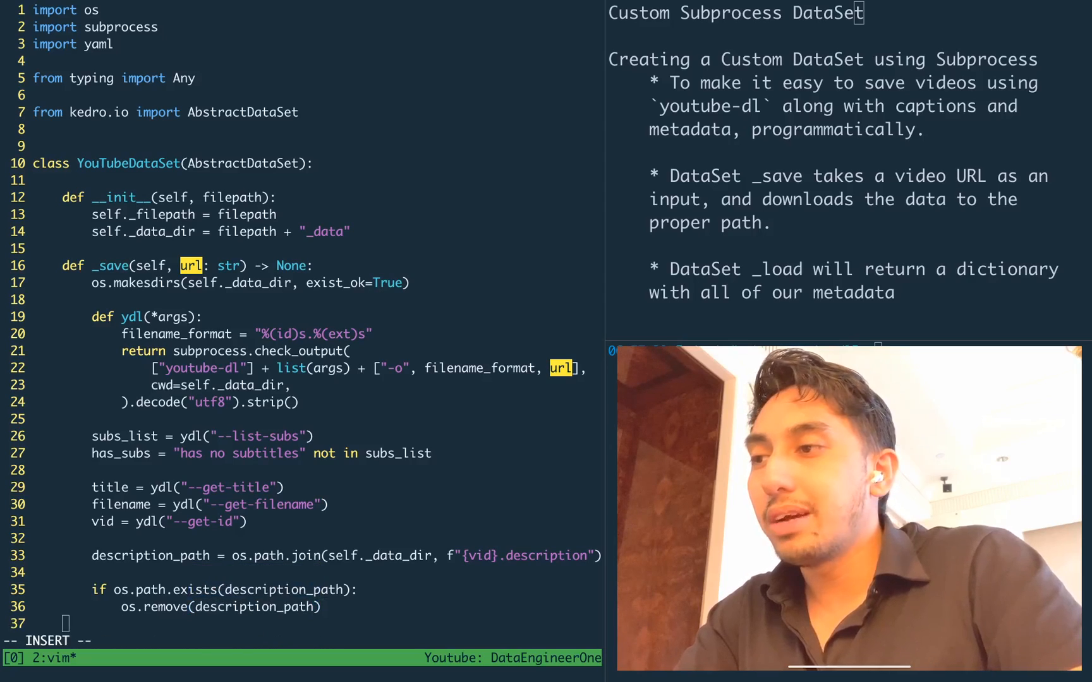
Add if has_subs: ydl("--write-sub", "--write-description") else the --write-auto-sub variant
text(if has_)
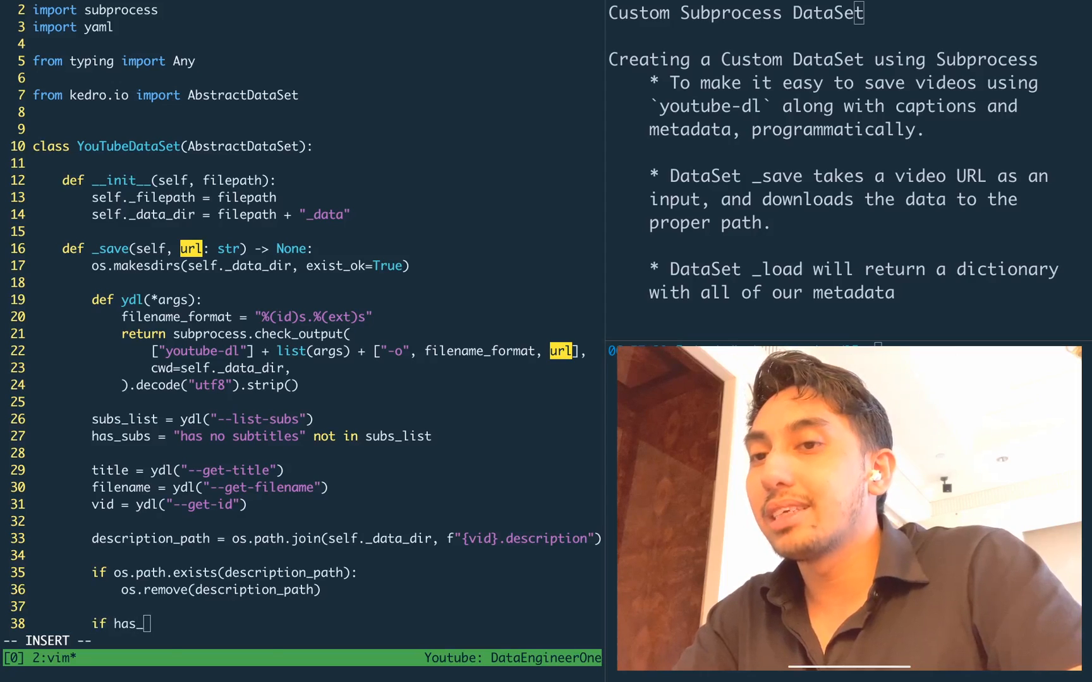
text(ydl)
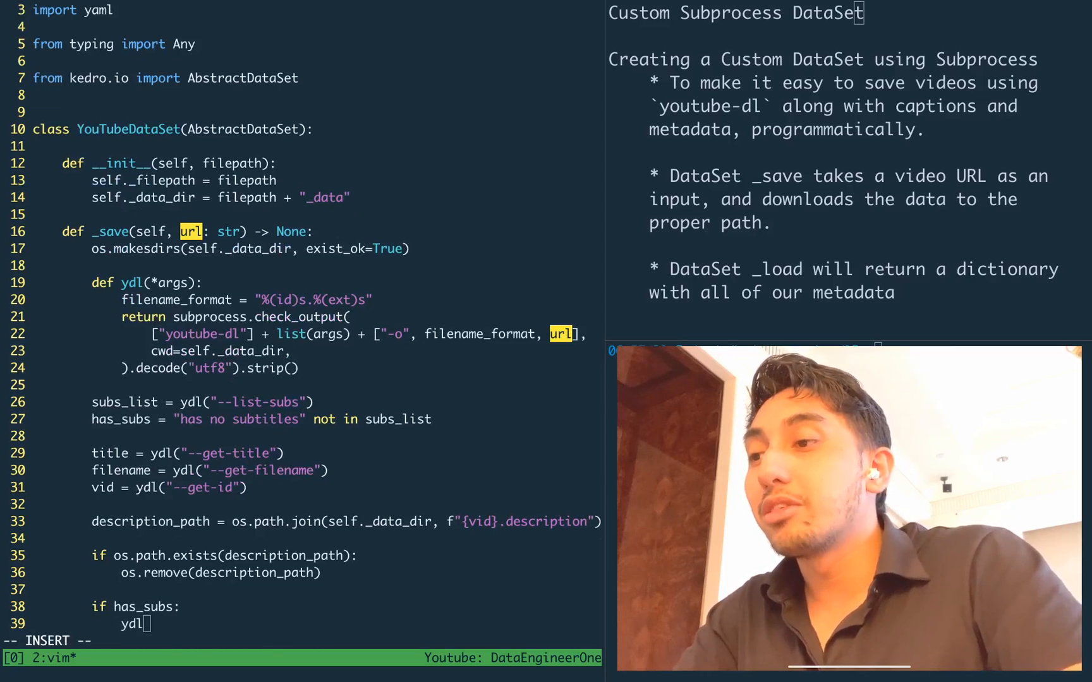
text(("--write-sub", ")
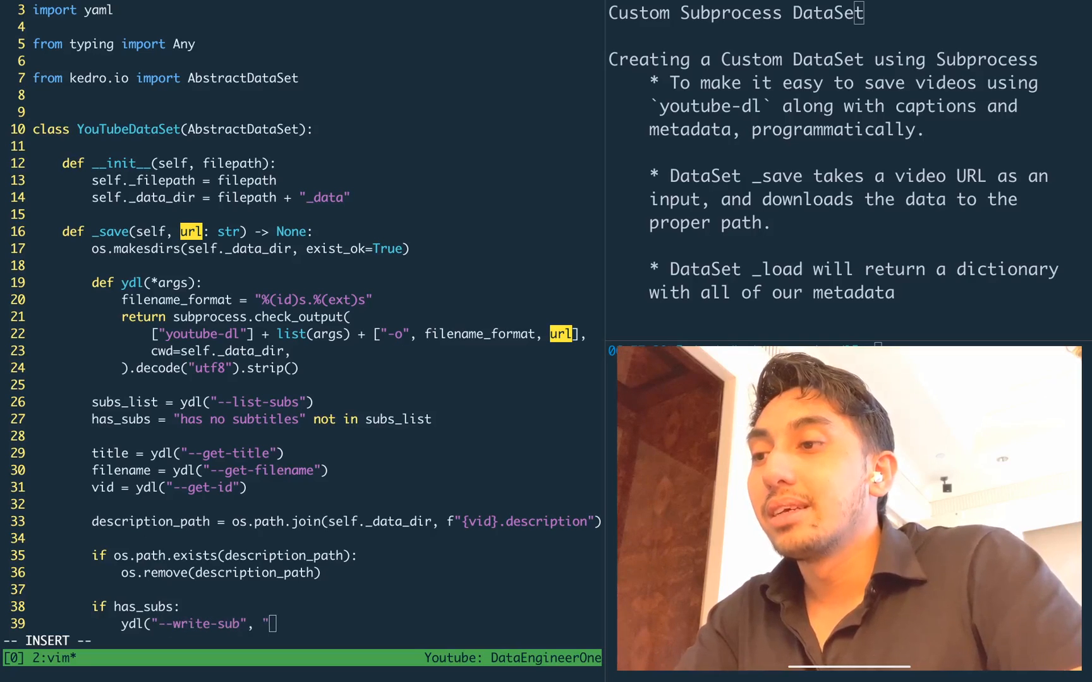
text(--write-)
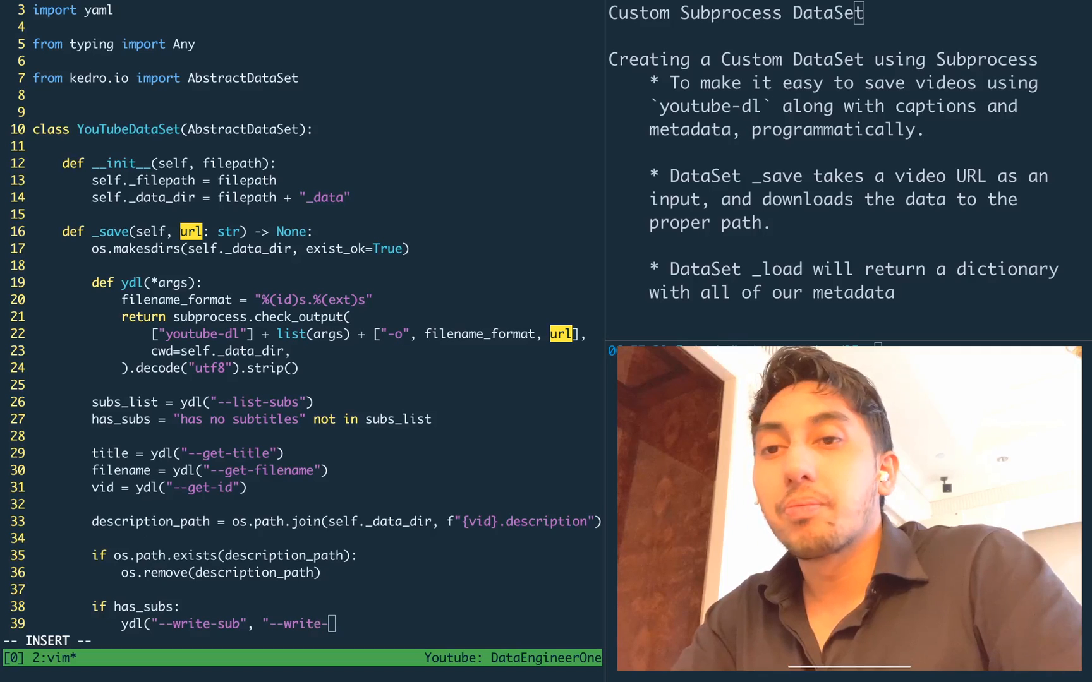
text(descrip)
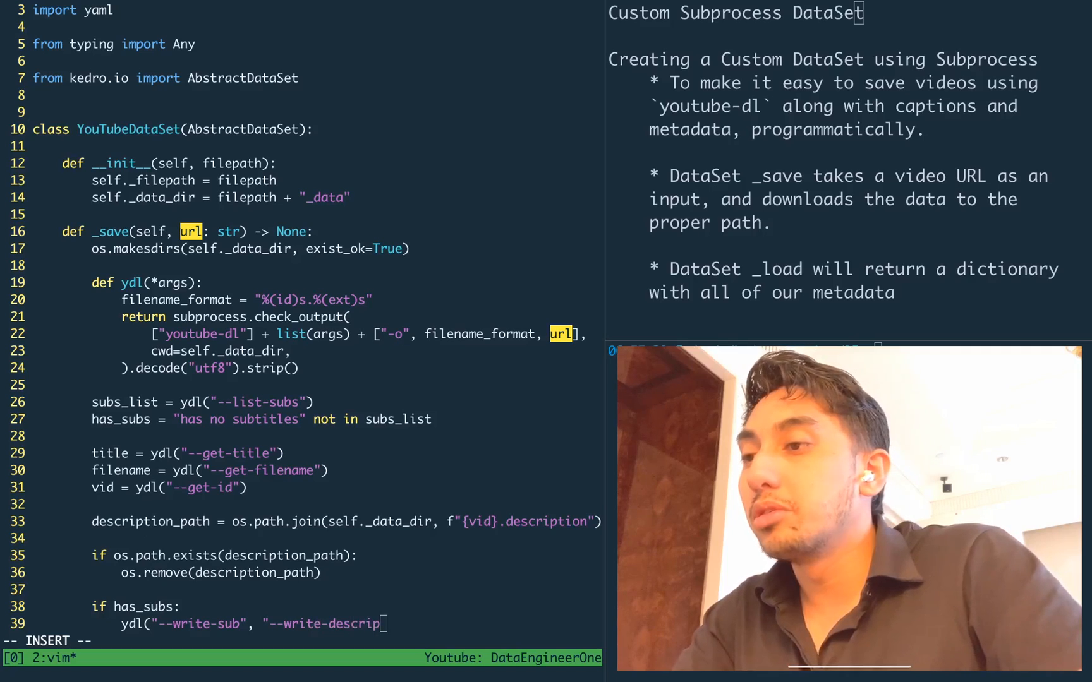
text(tion"))
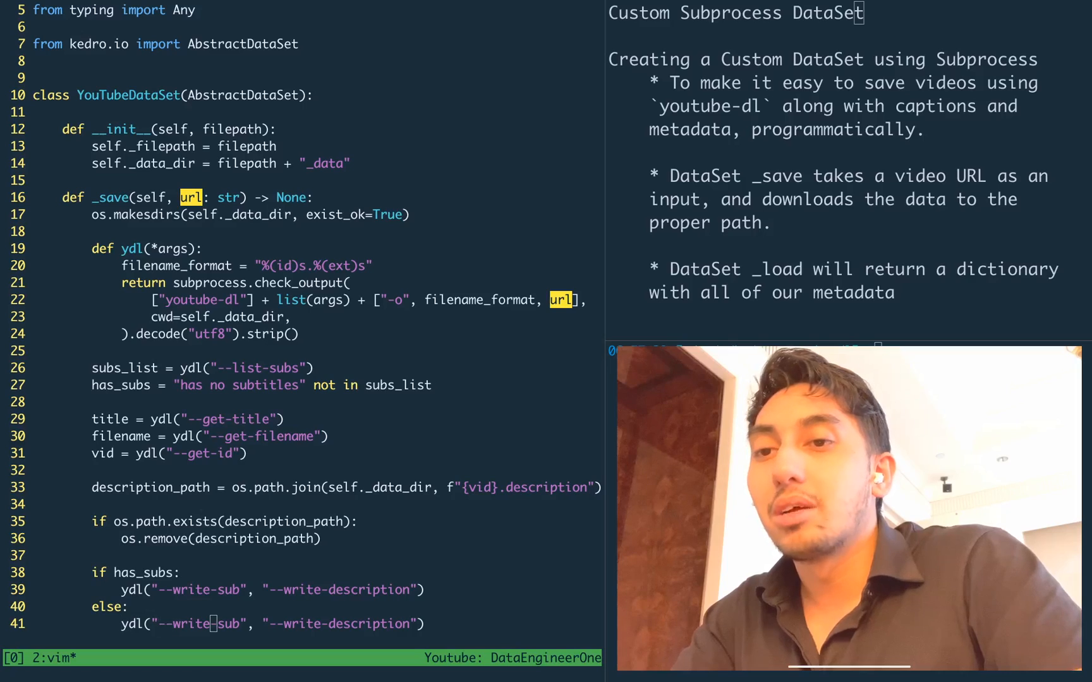
text(-auto)
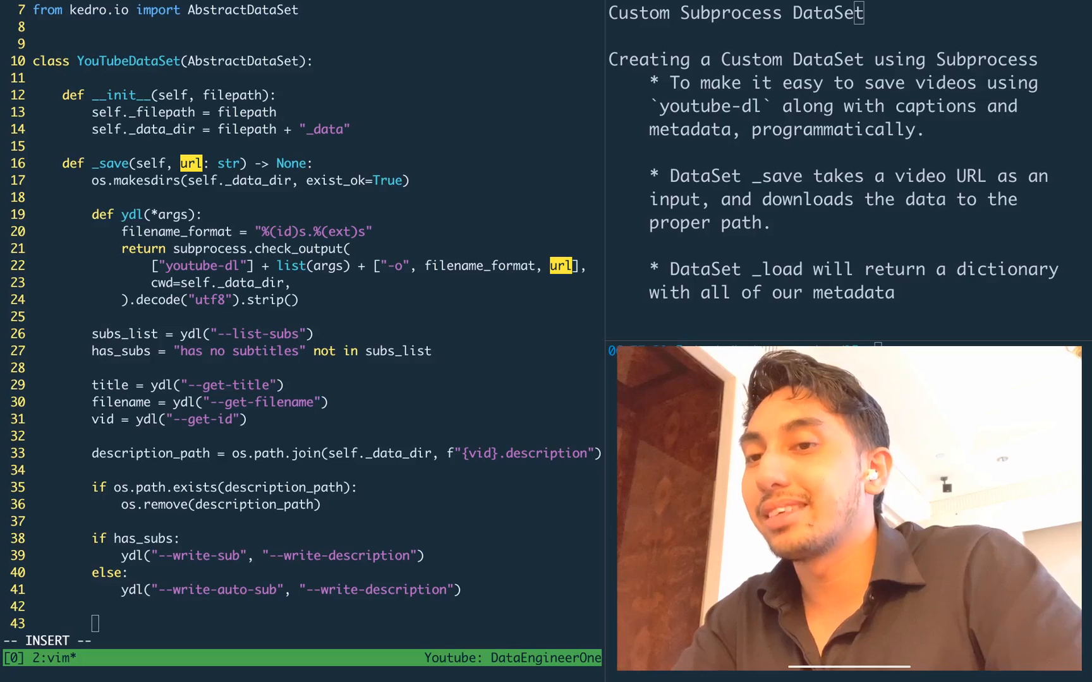
Add `with open(description_path, encoding="utf8") as f: description = f.read()` to _save
text(with open()
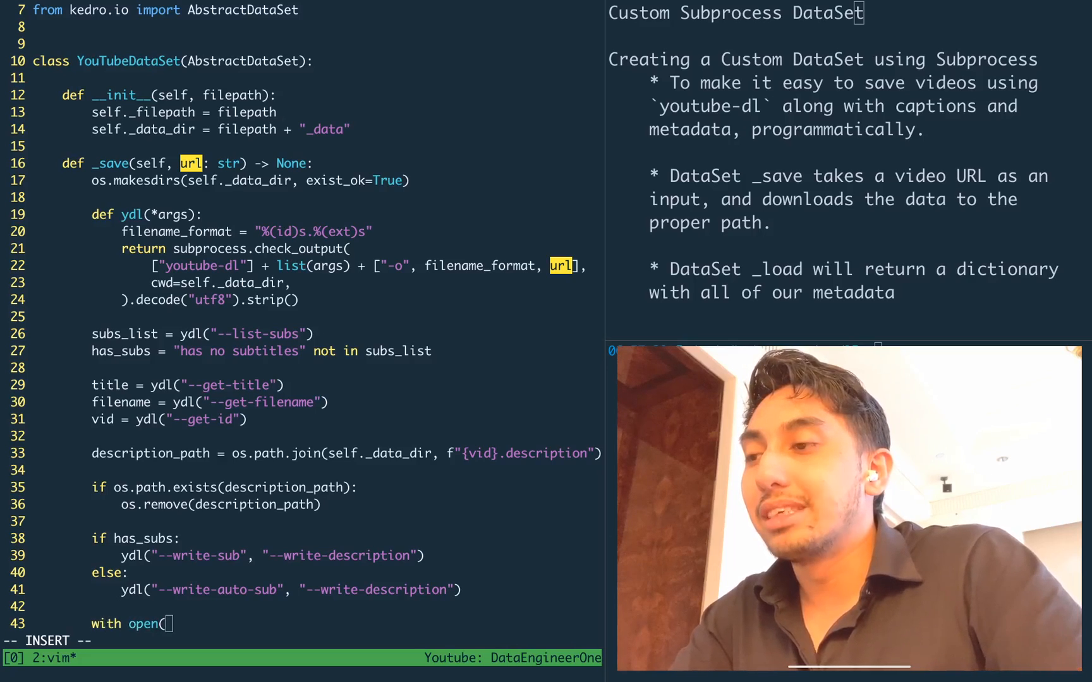
text(description_path,)
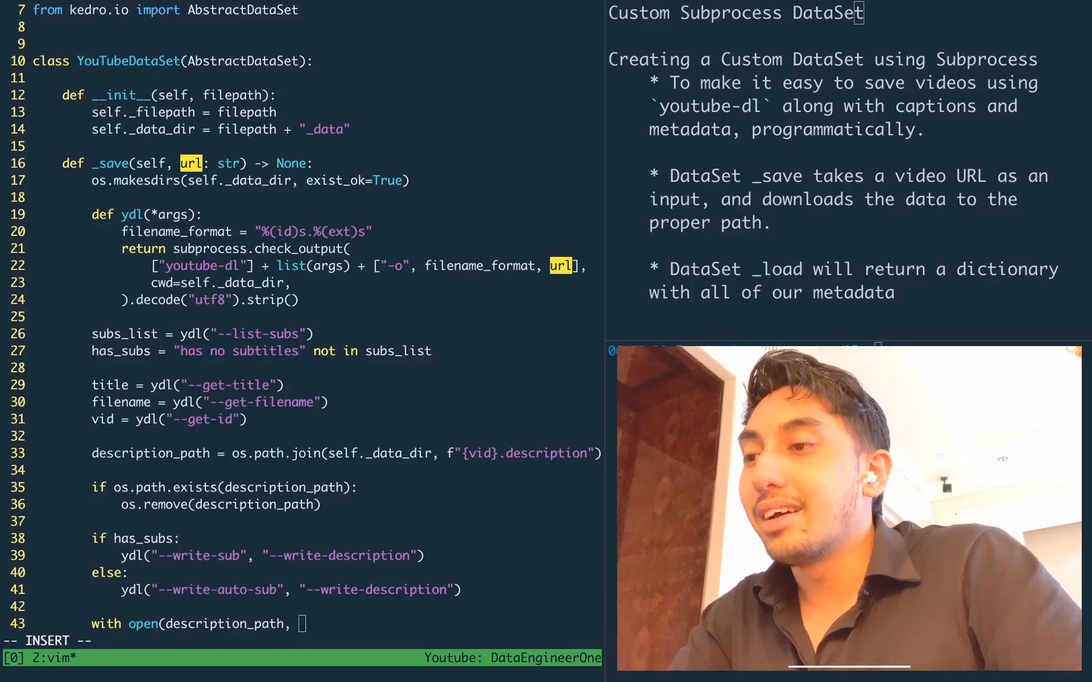
text(encoding=)
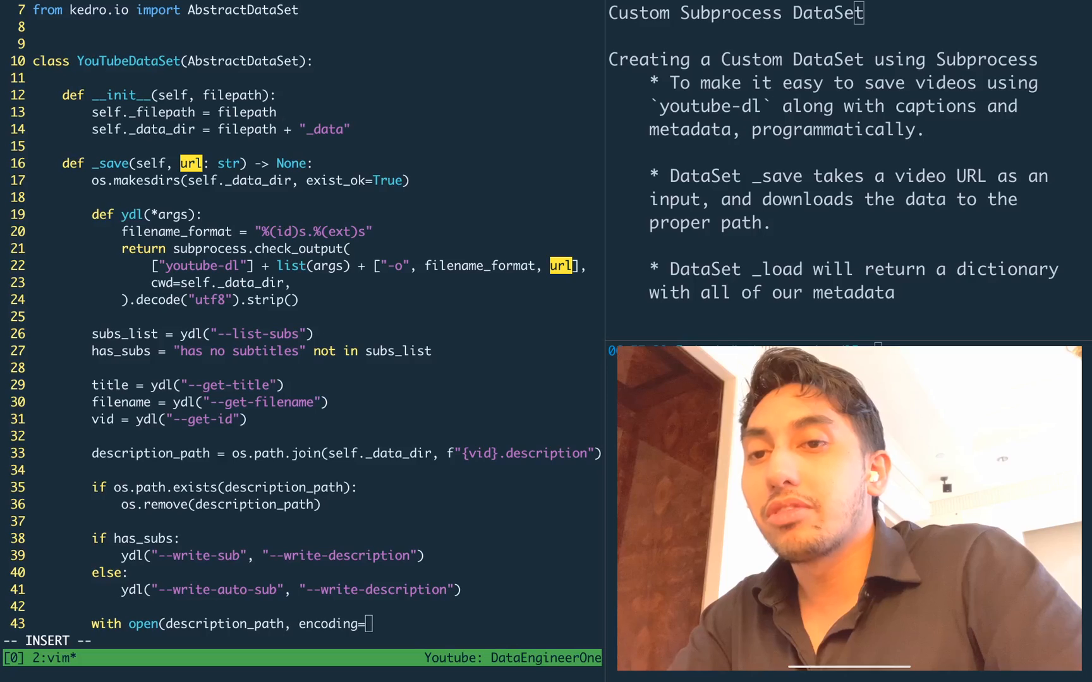
text("utf)
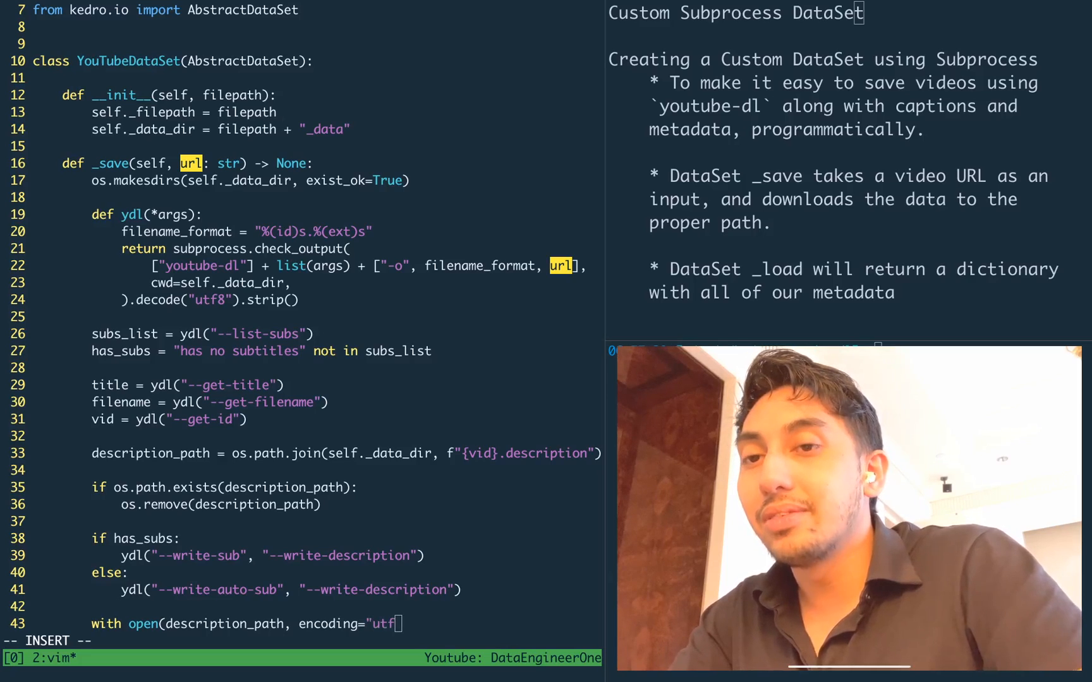
text(8") as f:)
text(description =)
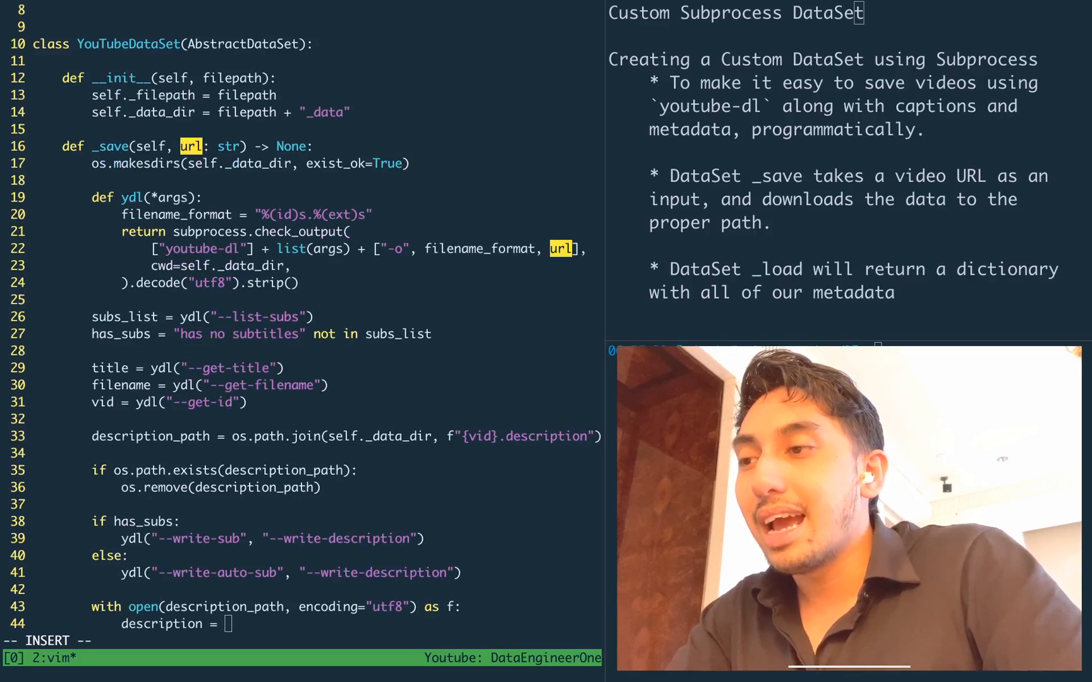
text(f.read())
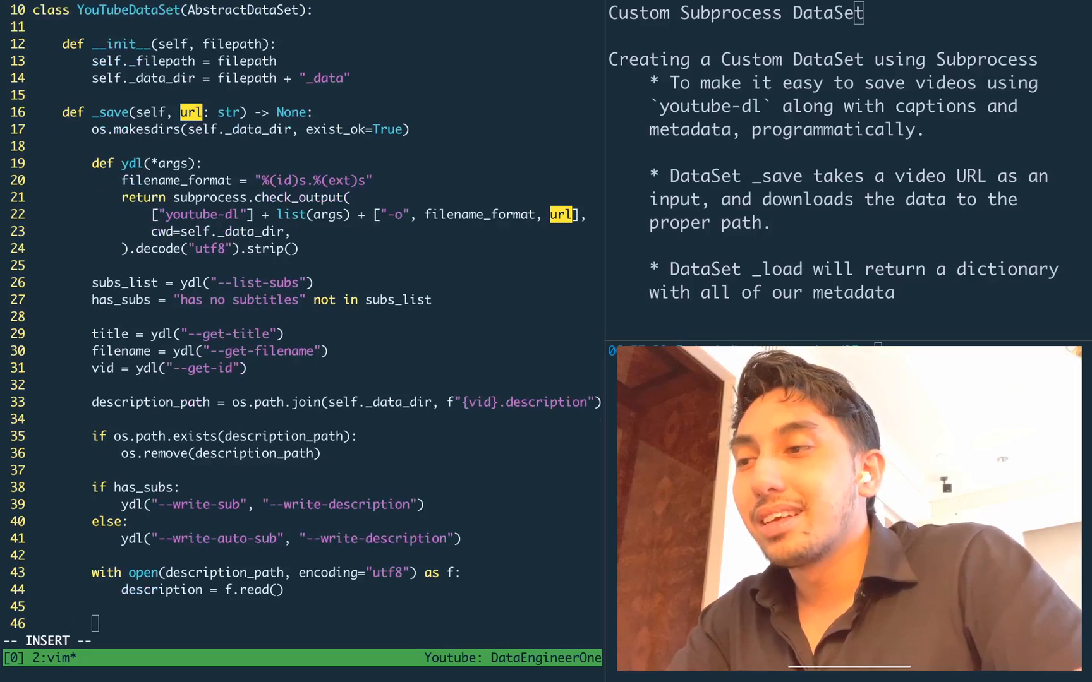
text(with open()
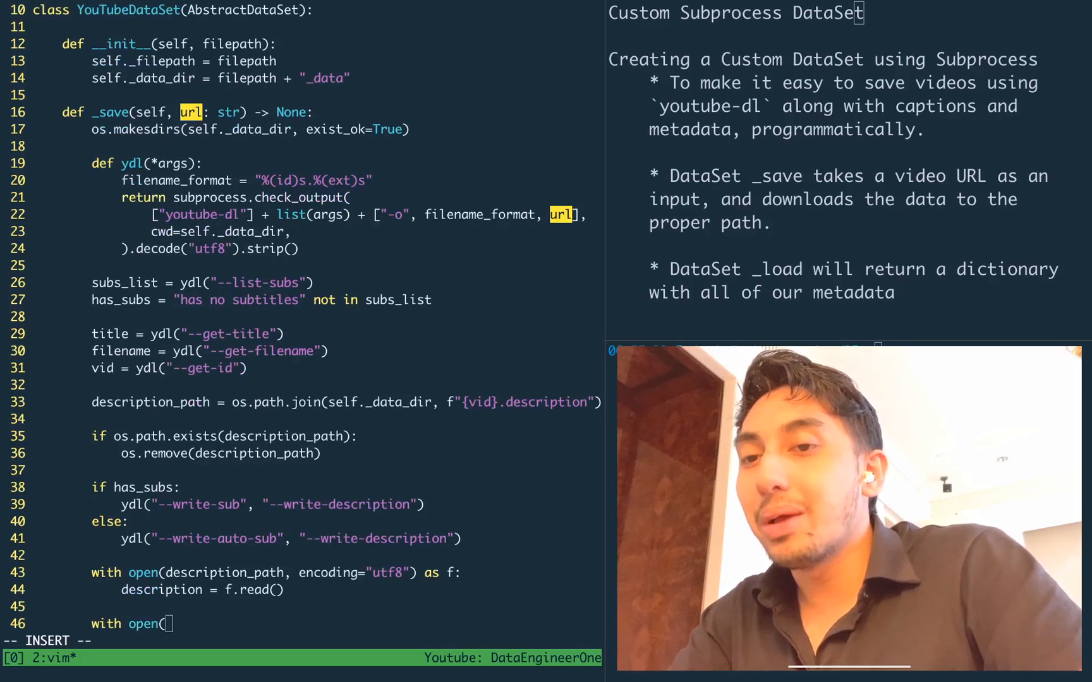
text(self._filepath, "w+)
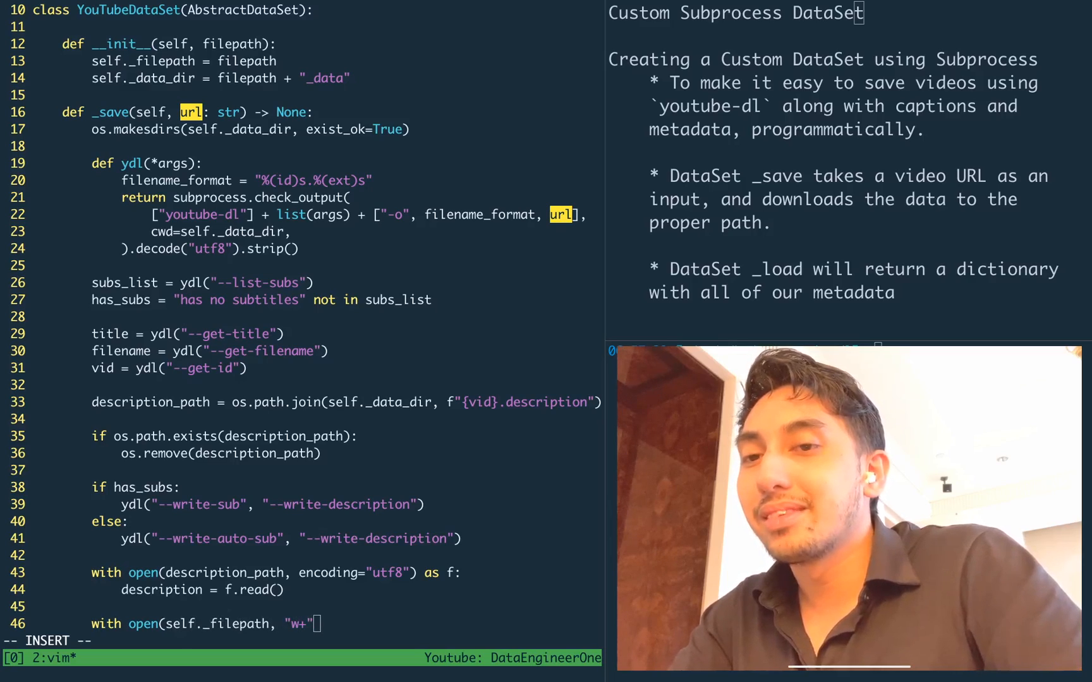
text(, encoding=")
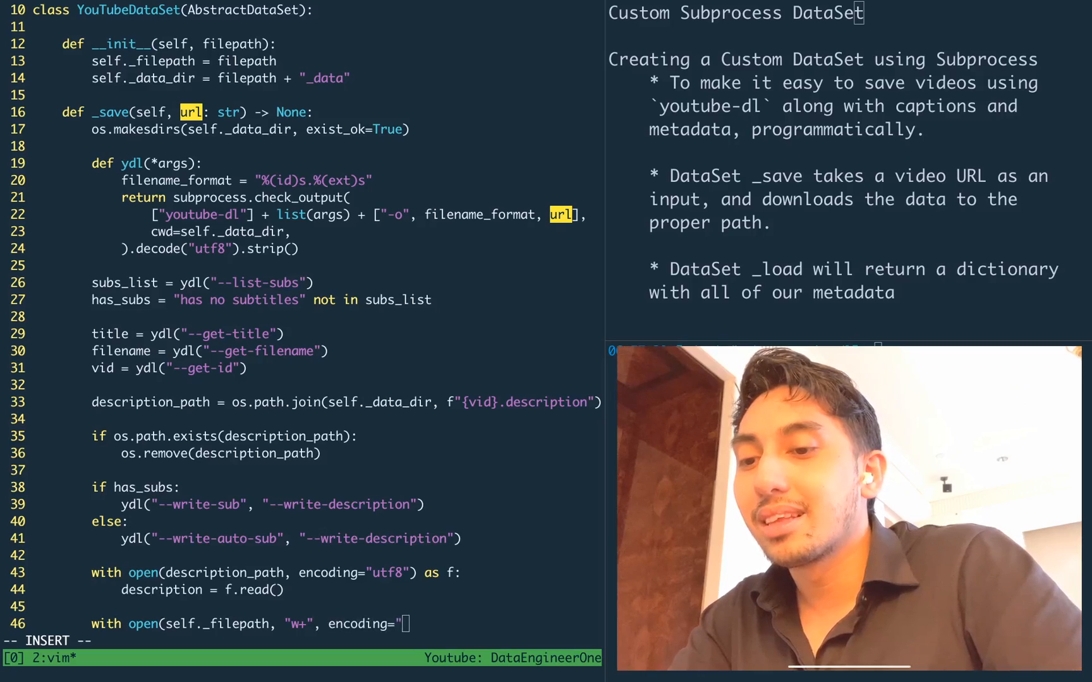
text(utf8") as f:)
text(yaml.dump({)
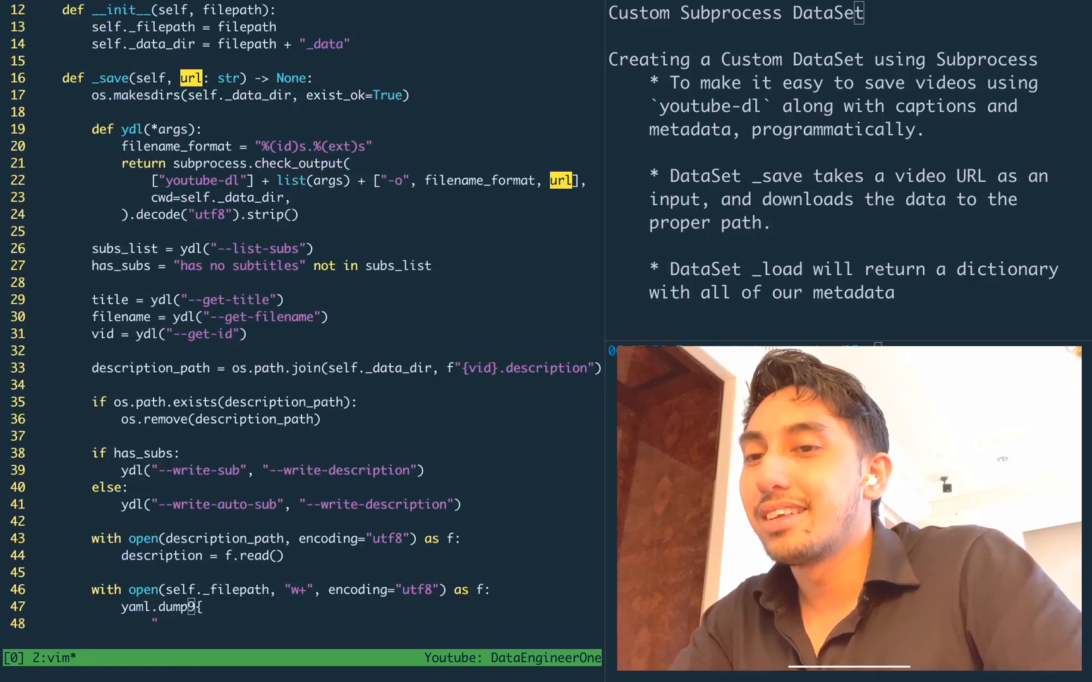
text("id": vid,)
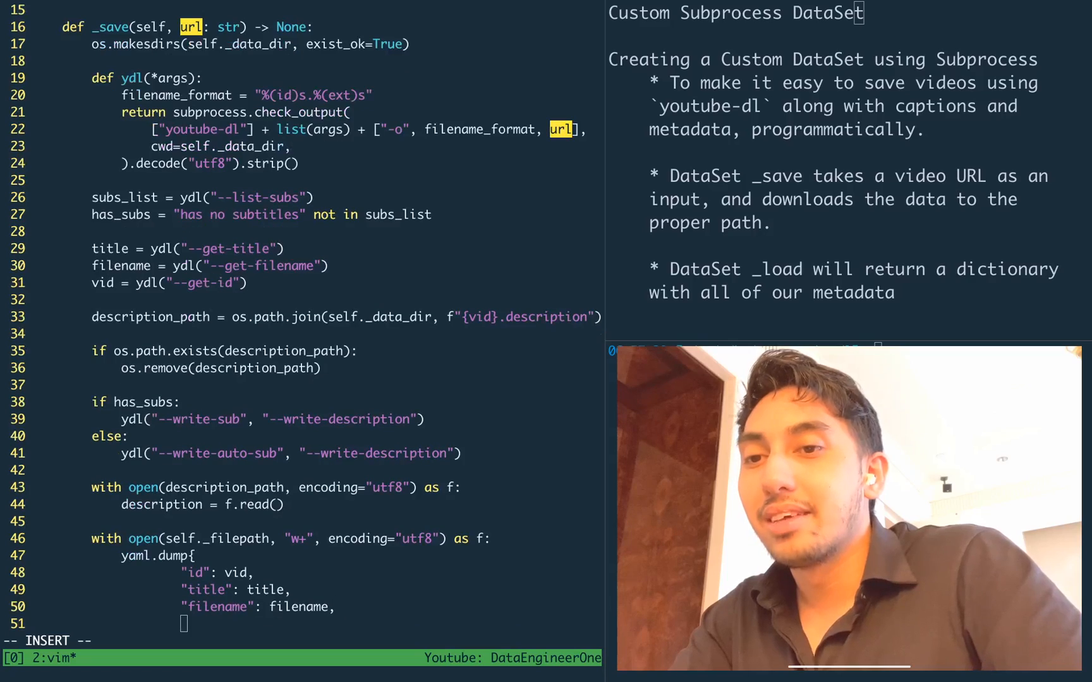
text("filepath")
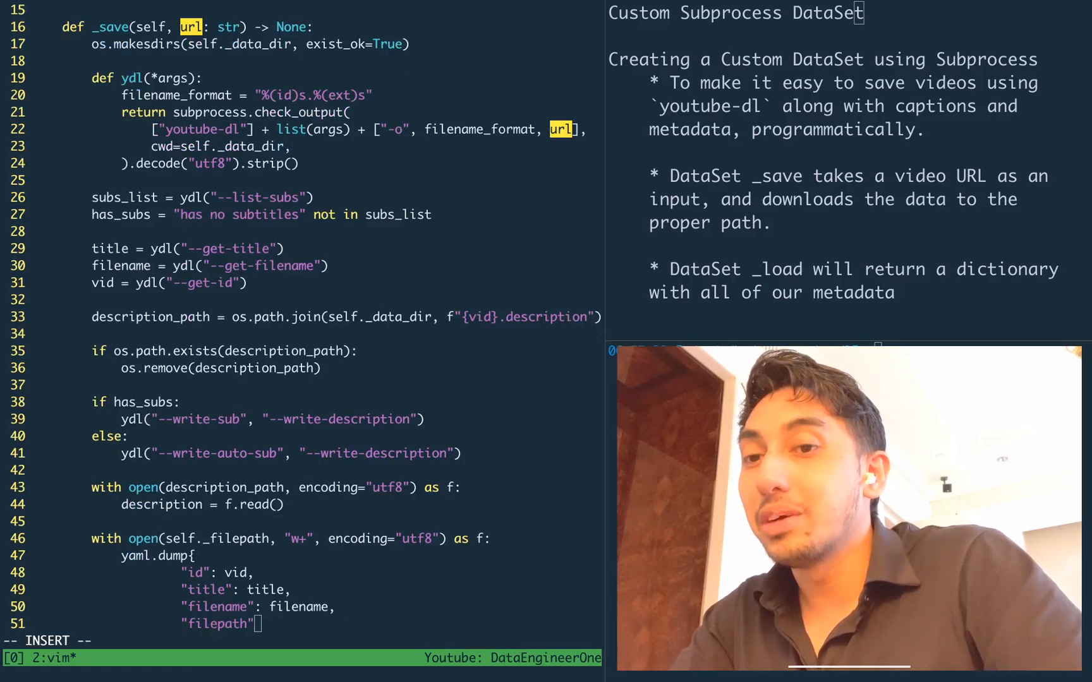
text(: os.path.join)
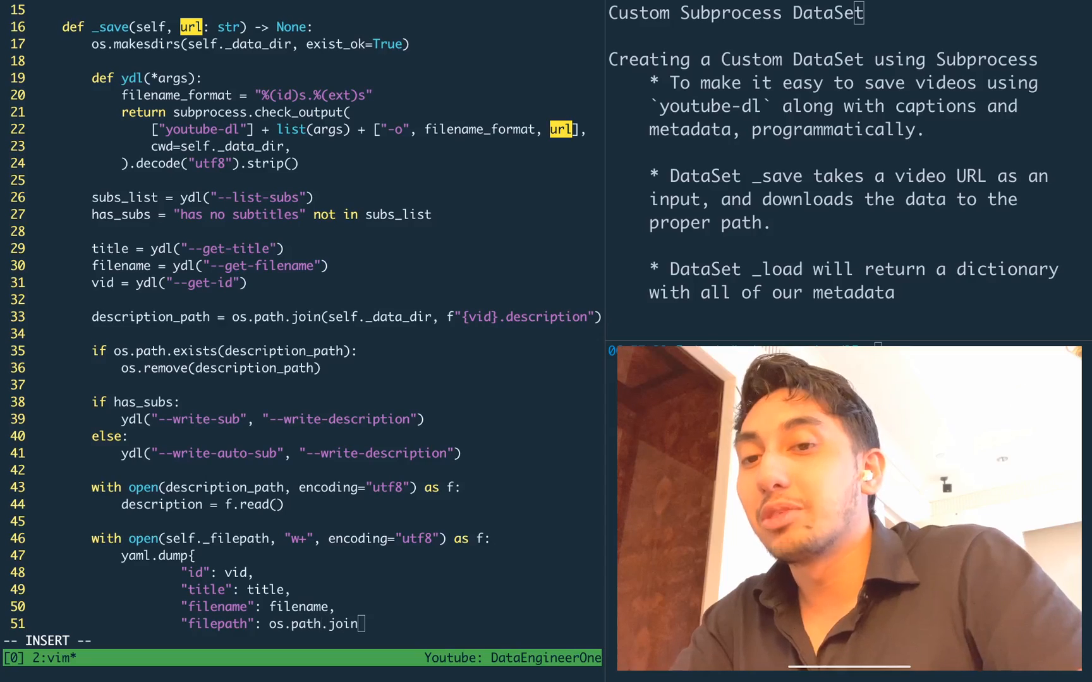
text((self._data_dir, filename)
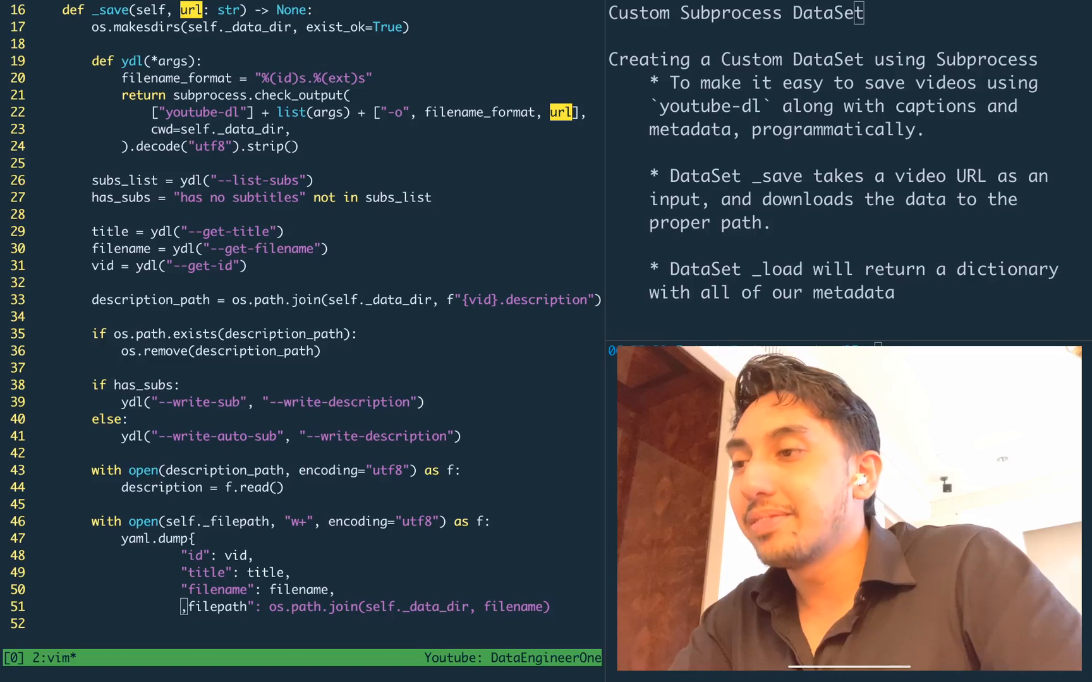
text(,)
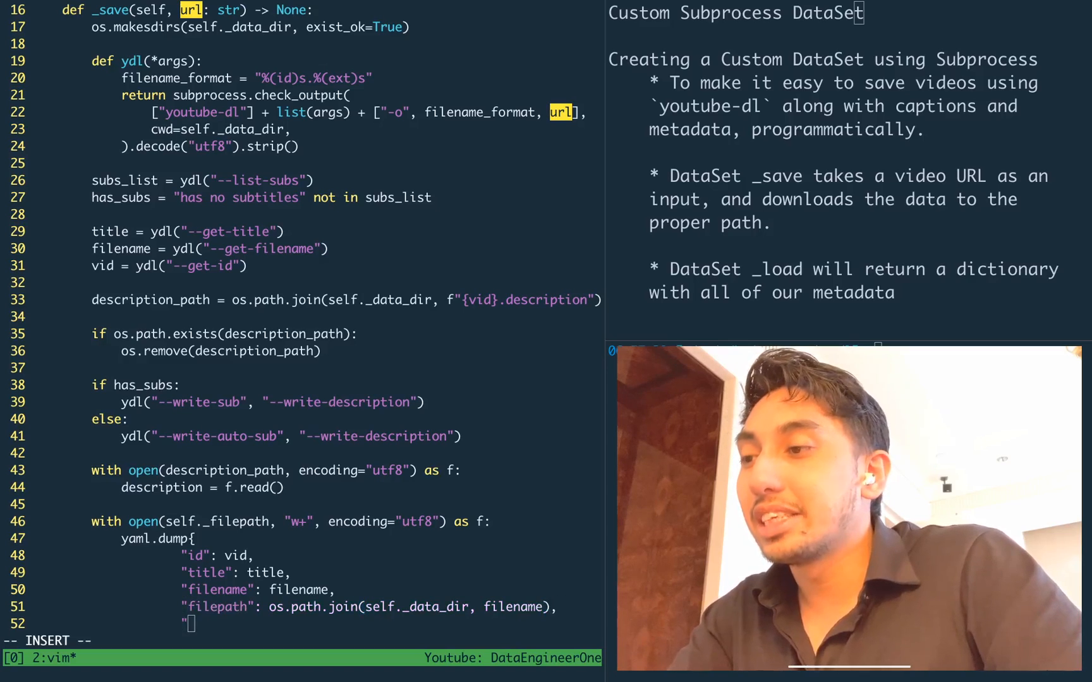
text(description": description,)
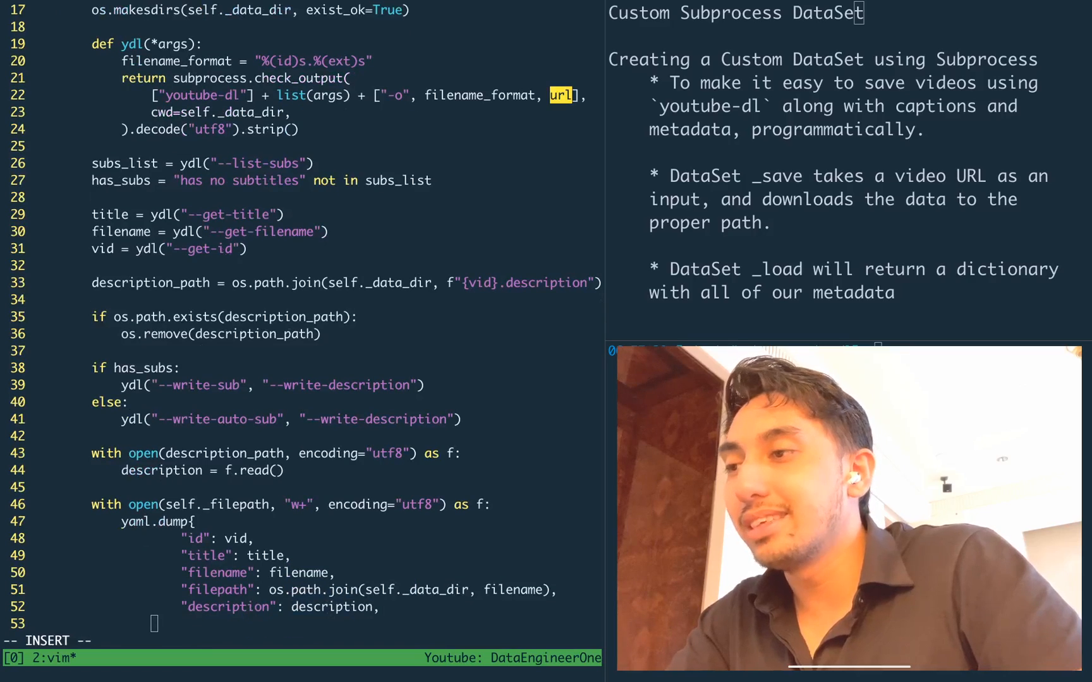
text(}, f)
click(171, 504)
text(()
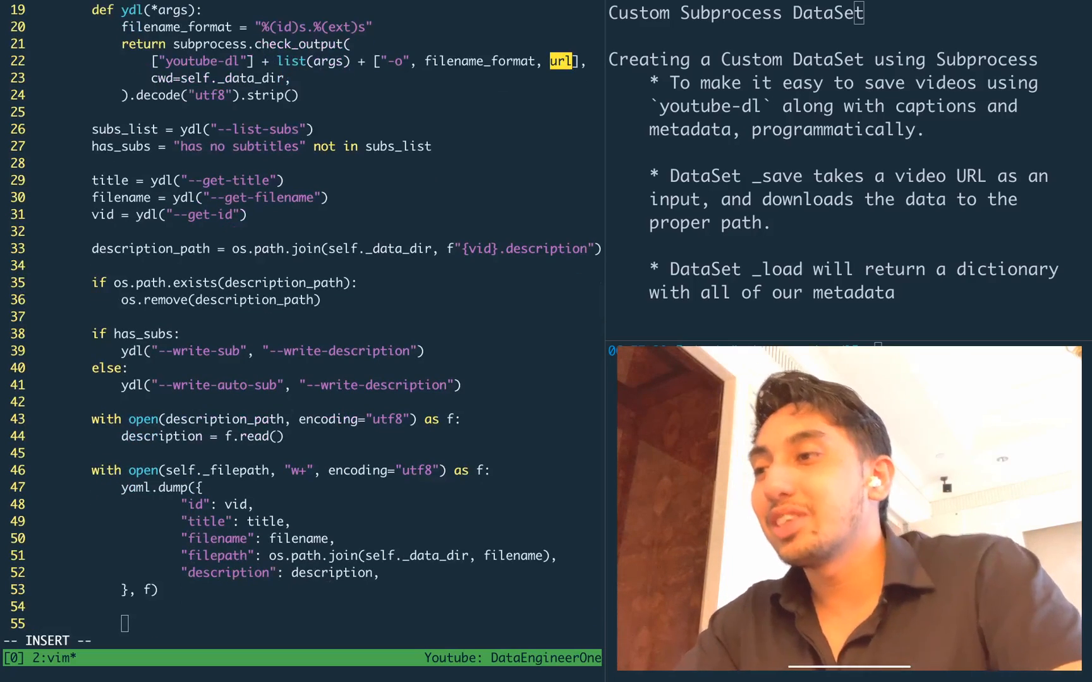
text(def)
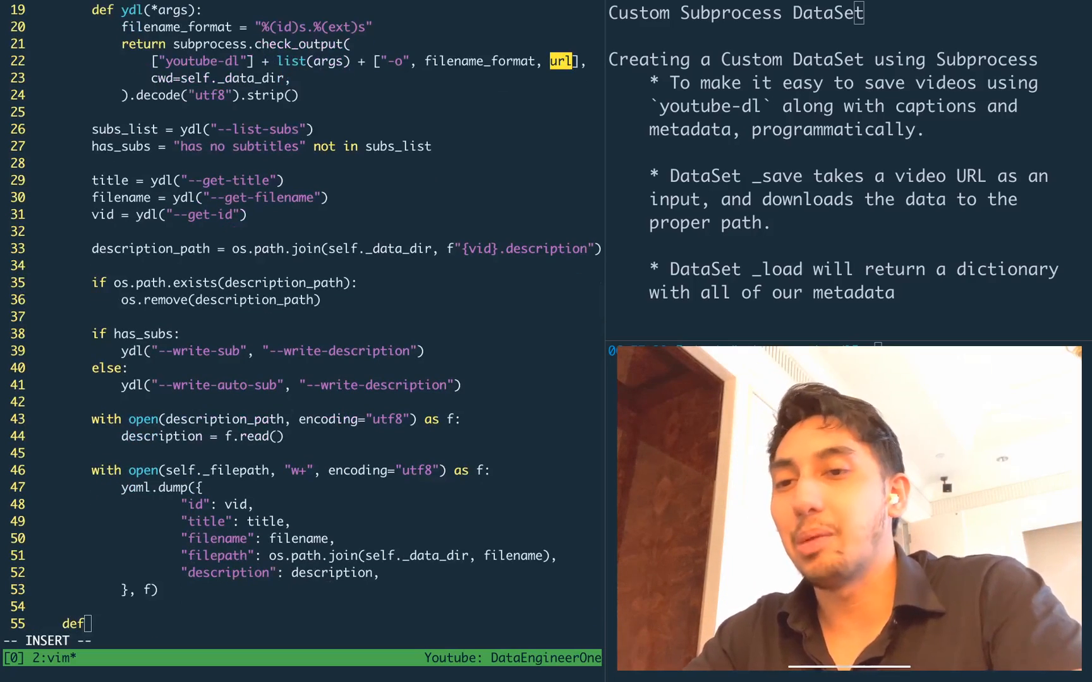
text(_load(self) -> Any:)
text(w)
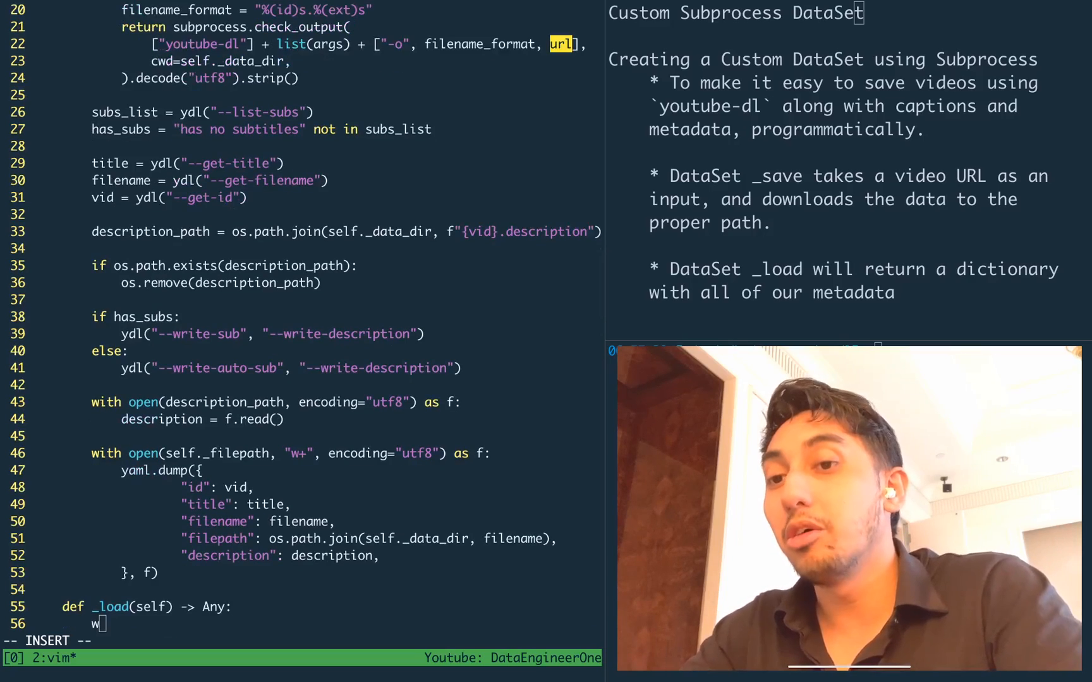
text(ith open(self)
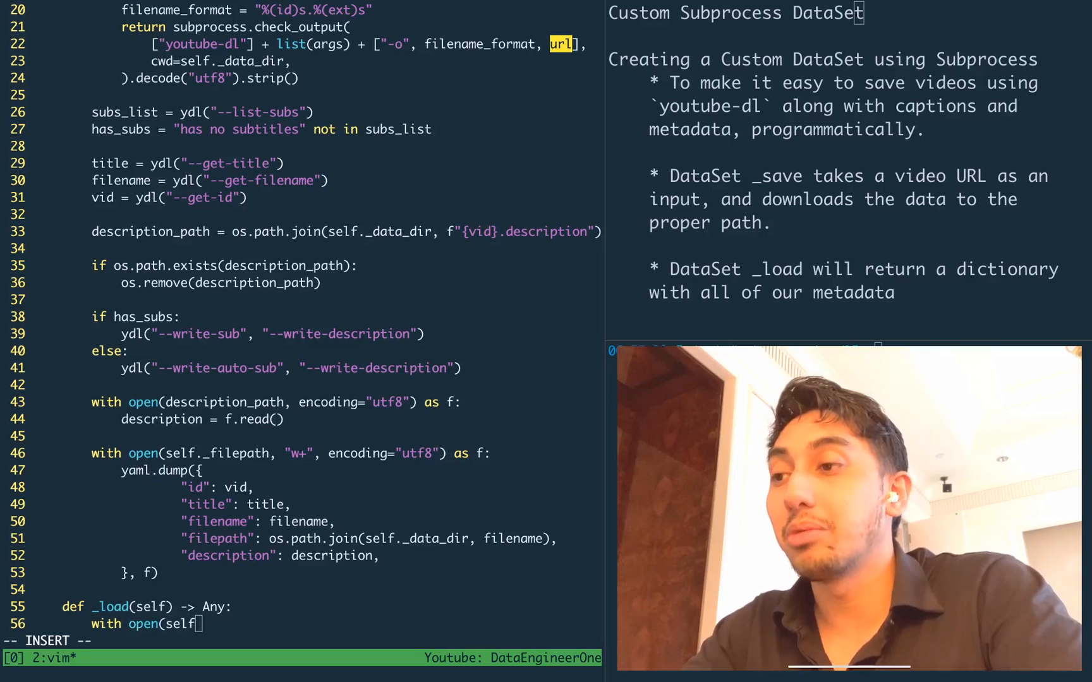
text(._filepath) a)
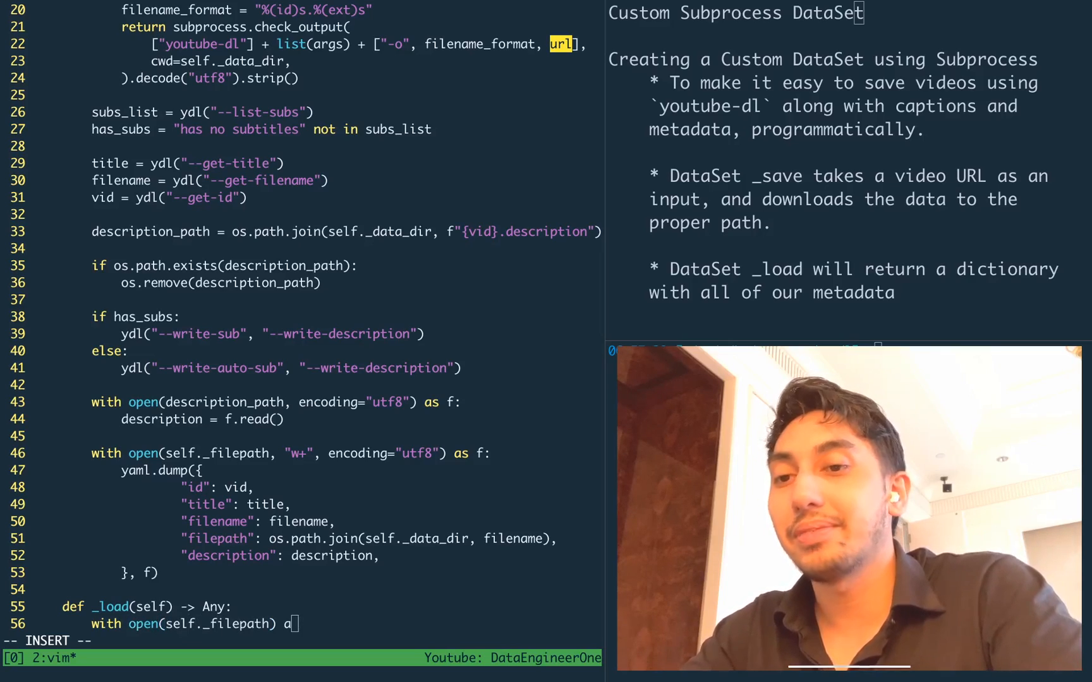
text(as f:)
text(return)
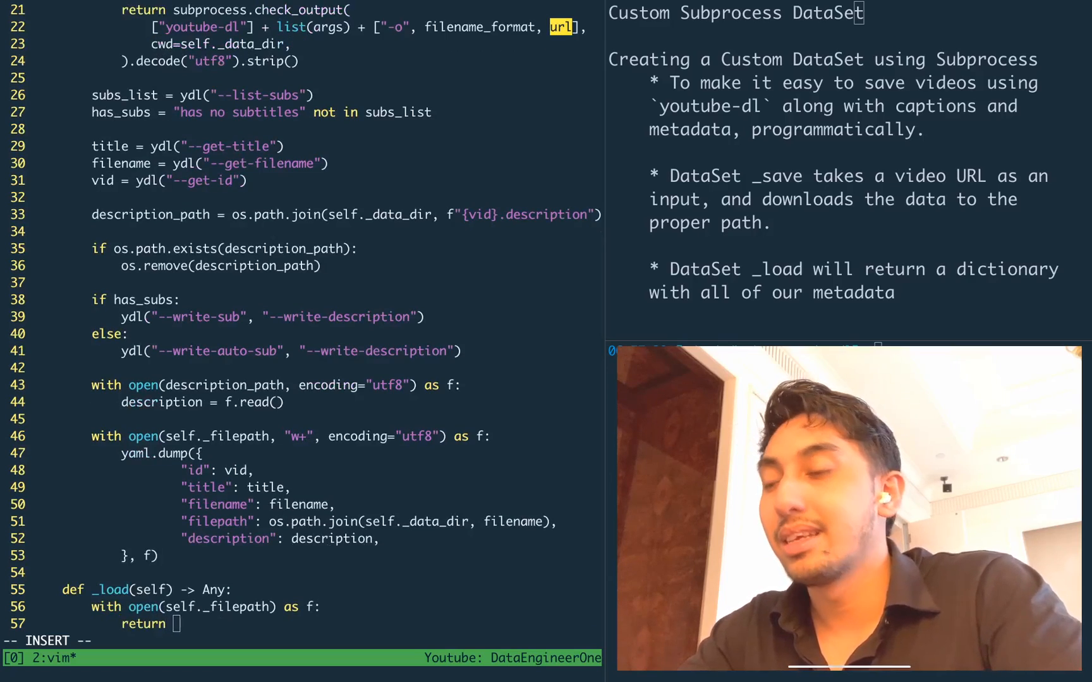
text(yaml.load)
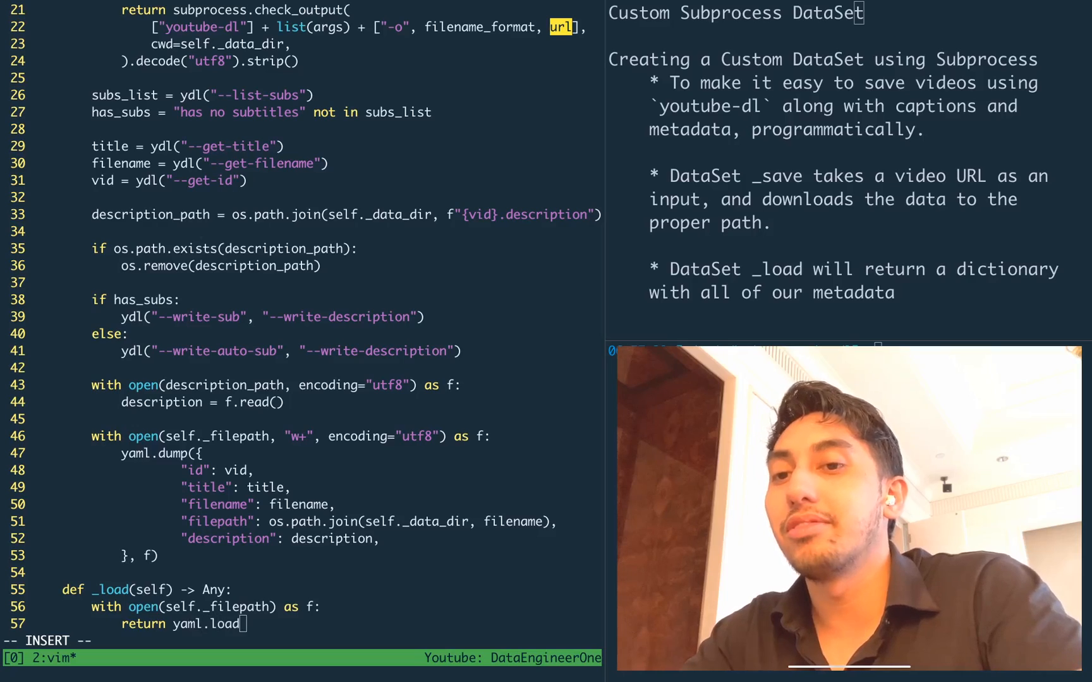
text((f, Loader=)
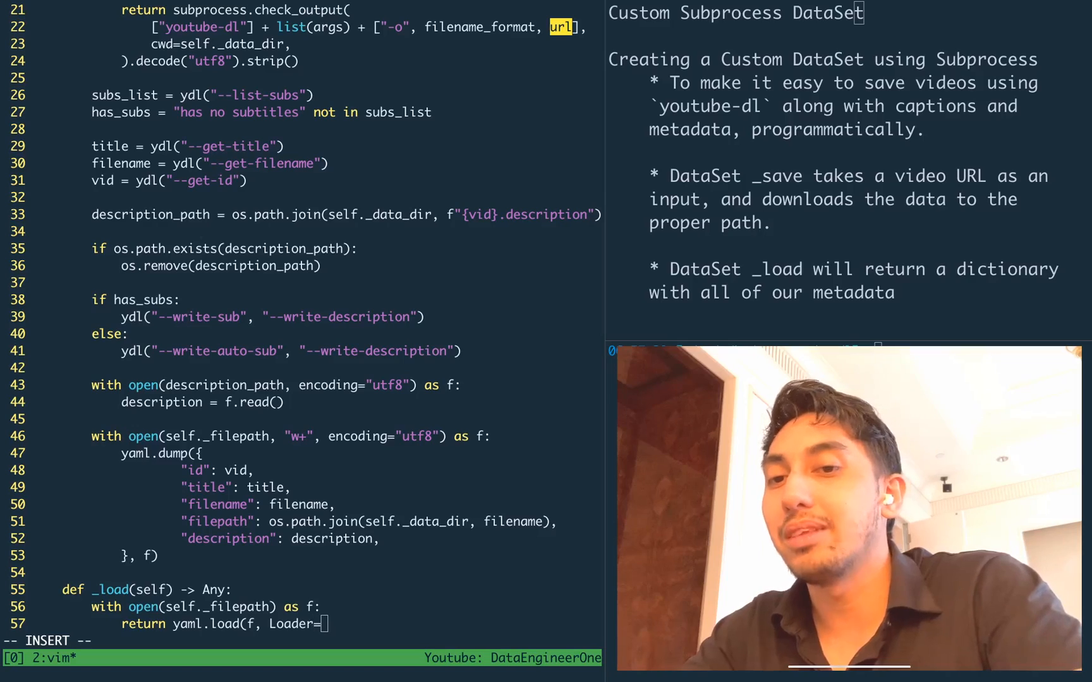
text(yaml.FullLoader)
text(def )
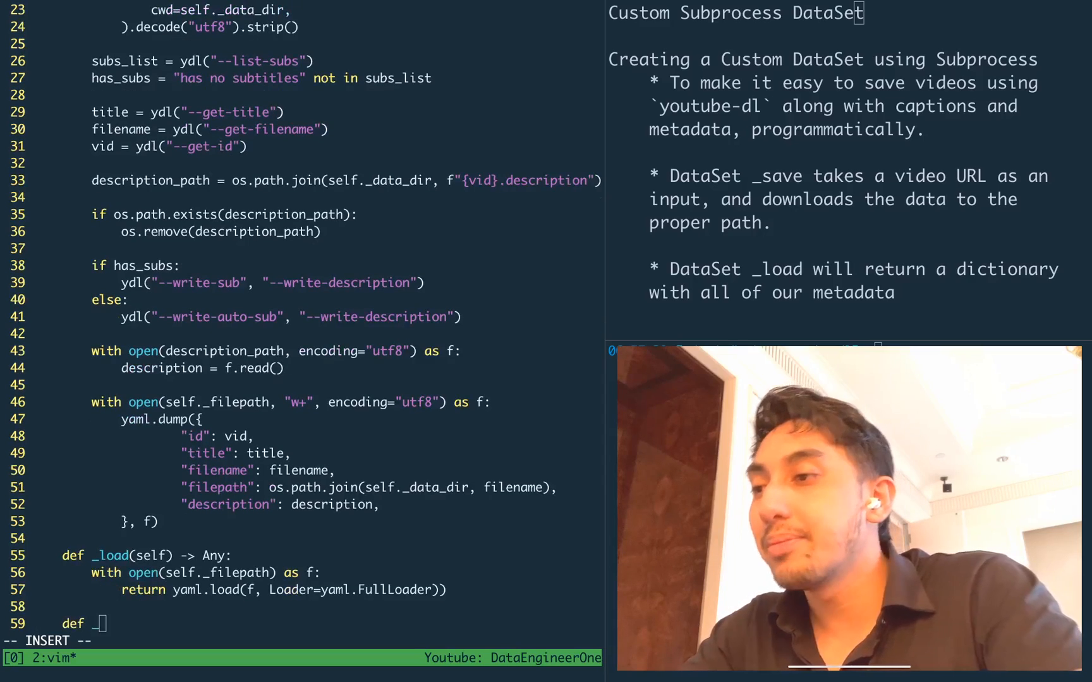
text(_describe(self):)
text(return d)
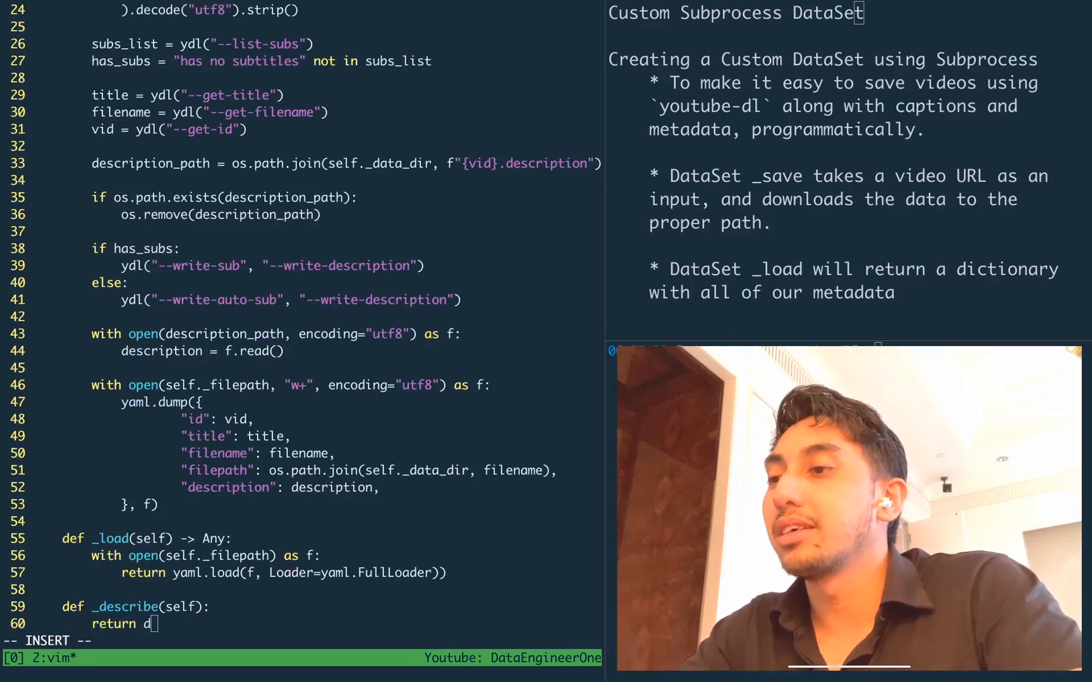
text(ict(filepath)
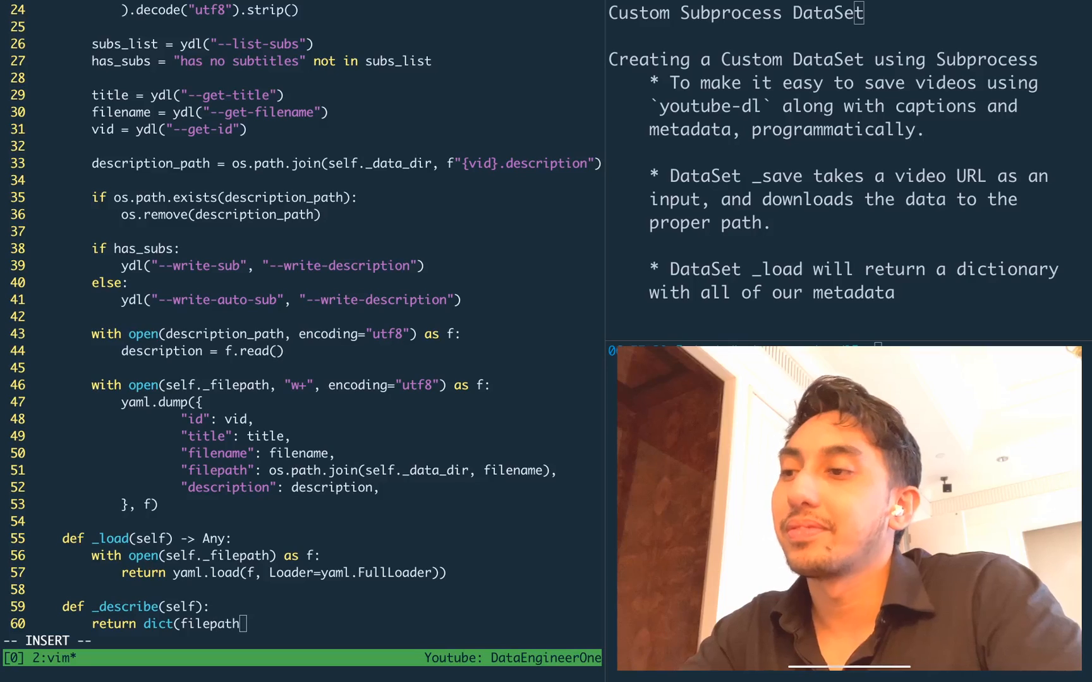
text(=self._fil)
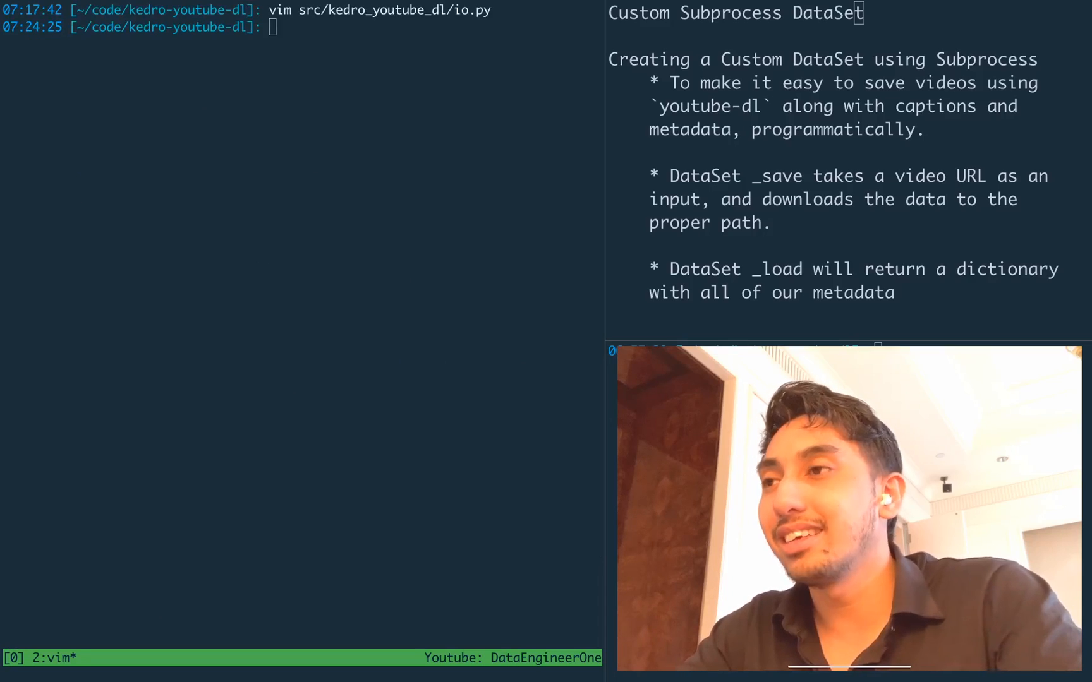
text(vim conf/base/)
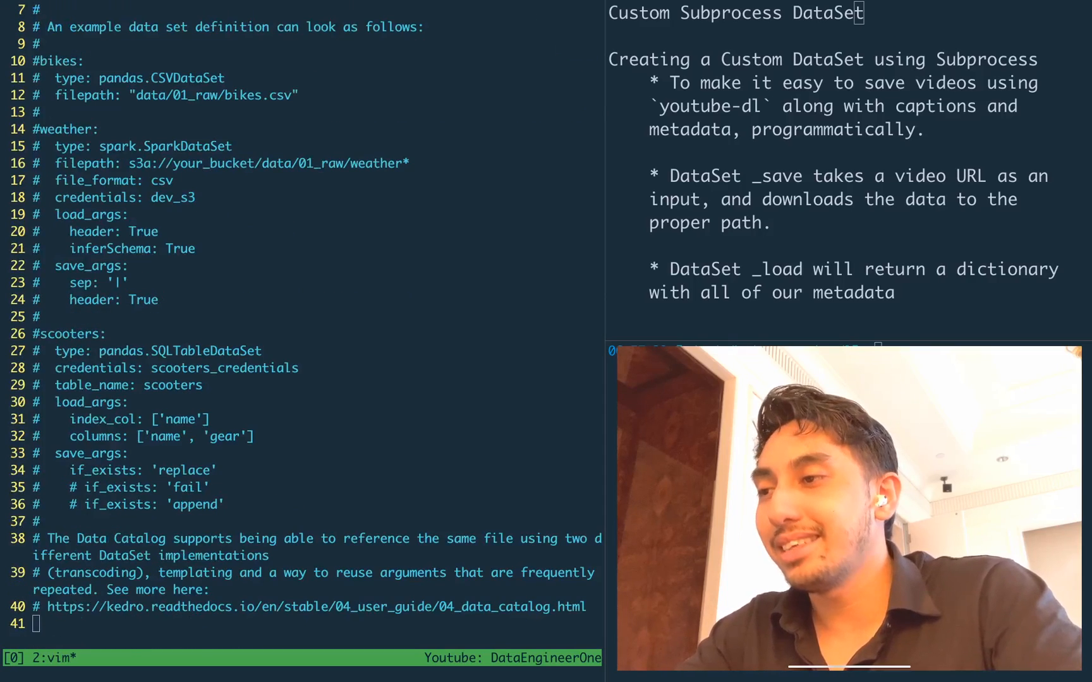
text(youtube_)
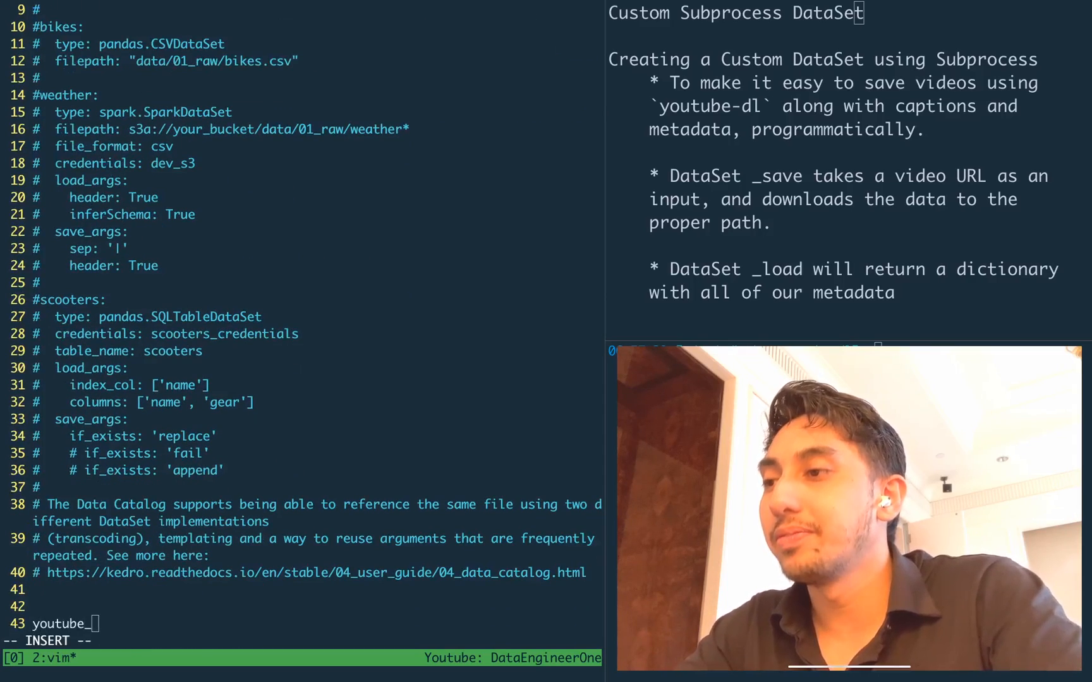
text(video:)
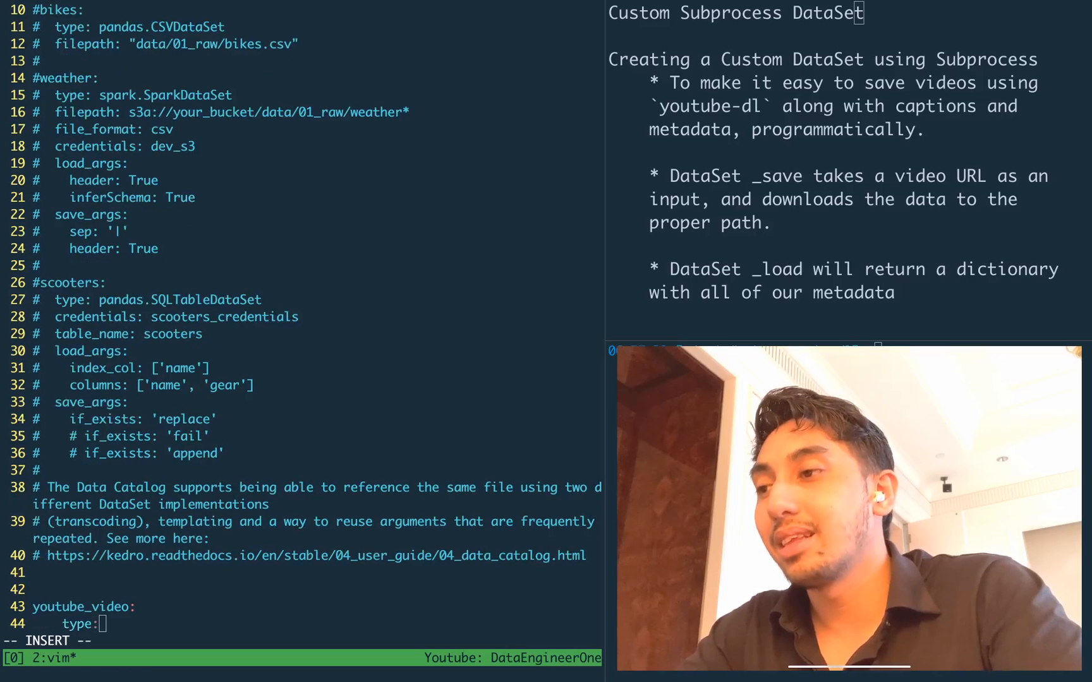
text(kedro_)
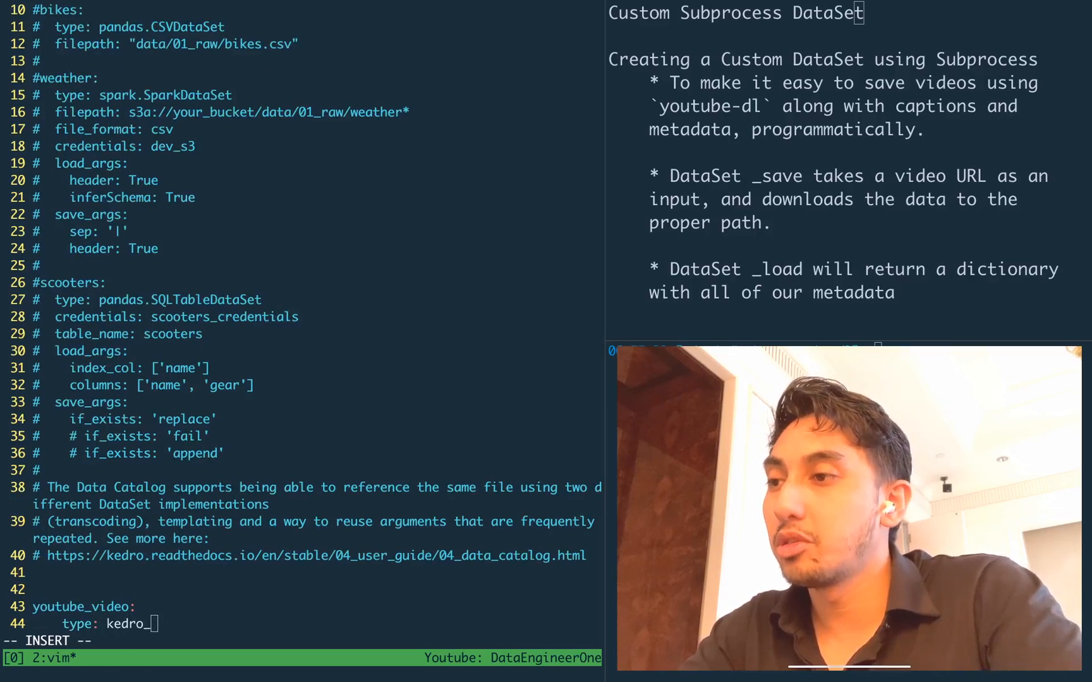
text(youtube)
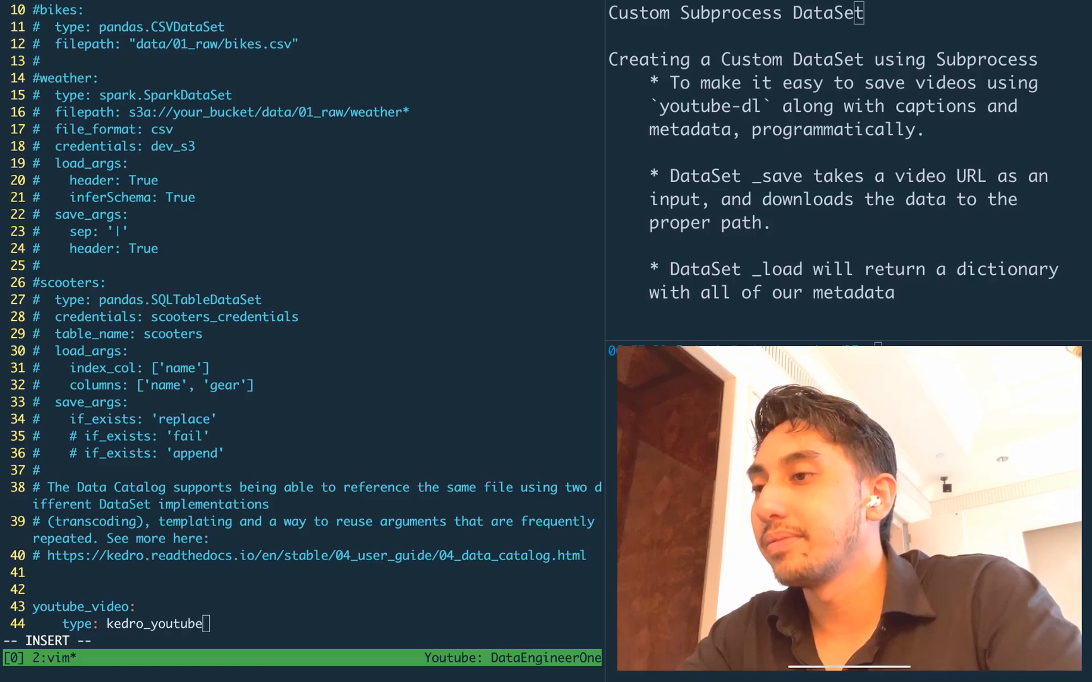
text(_dl)
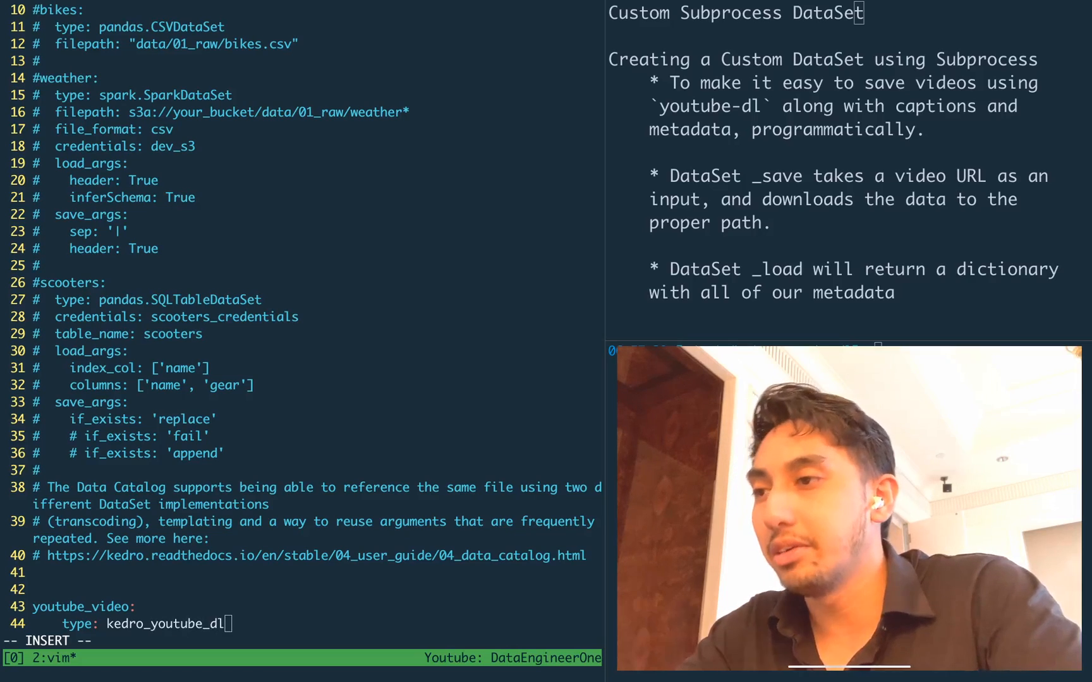
text(.io.YouT)
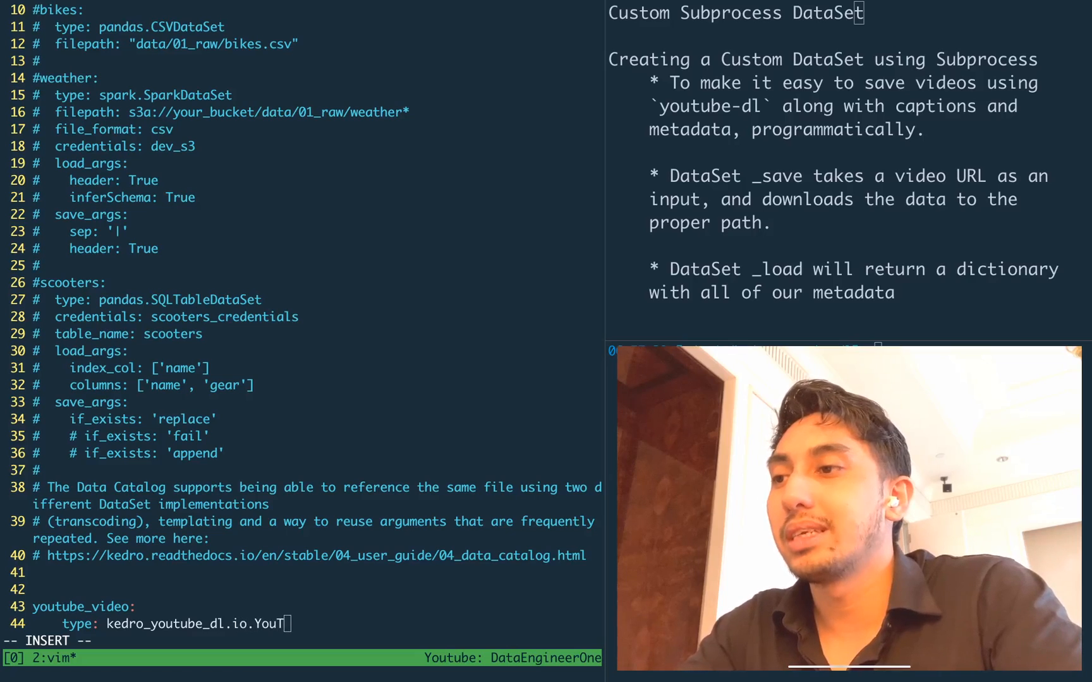
text(ubeDataSet)
text(filepath:)
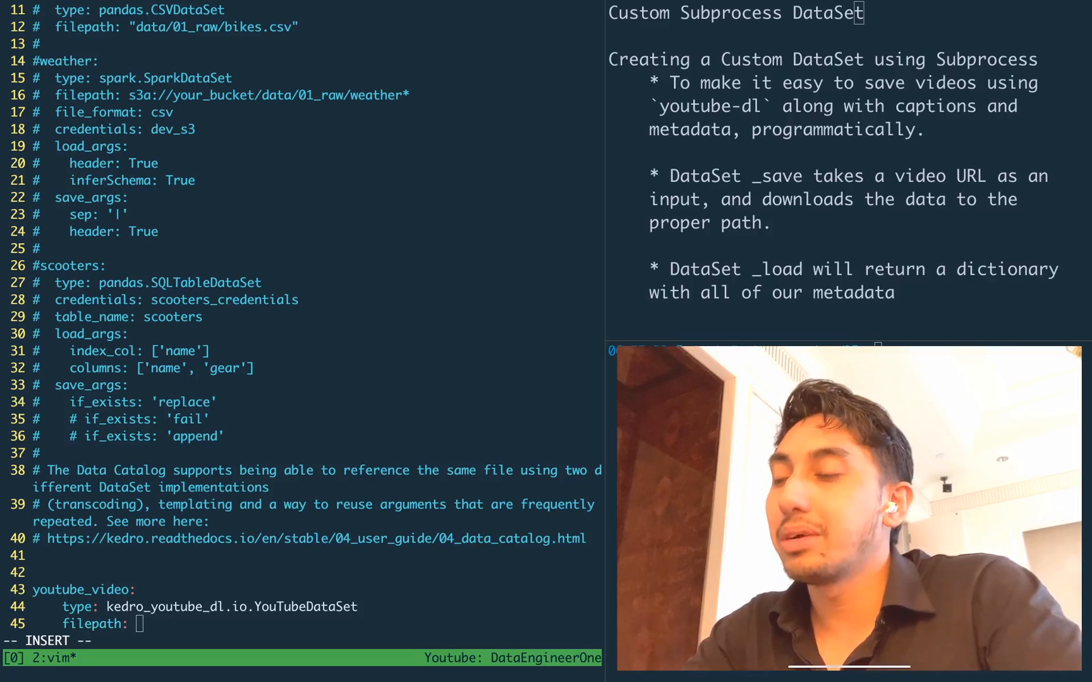
text("data/01_)
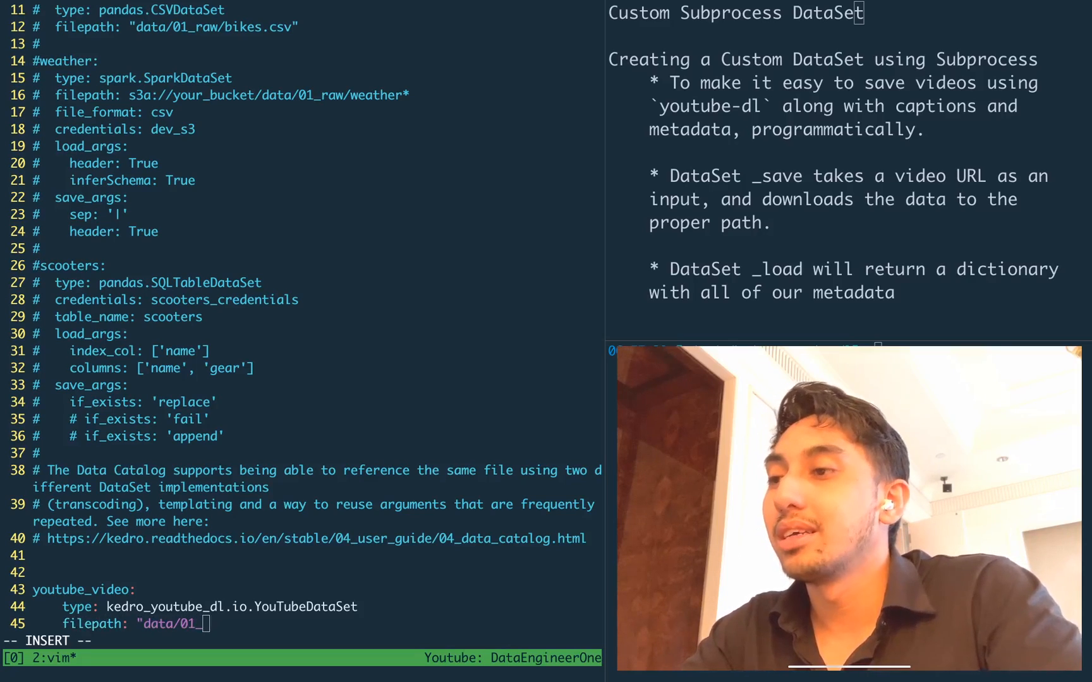
text(raw/yout)
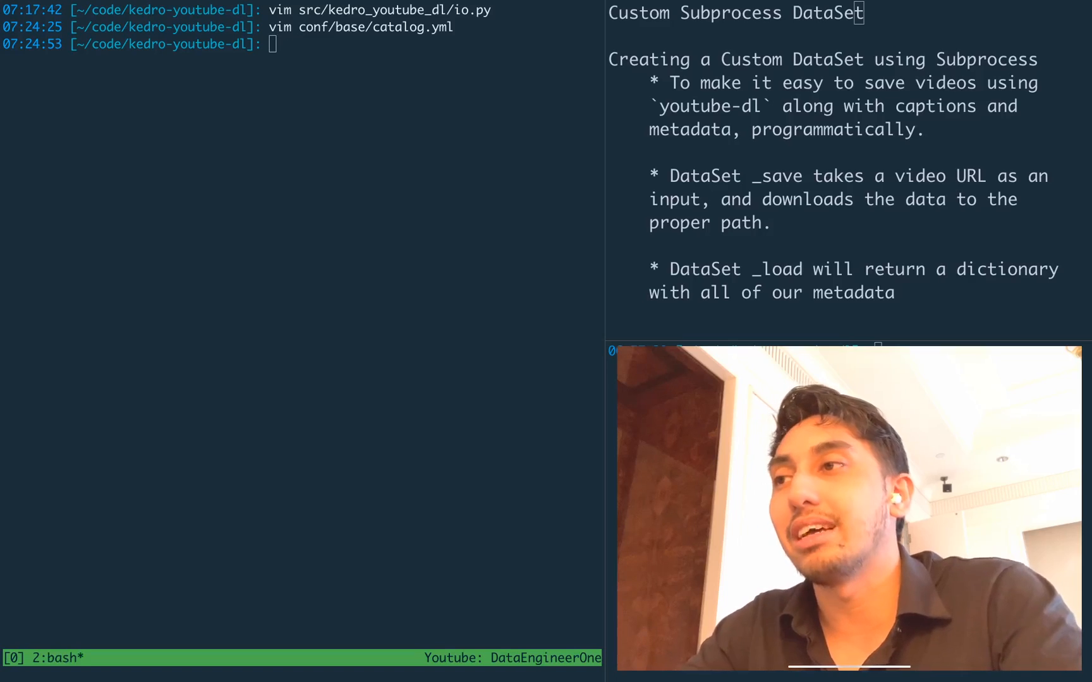
Reopen pipeline.py in vim and define an identity helper that prints and returns x
text(vim)
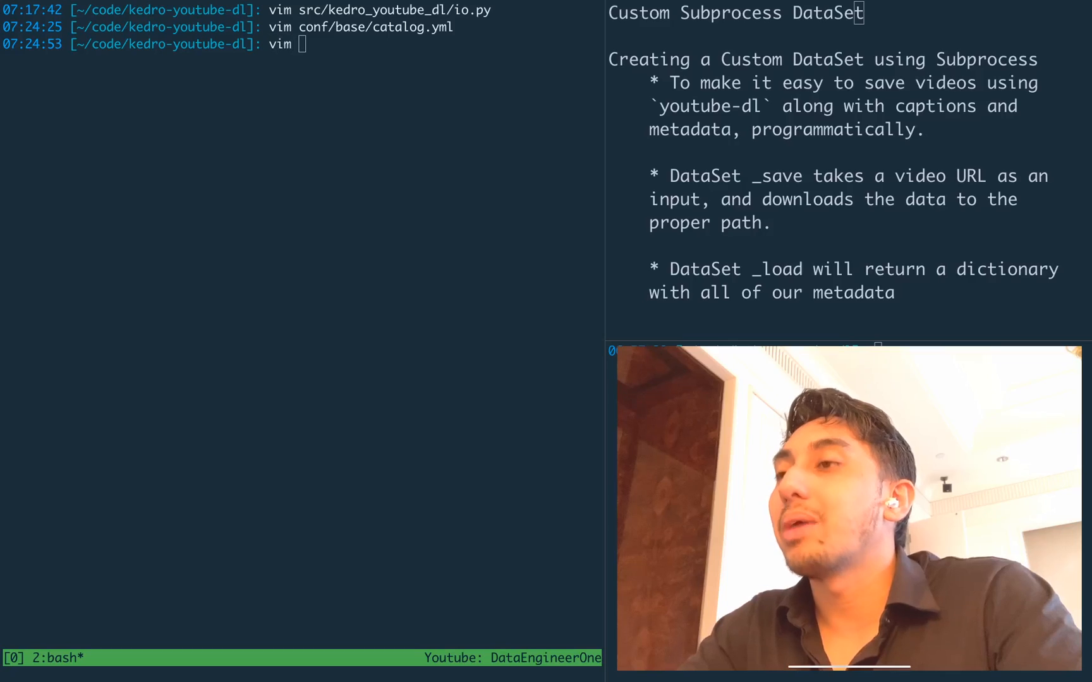
text(src/kedro_youtube_dl/)
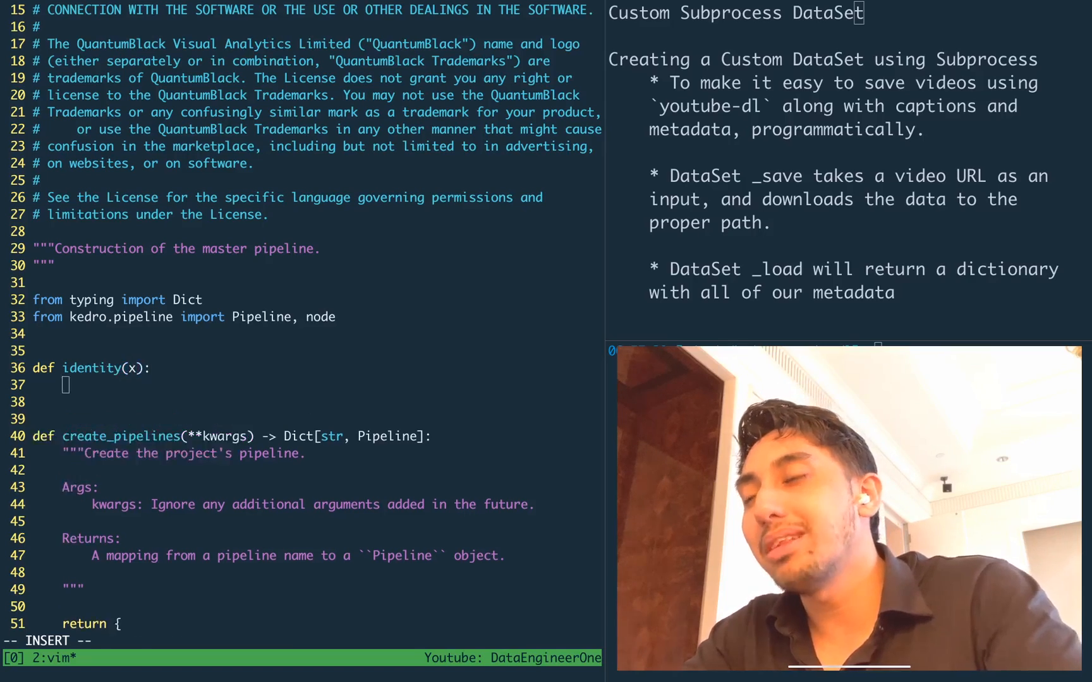
text(print(x))
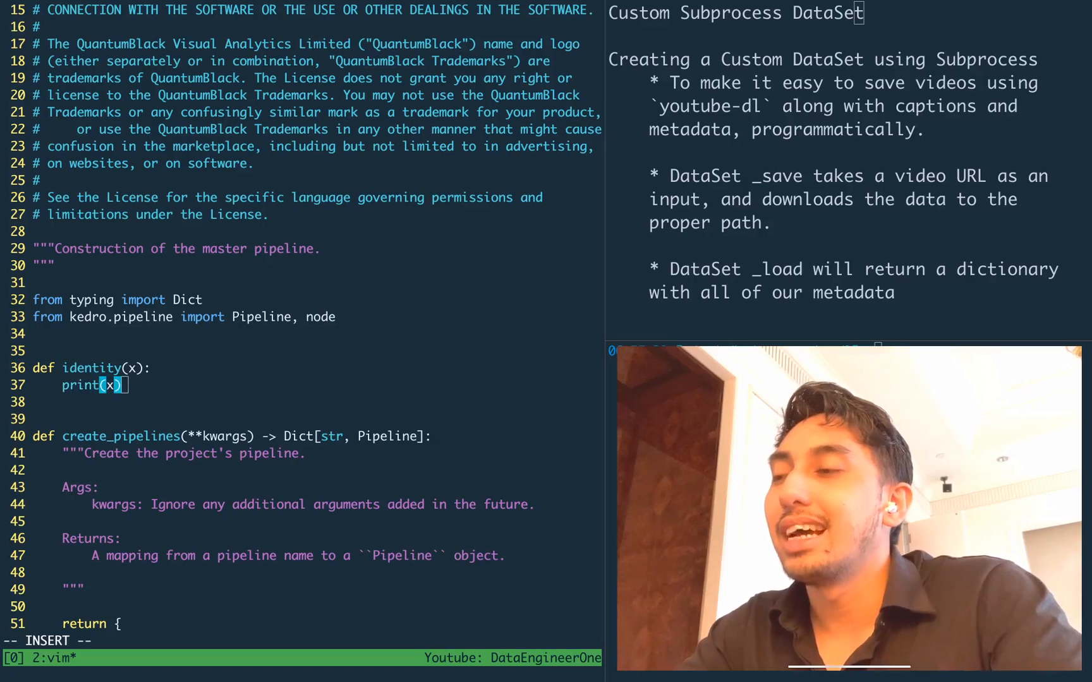
text(return x)
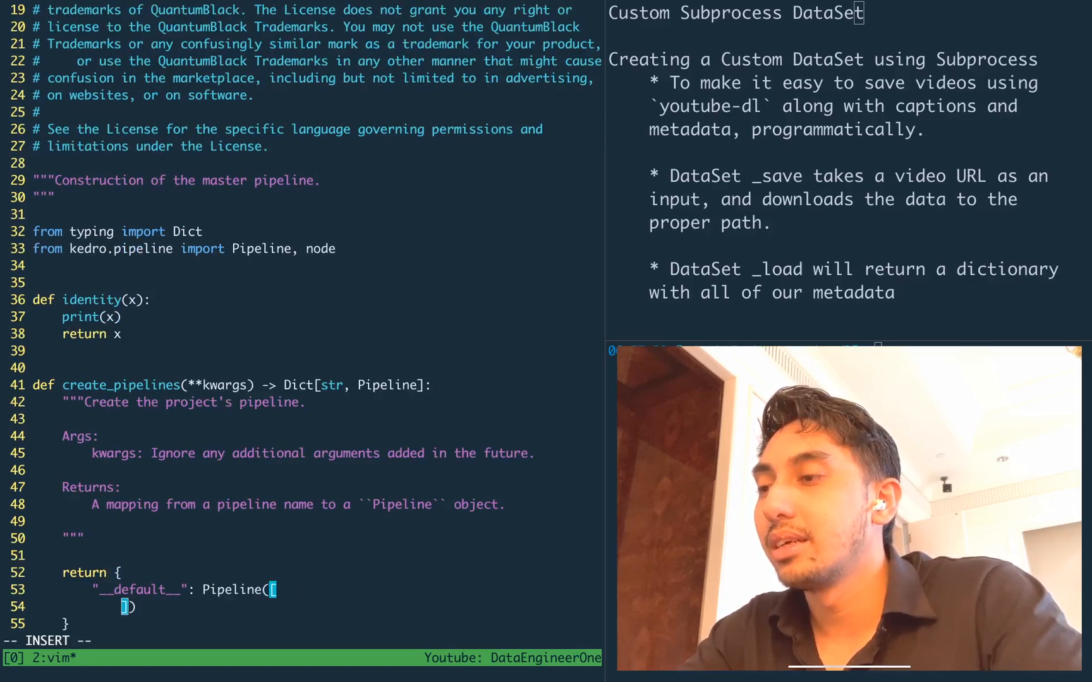
Add node(identity, "params:youtube_url", "youtube_video") to the pipeline
text(node()
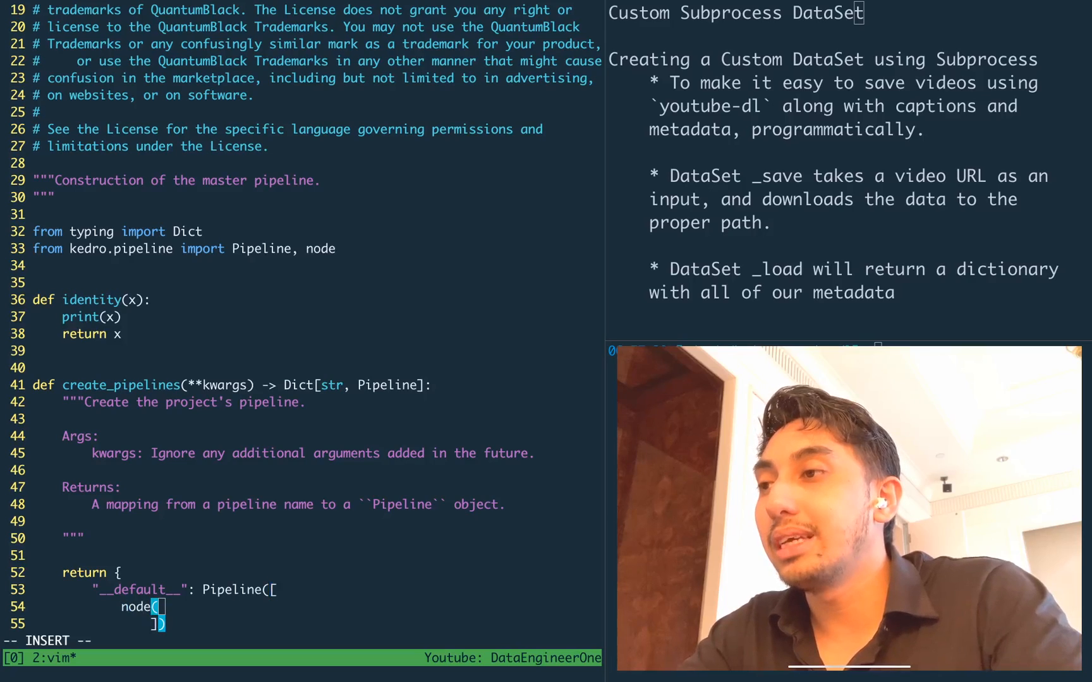
text(identity, ")
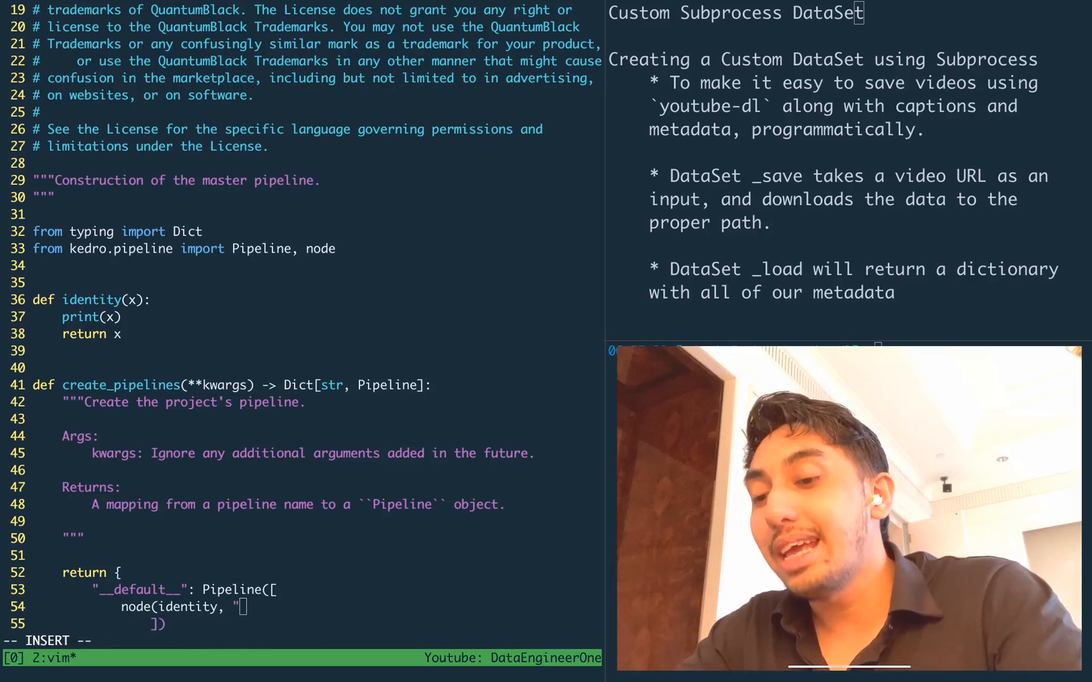
text(params)
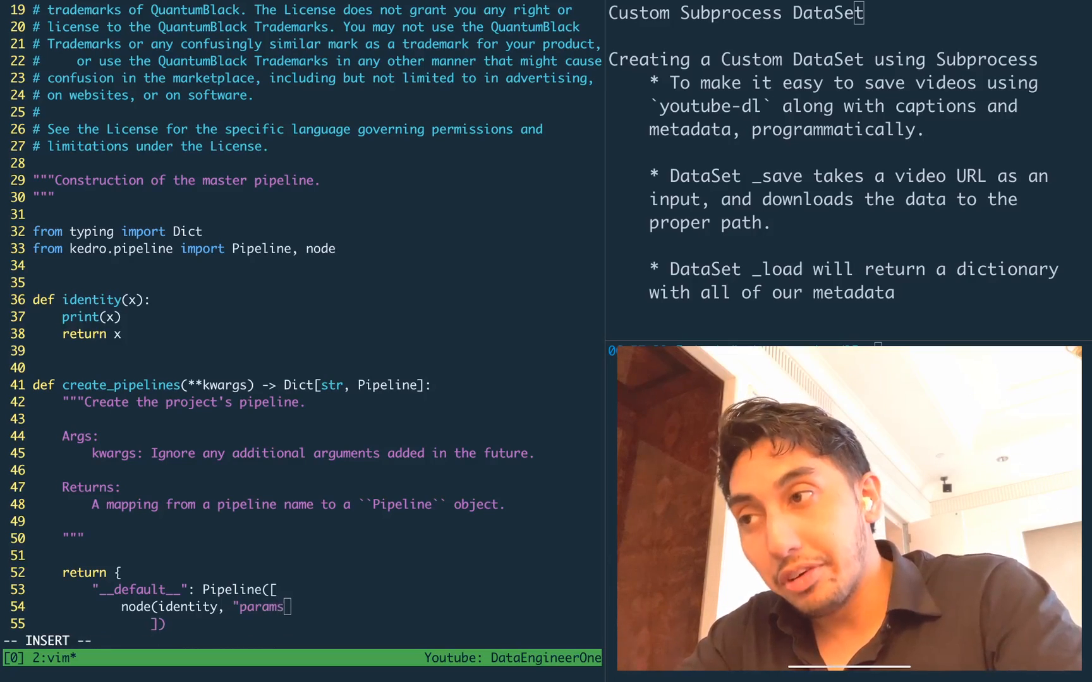
text(:youtu)
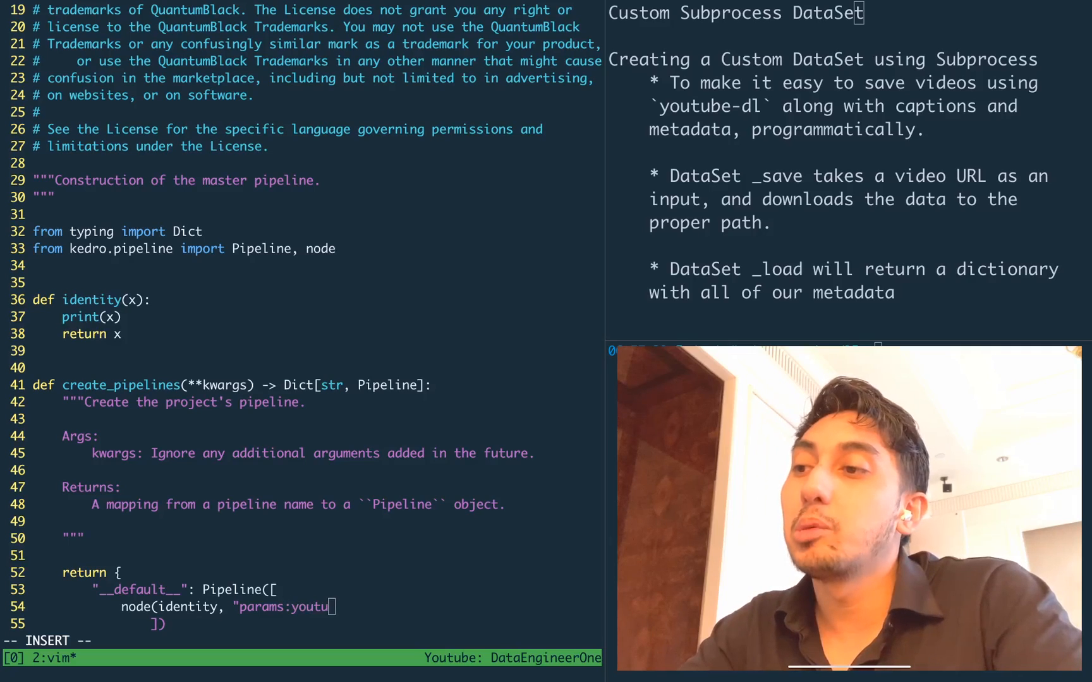
text(be_url",)
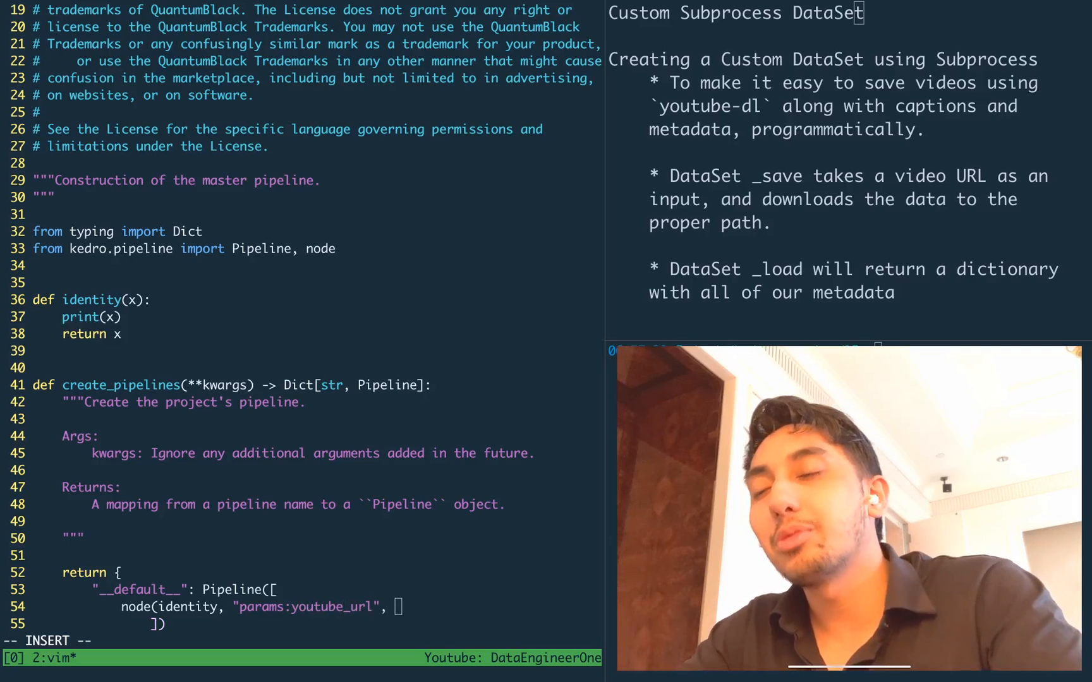
text(youtube_video"),)
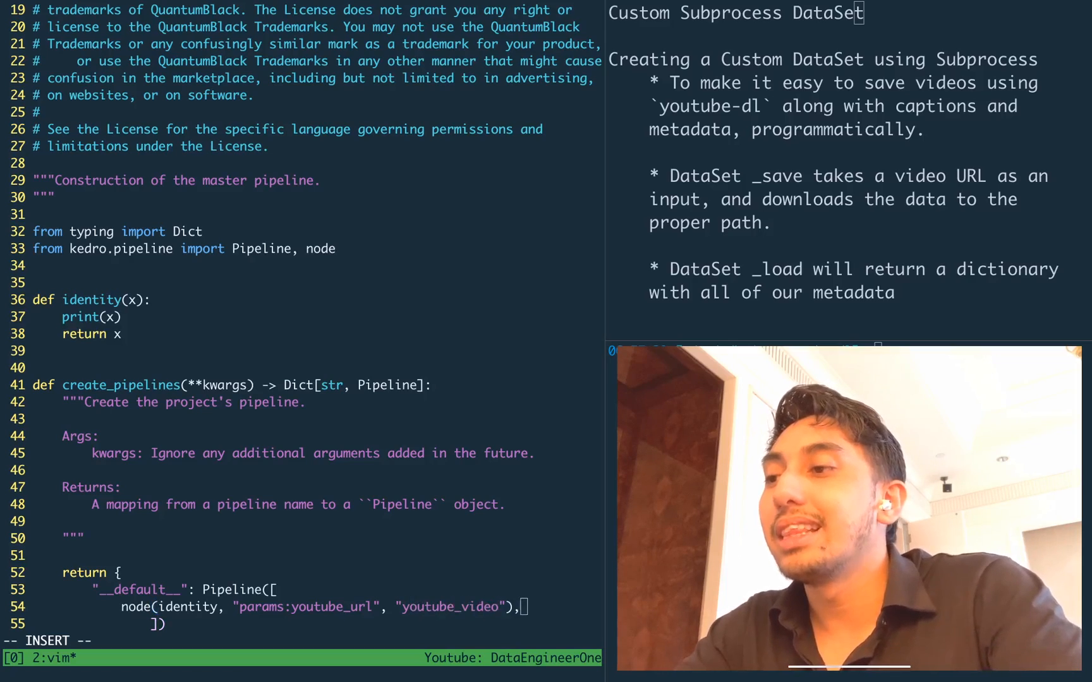
Start a second identity node taking youtube_video as its input
text(node()
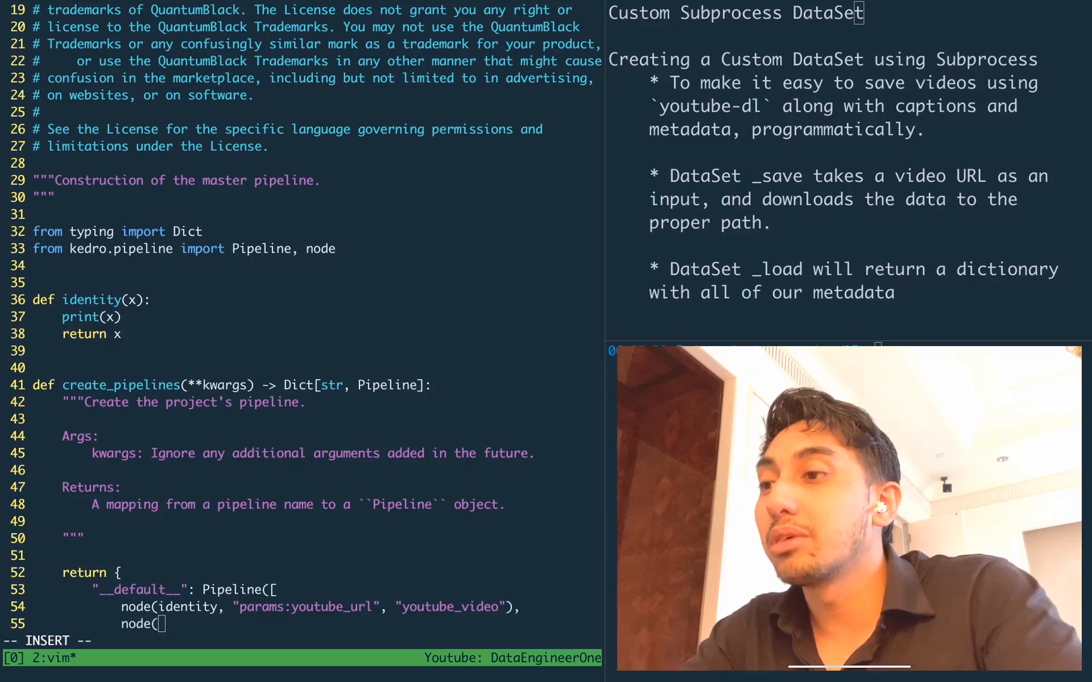
text(identity, ")
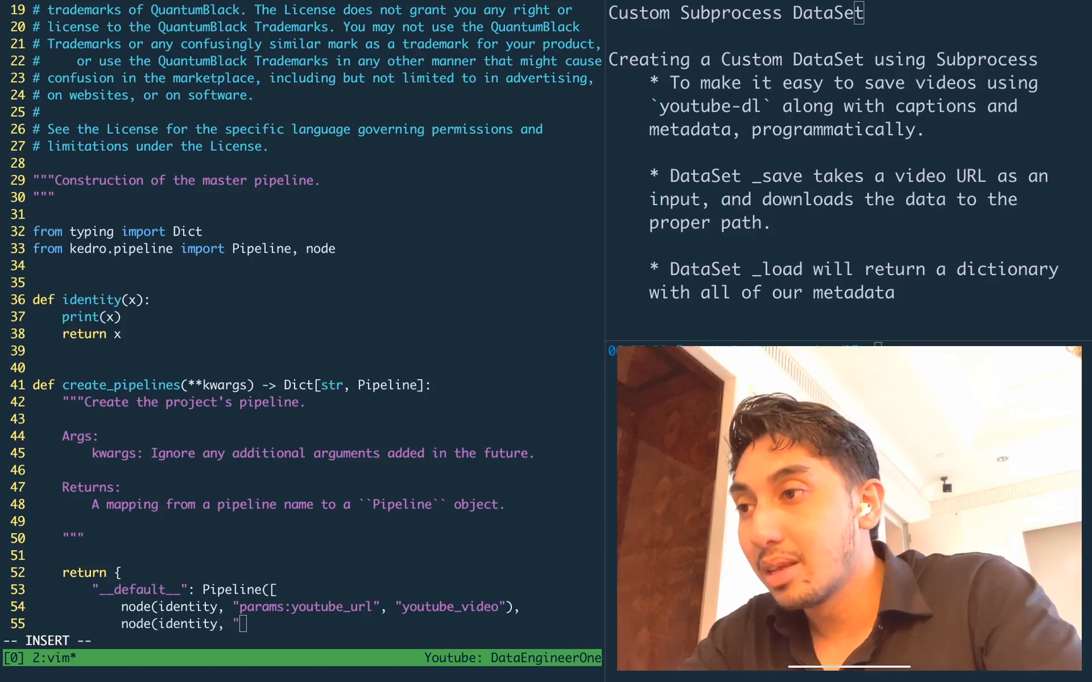
text(youtube_vid)
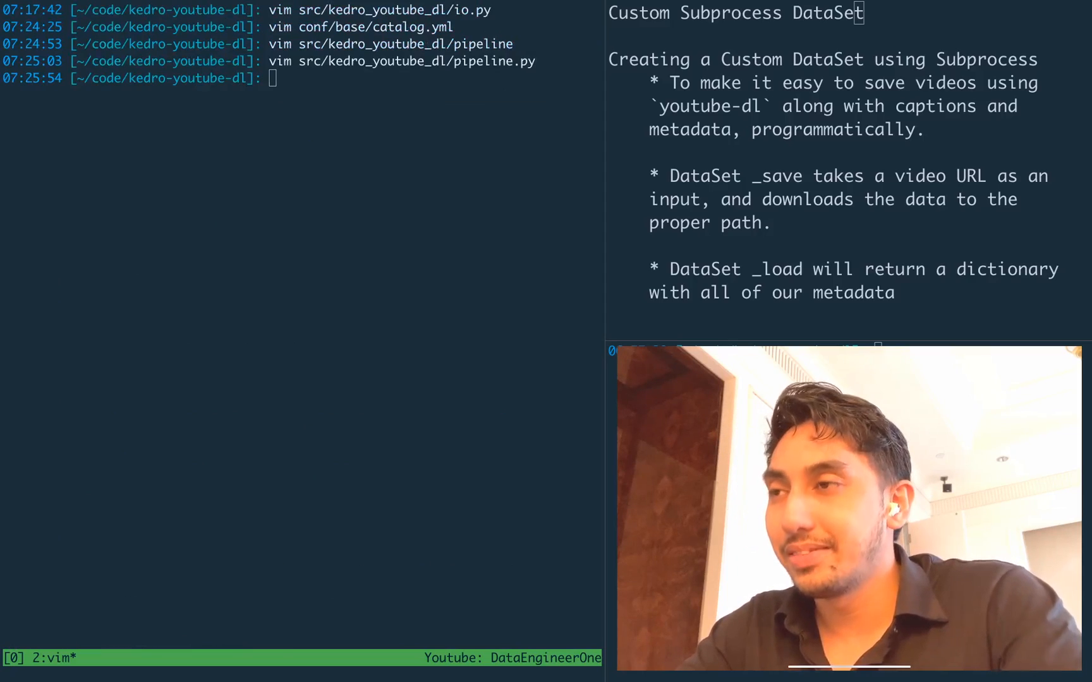
Create conf/base/parameters.yml in vim
text(asdf)
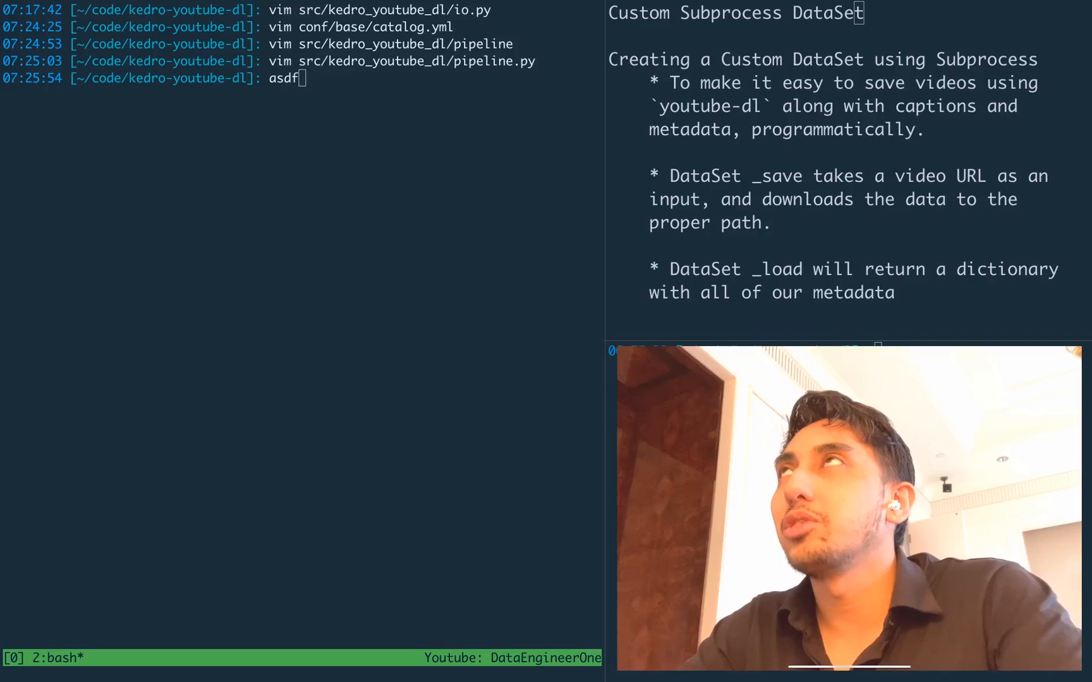
text(vim a)
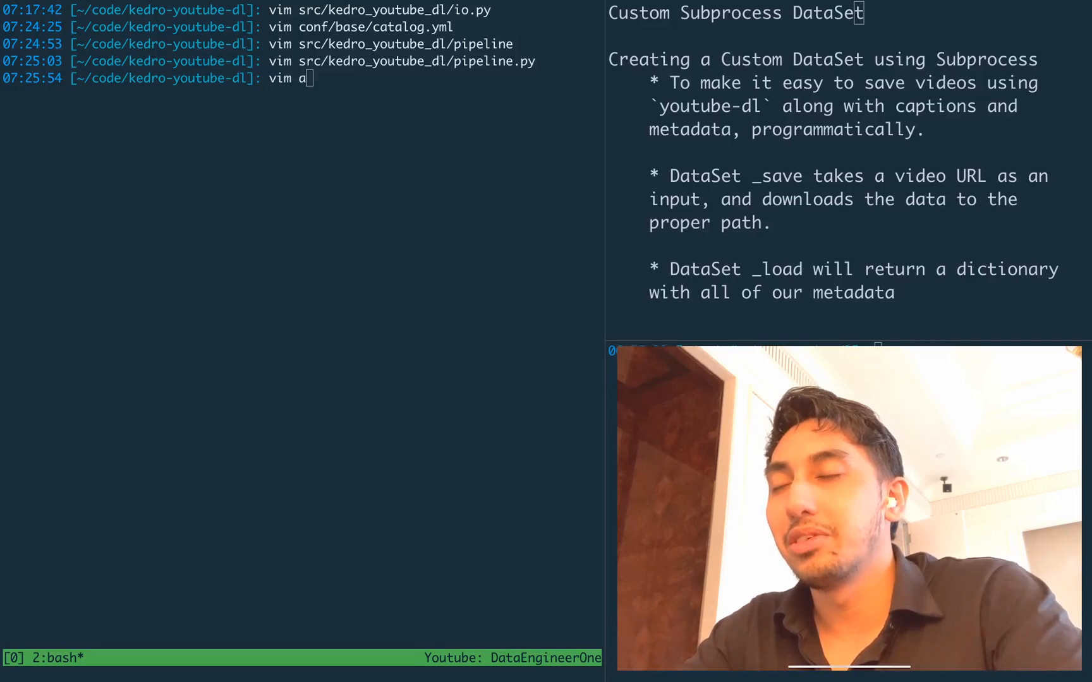
text(conf/)
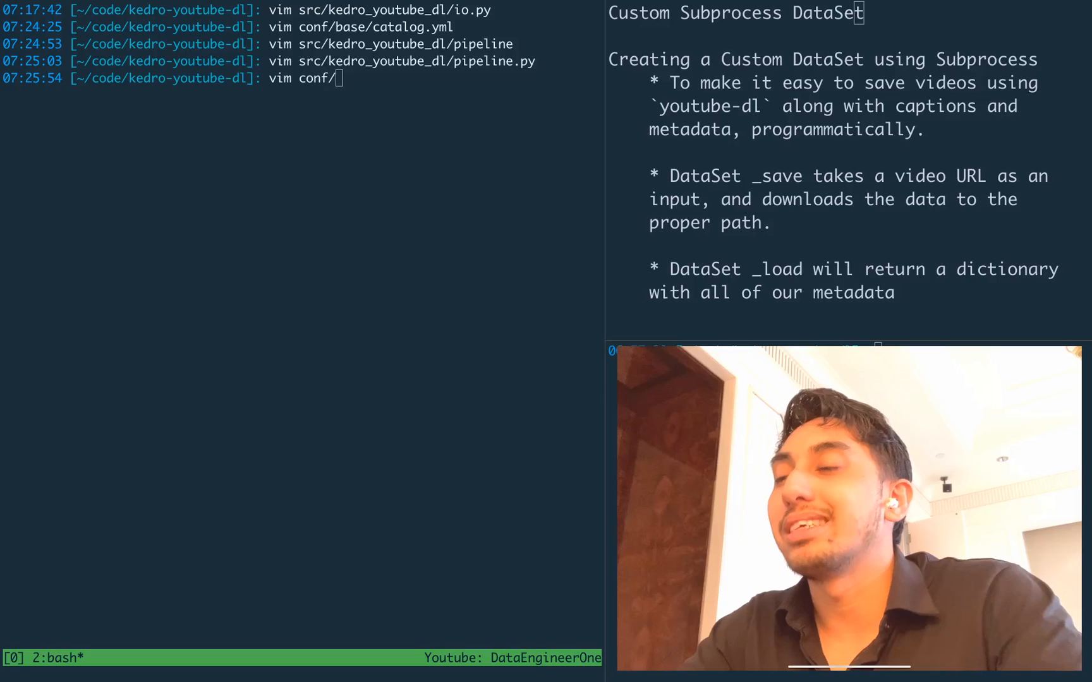
text(base/parameters.yml)
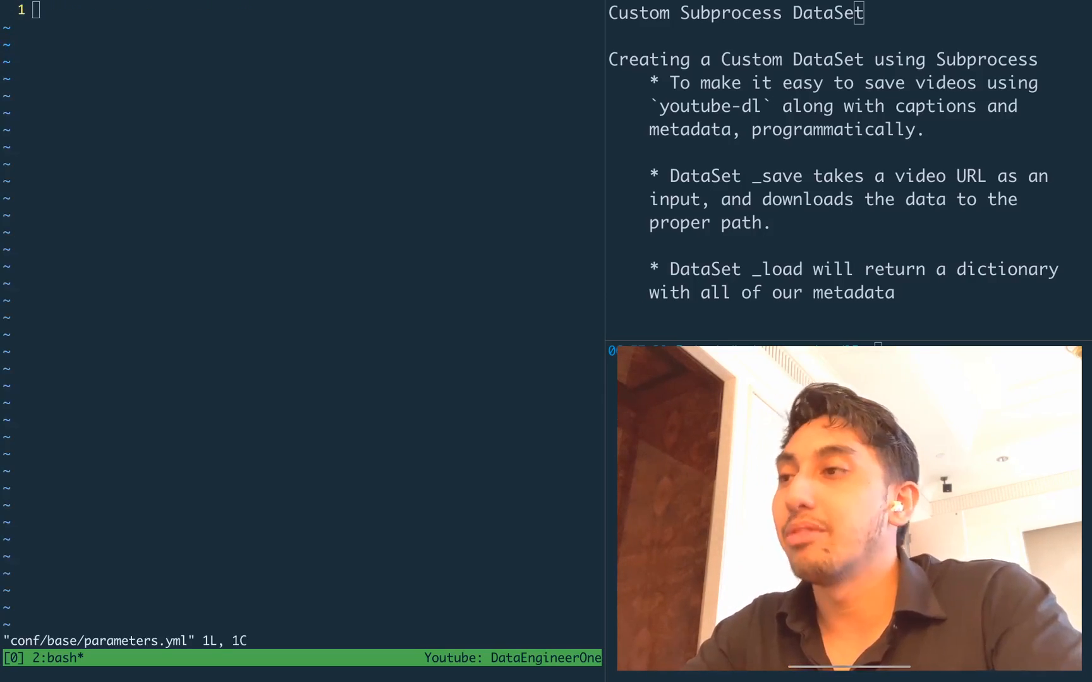
text(youtube)
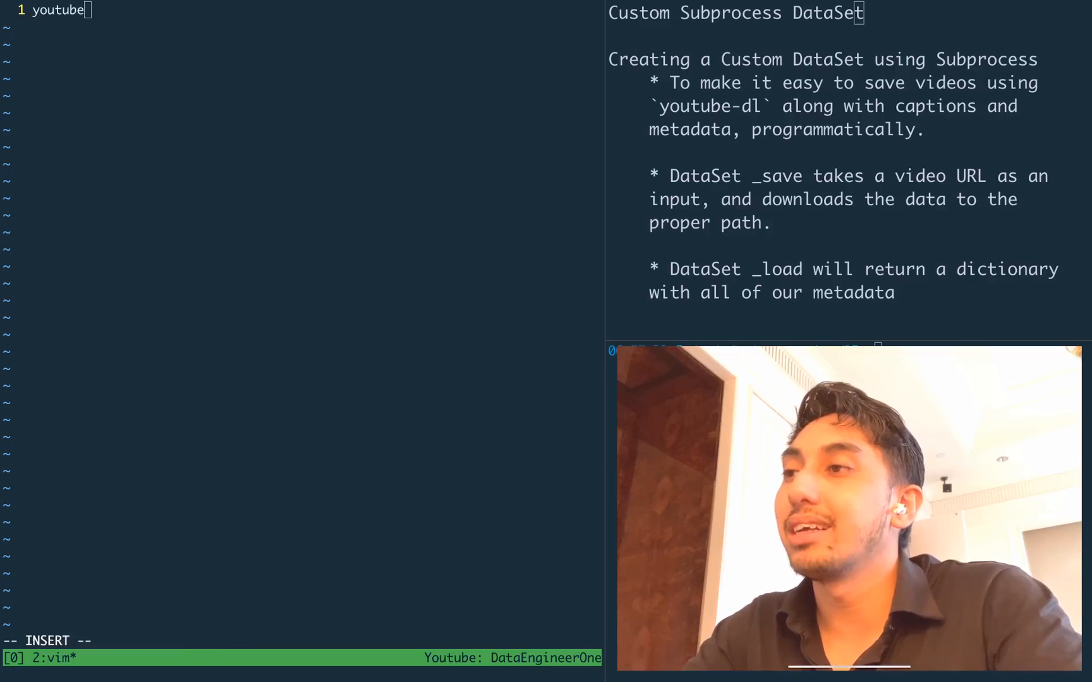
text(_url:)
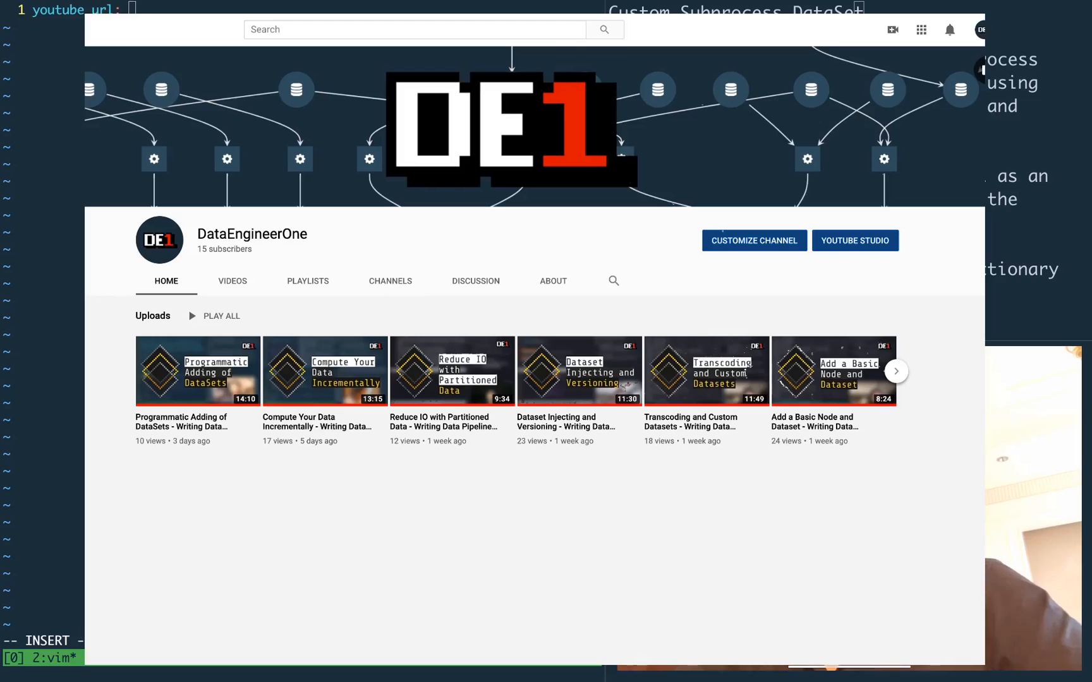
mouse_move(323, 371)
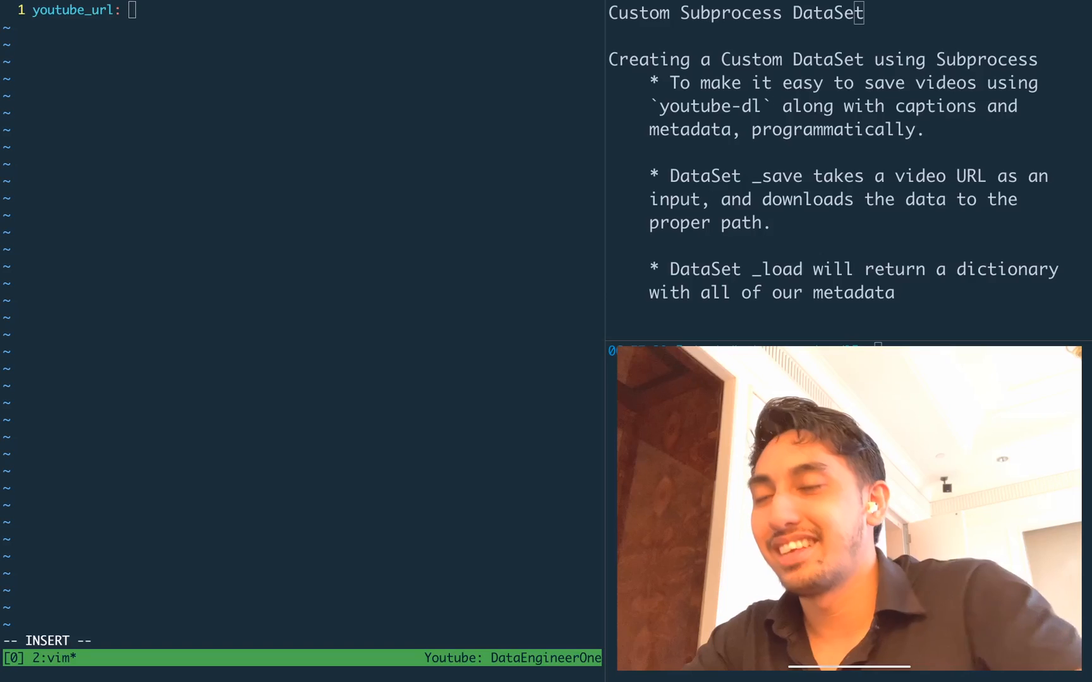
text(https://www.youtube.com/watch?v=CIRVpMqWEIs)
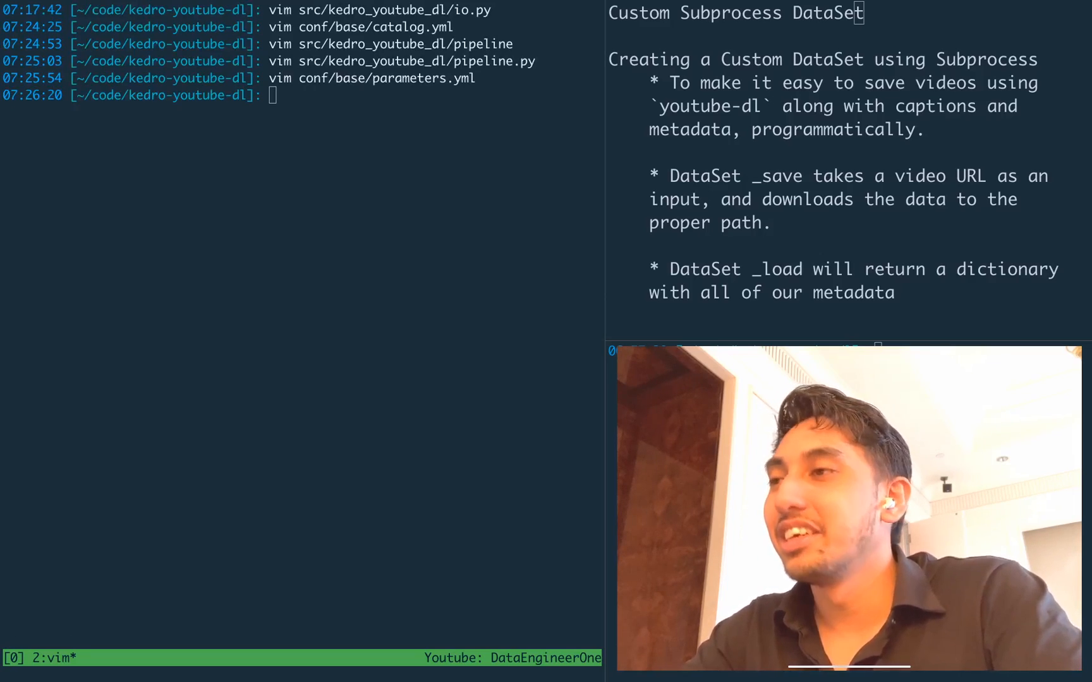
Launch kedro viz and a kedro run in a second tmux pane, hitting an io.py syntax error
text(kedro i)
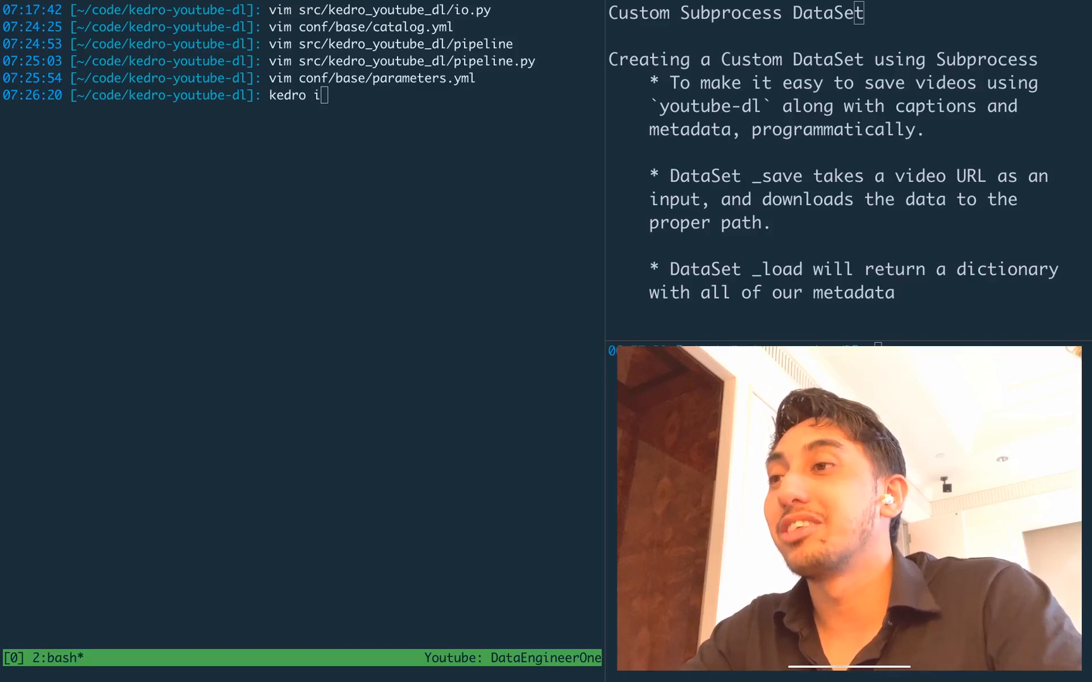
text(viz)
text(kedro)
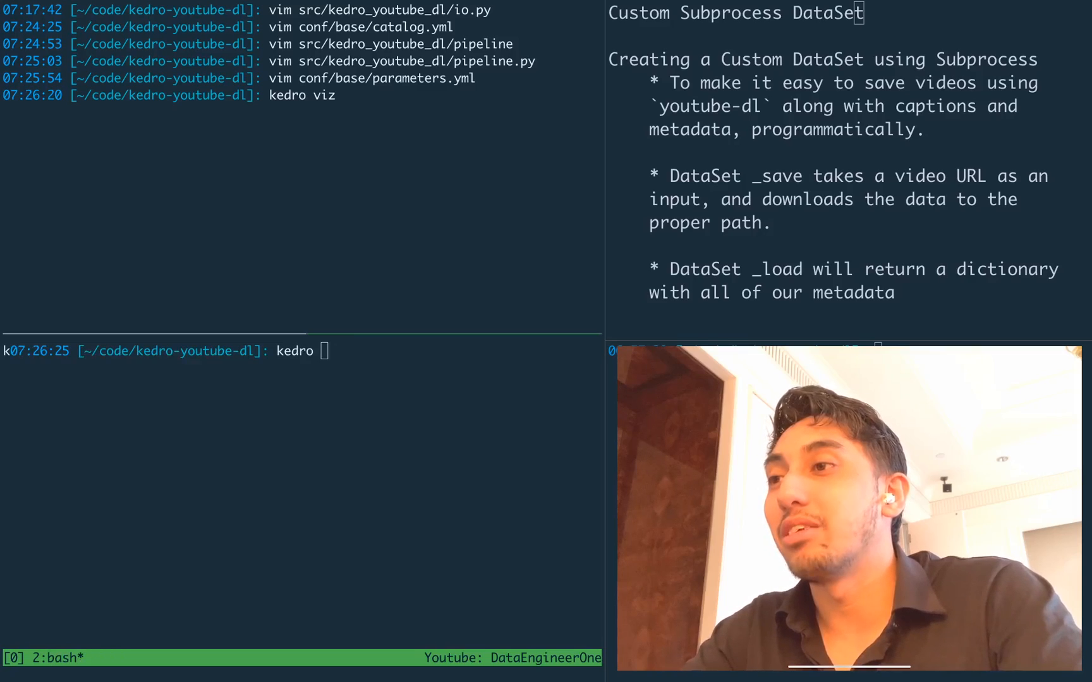
text(run)
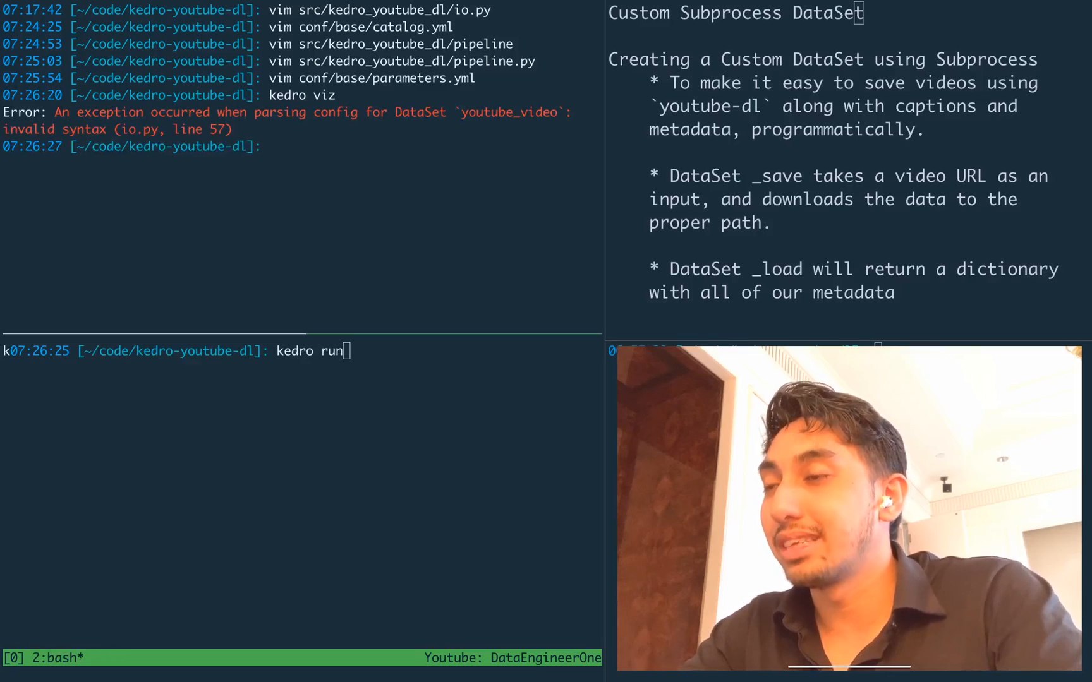
Reopen src/.../io.py in vim to fix the syntax error
text(vim)
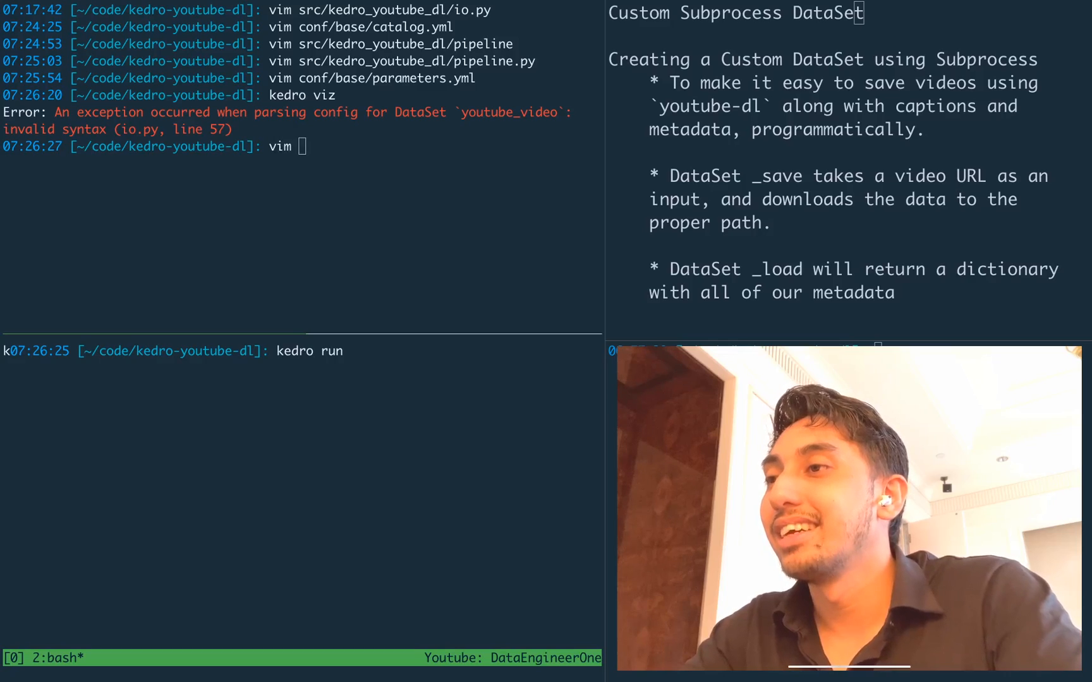
text(src/)
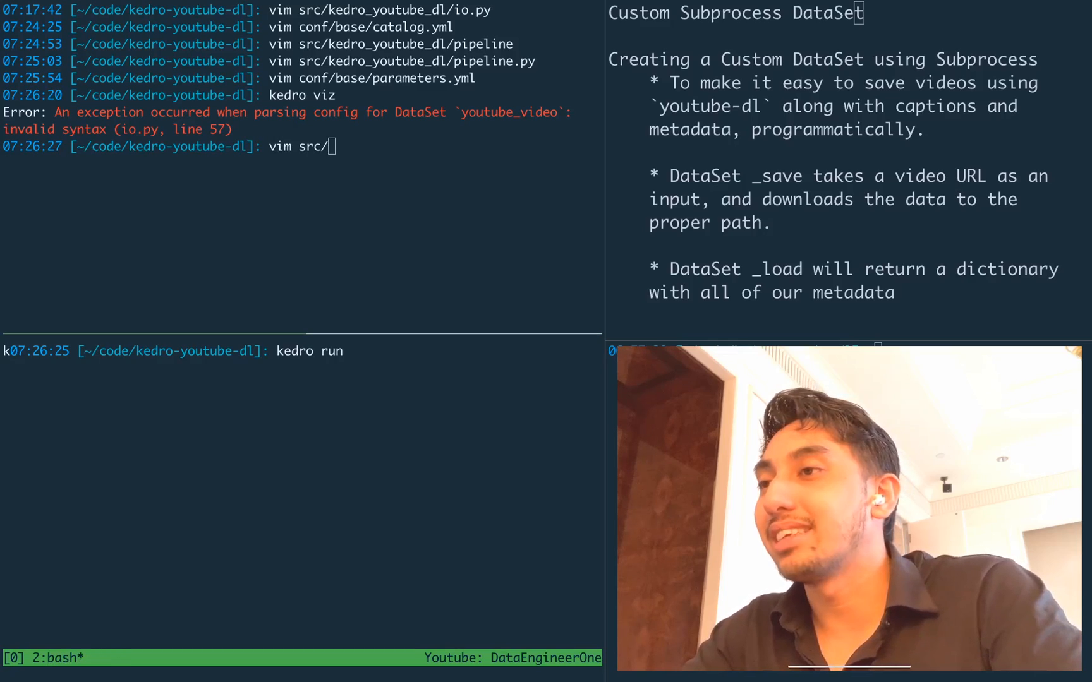
text(io.py)
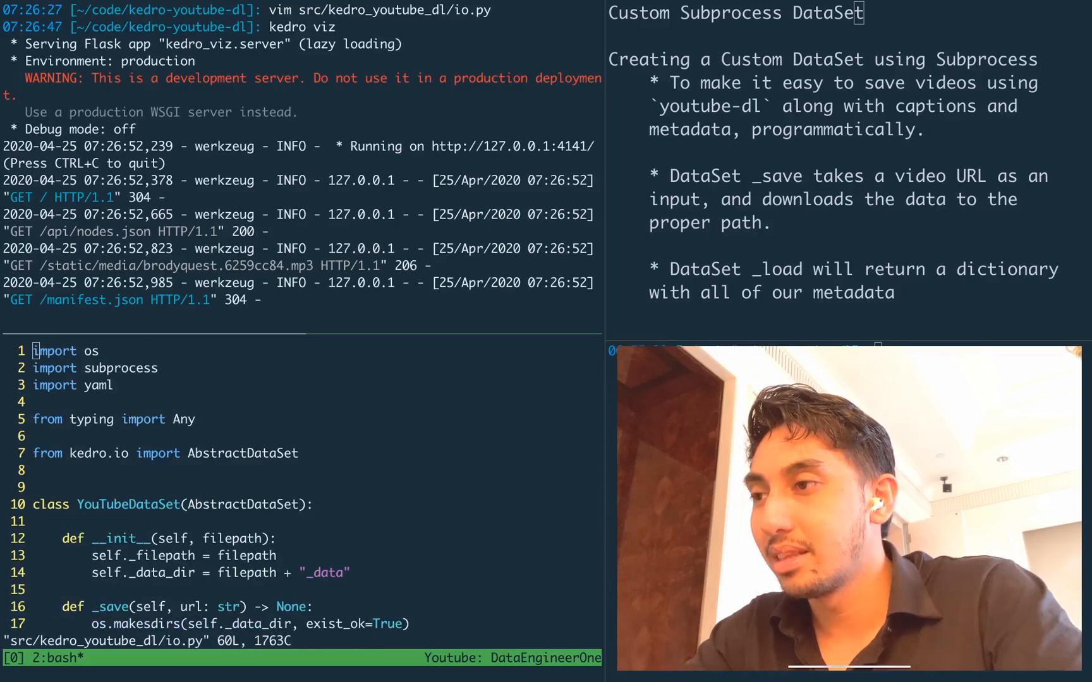
Search /makes in io.py to locate and correct the misspelled os.makedirs call
text(/makes)
text(kedro run)
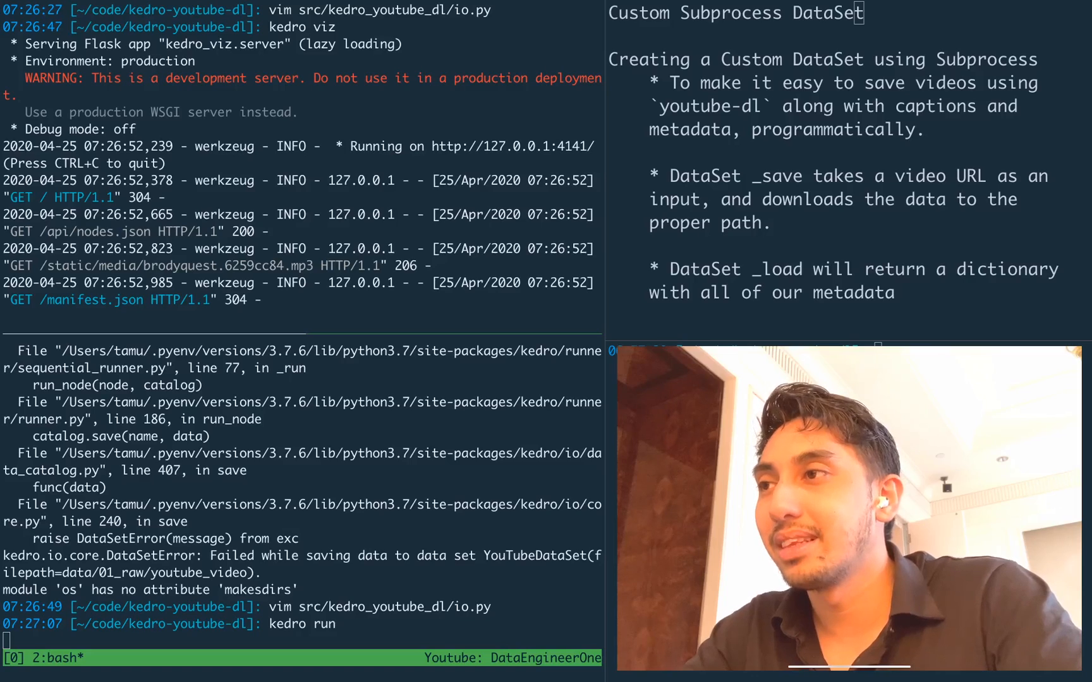
Stop the visualisation server with Ctrl+C and relaunch kedro viz
key(ctrl+c)
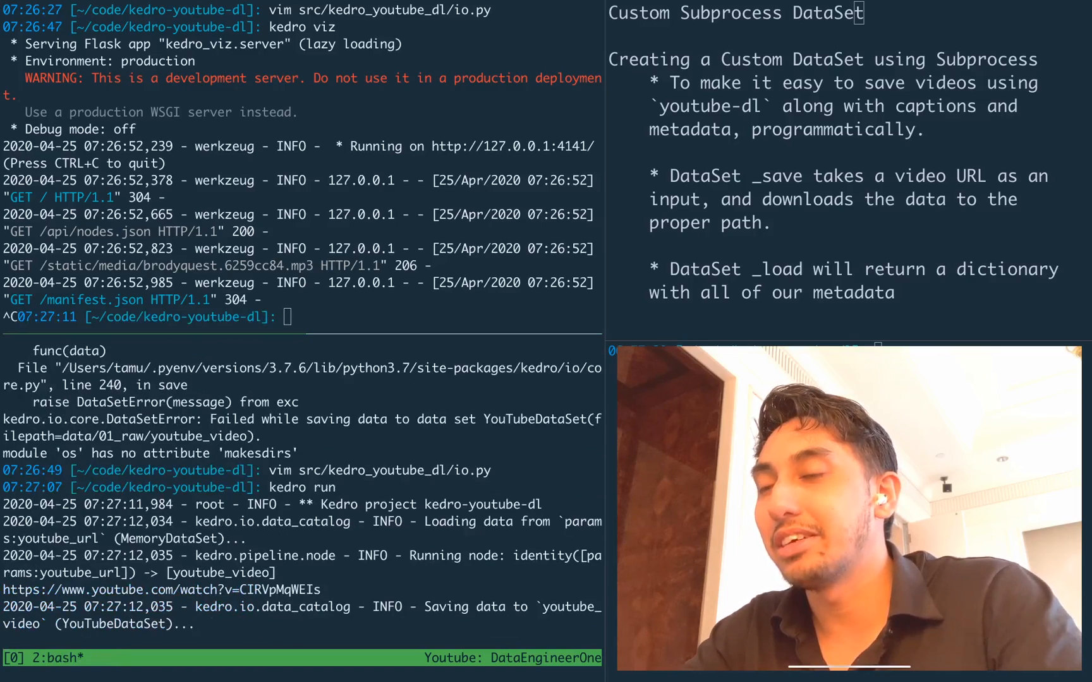
text(kedro viz)
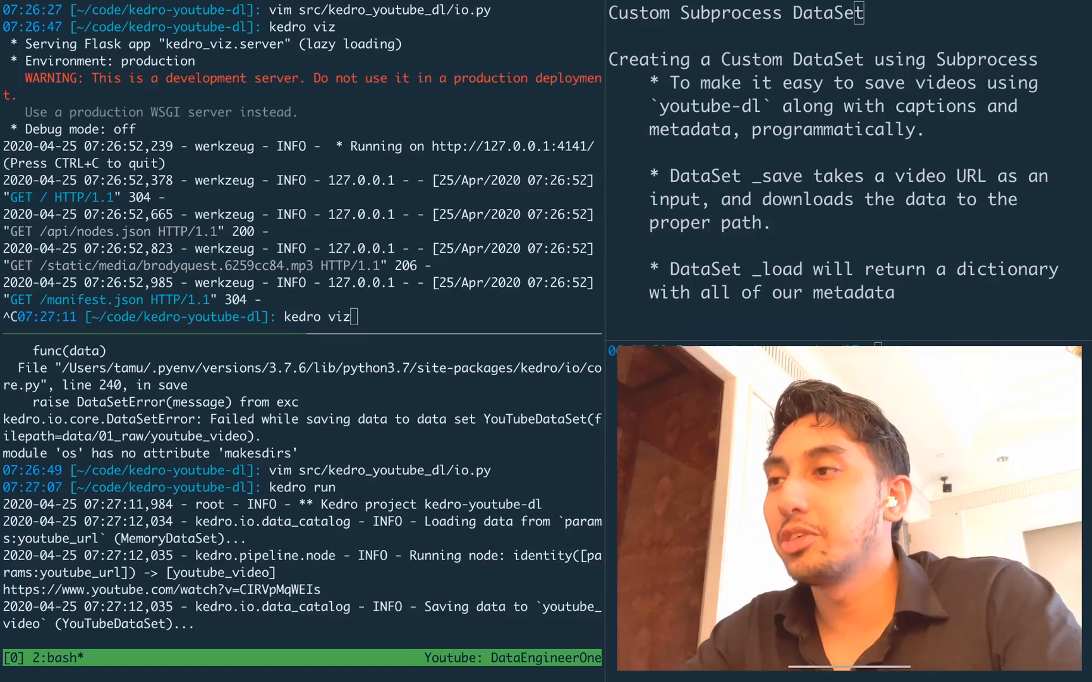